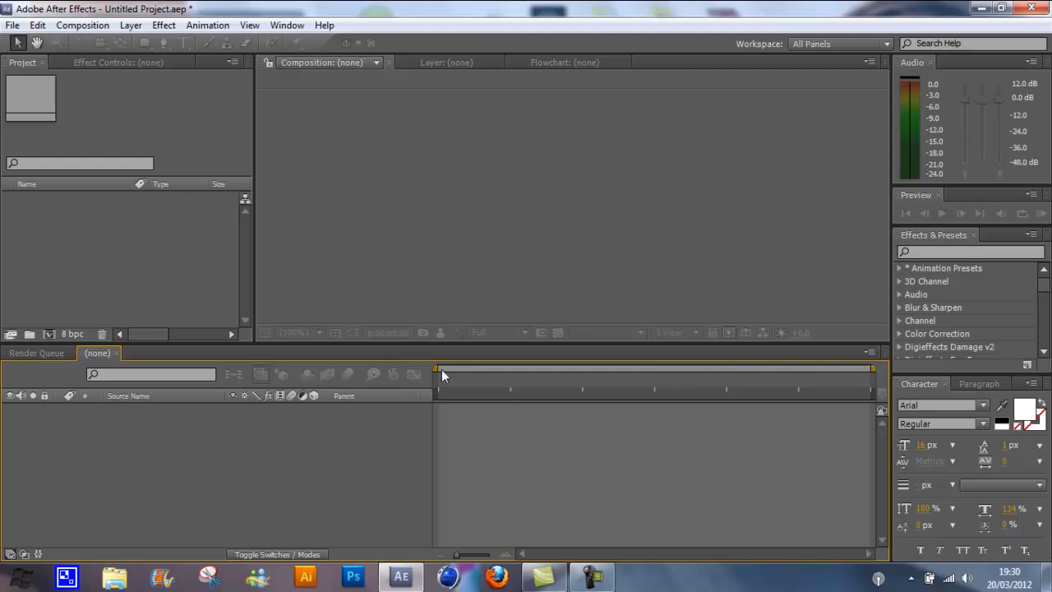
mouse_move(714, 392)
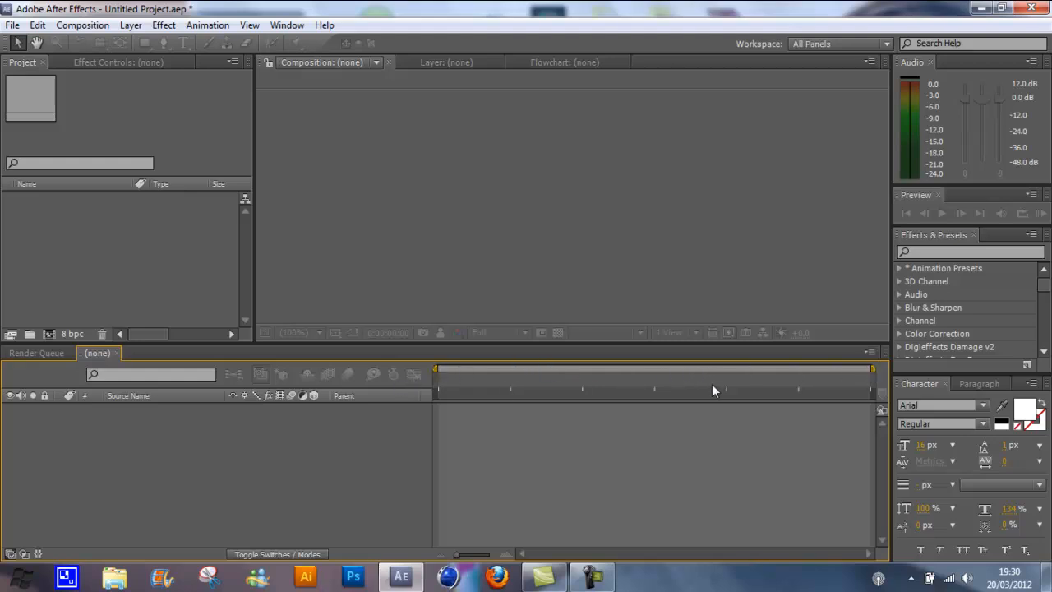
mouse_move(648, 89)
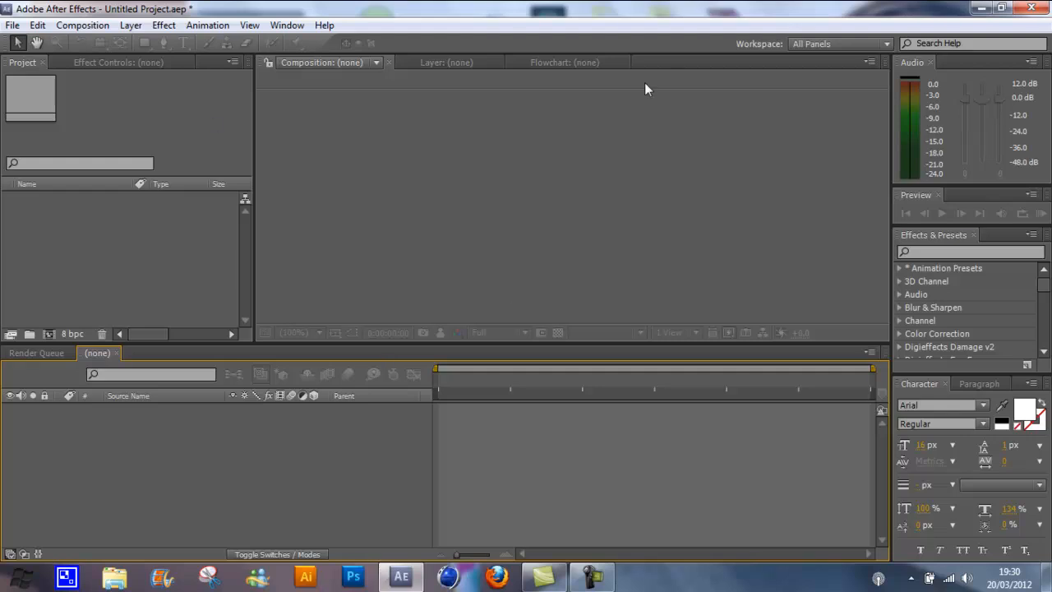
mouse_move(654, 267)
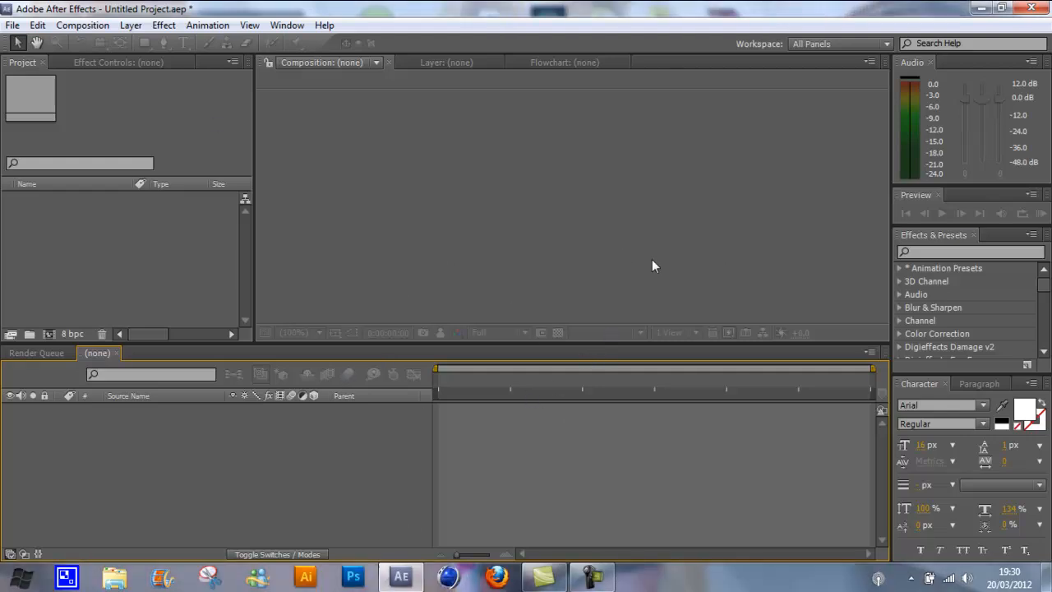
mouse_move(882, 337)
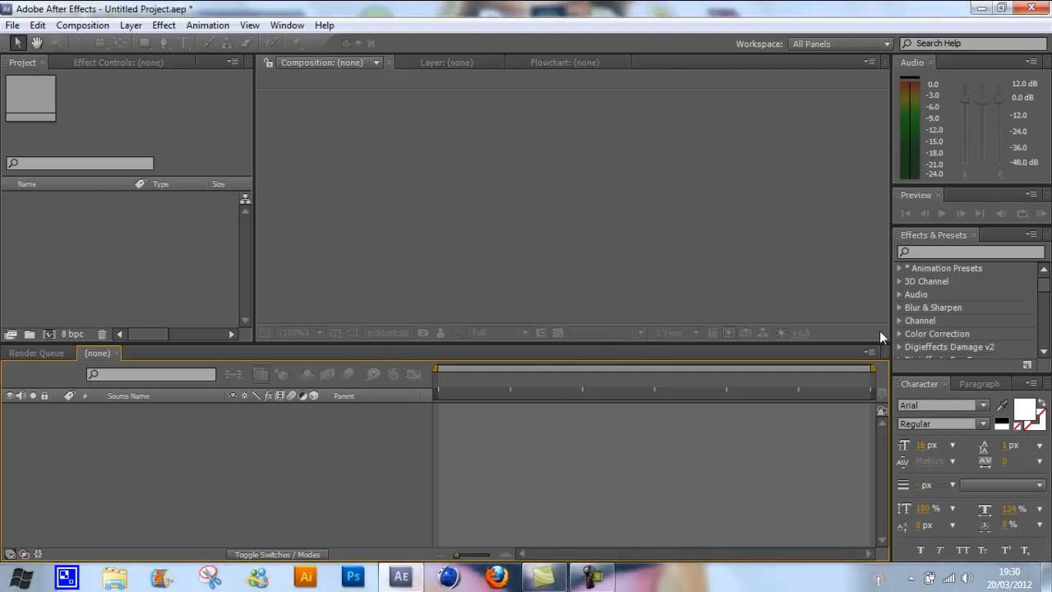
mouse_move(622, 377)
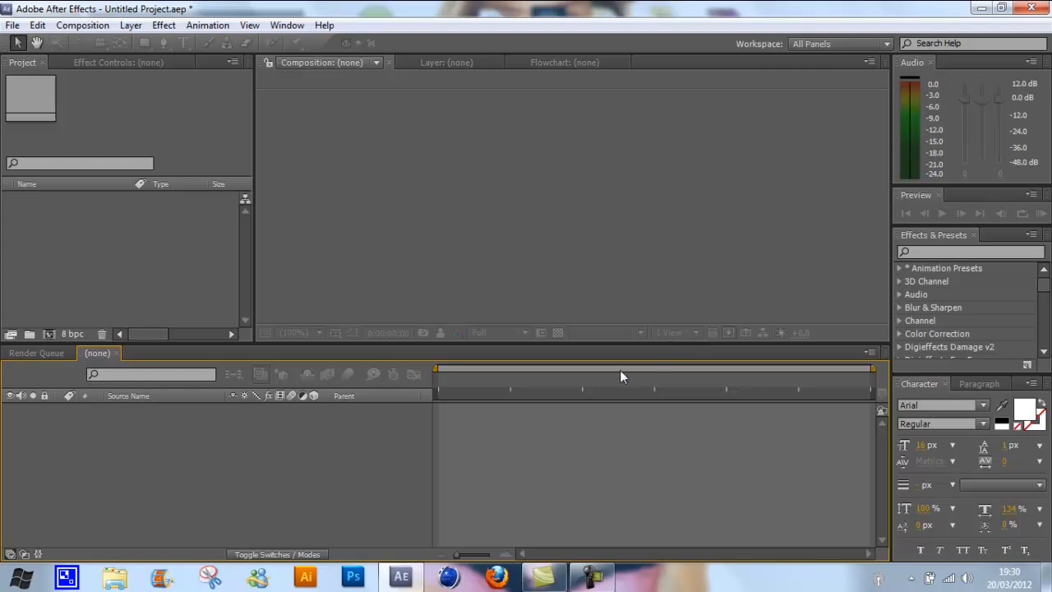
mouse_move(312, 314)
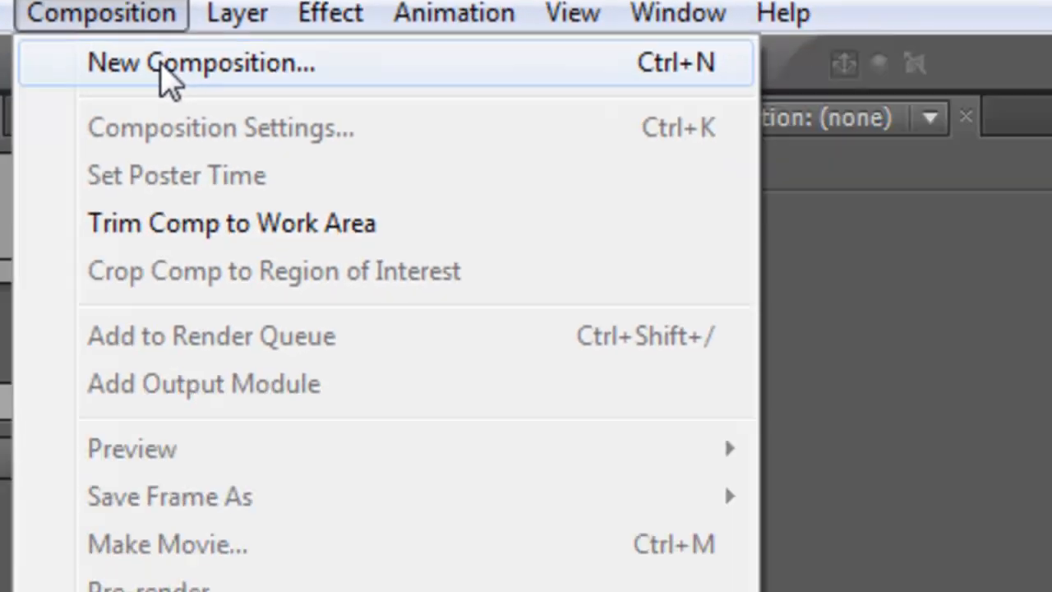
Review composition settings including the available frame rates without committing
left_click(201, 62)
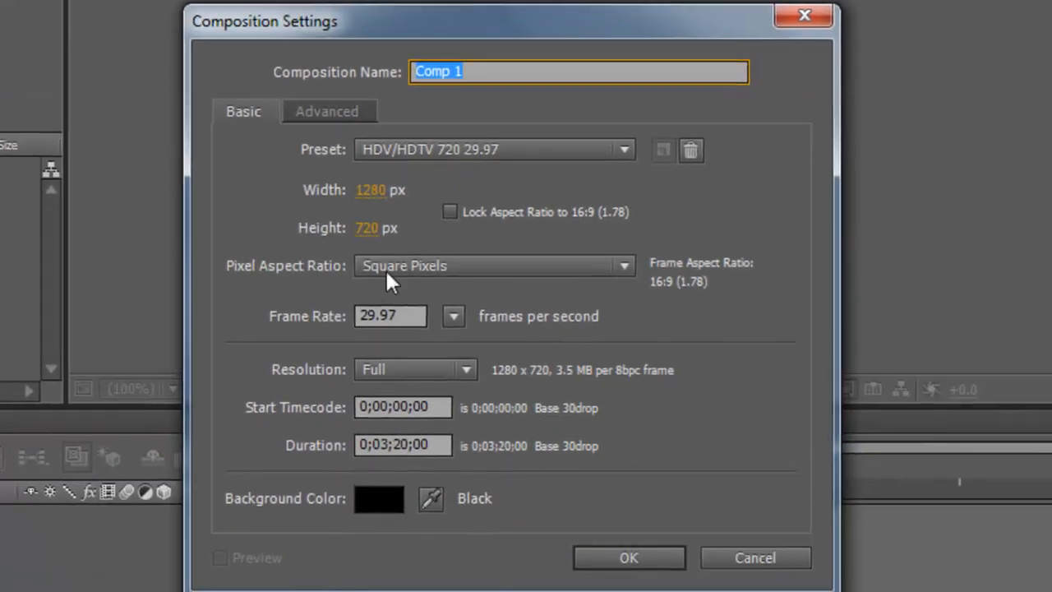
mouse_move(385, 149)
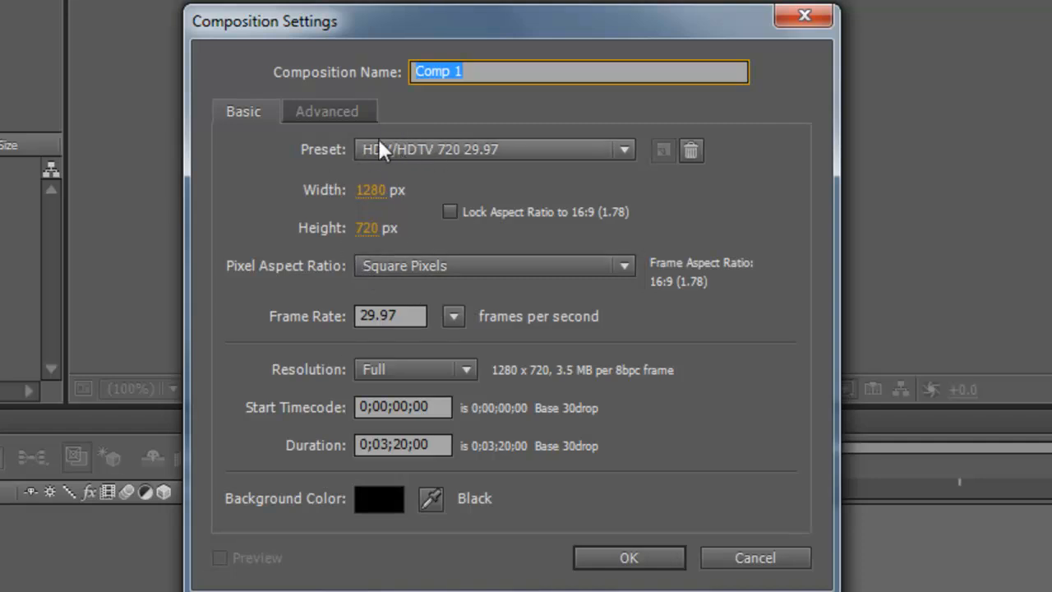
left_click(623, 148)
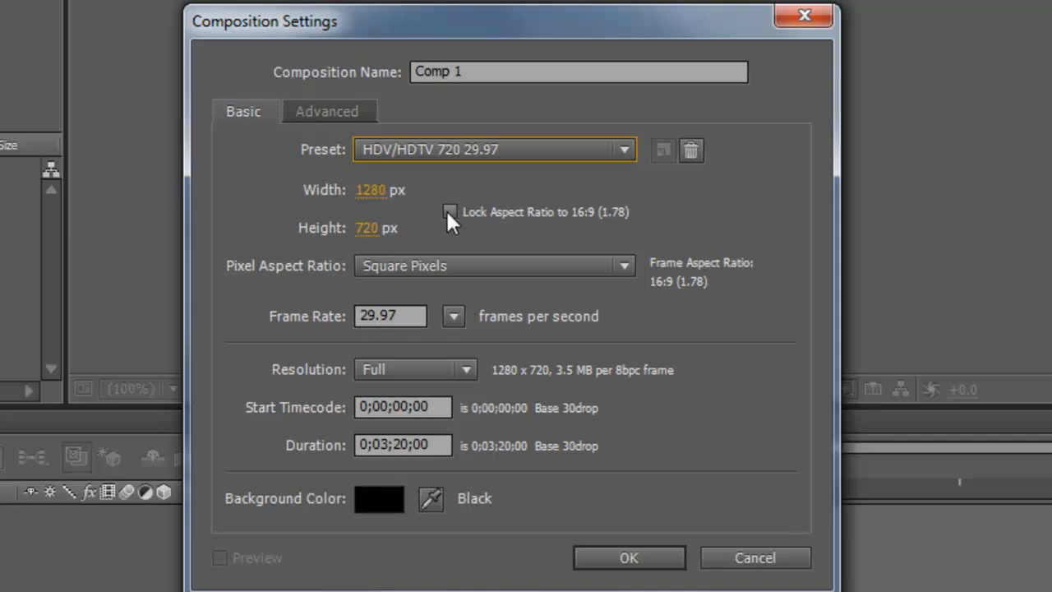
mouse_move(451, 212)
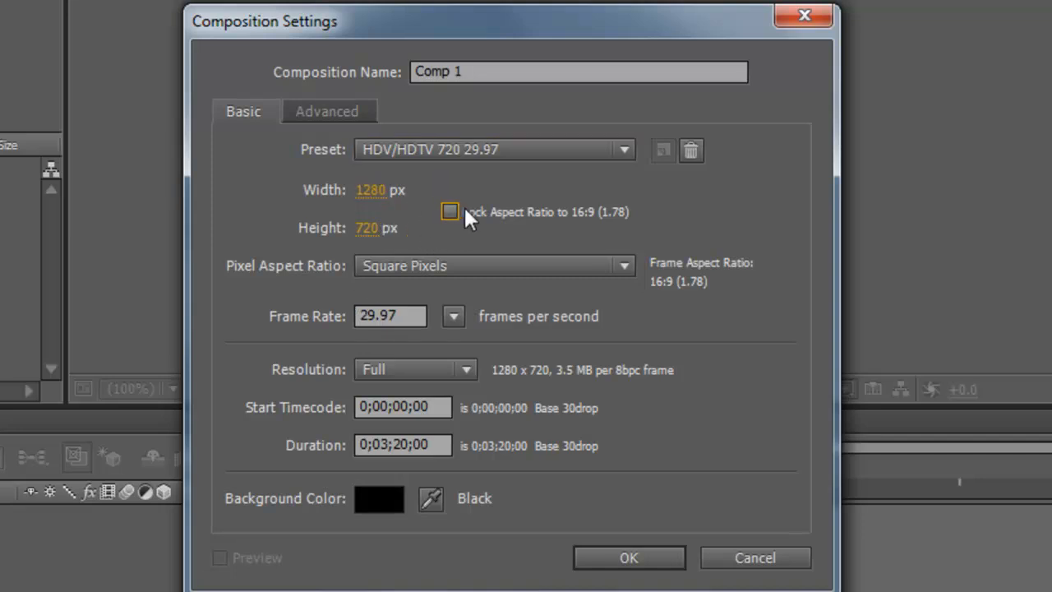
left_click(454, 315)
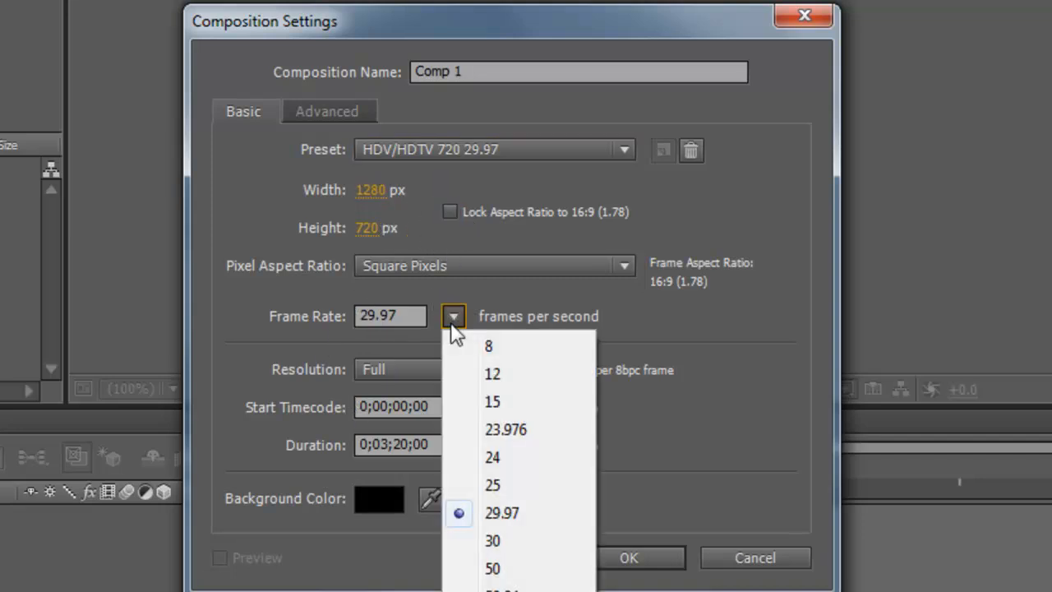
mouse_move(480, 518)
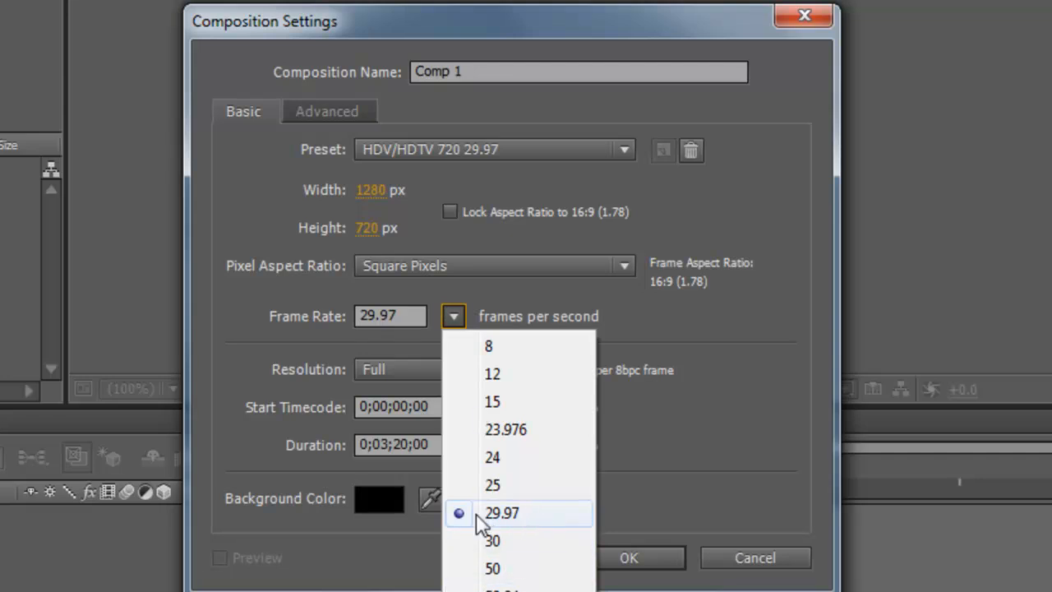
mouse_move(513, 541)
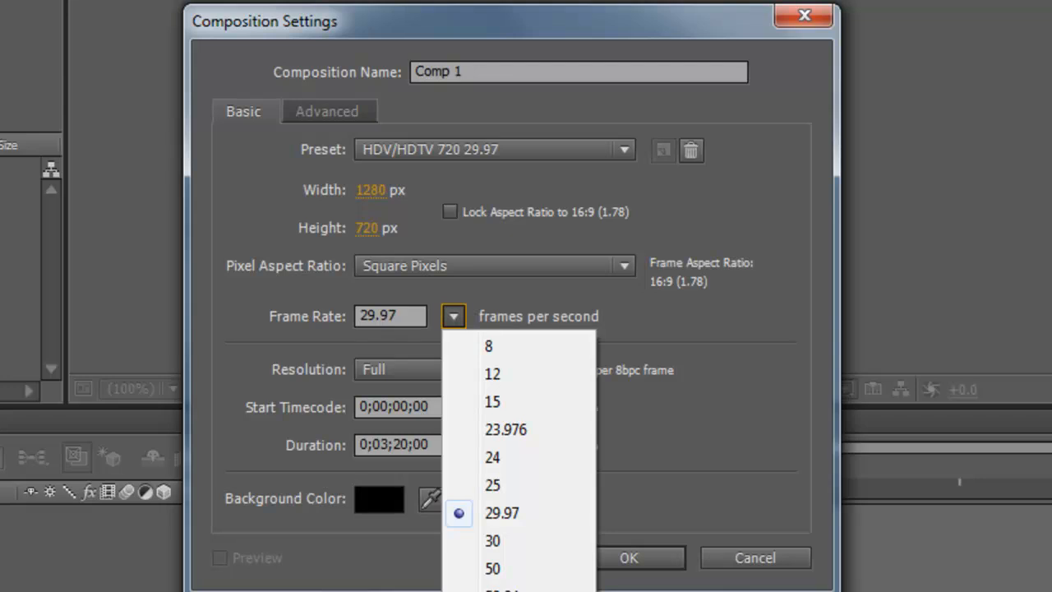
mouse_move(677, 469)
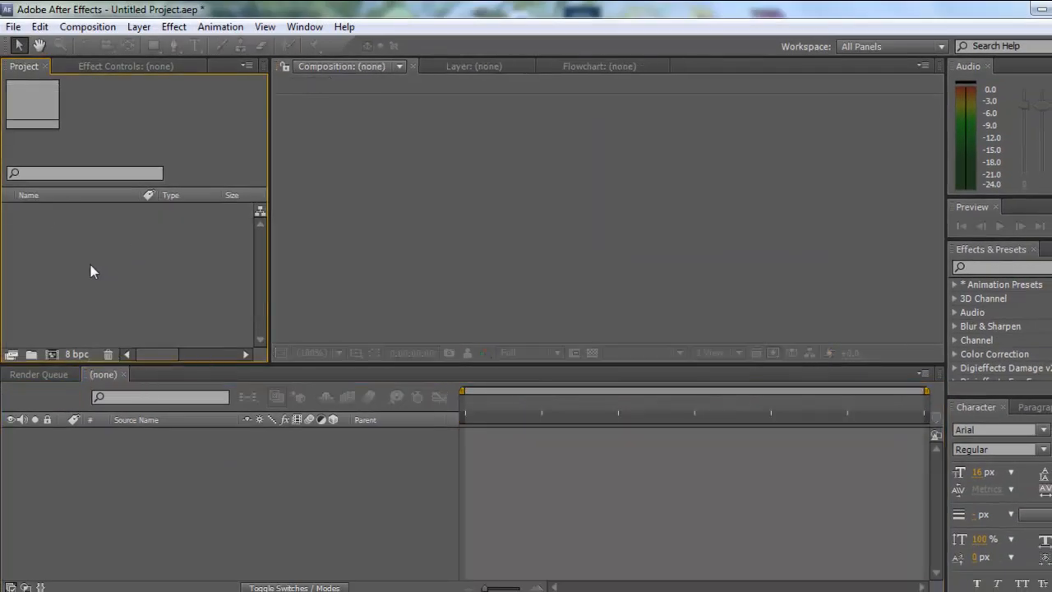
mouse_move(112, 307)
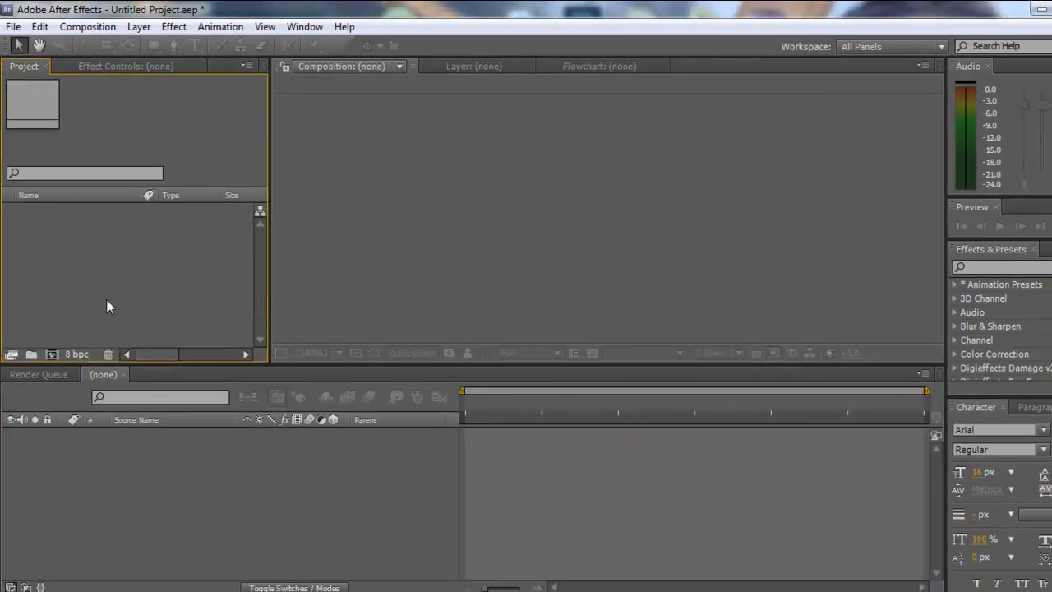
Create Comp 1 from the Project panel with the default HDTV 1280×720 29.97 fps preset
right_click(112, 307)
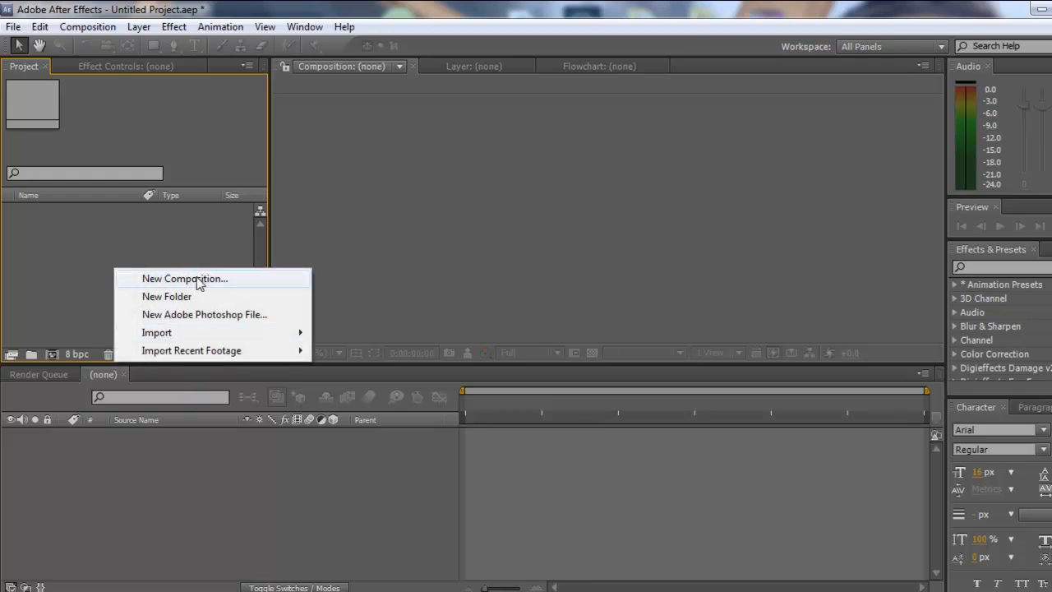
left_click(184, 278)
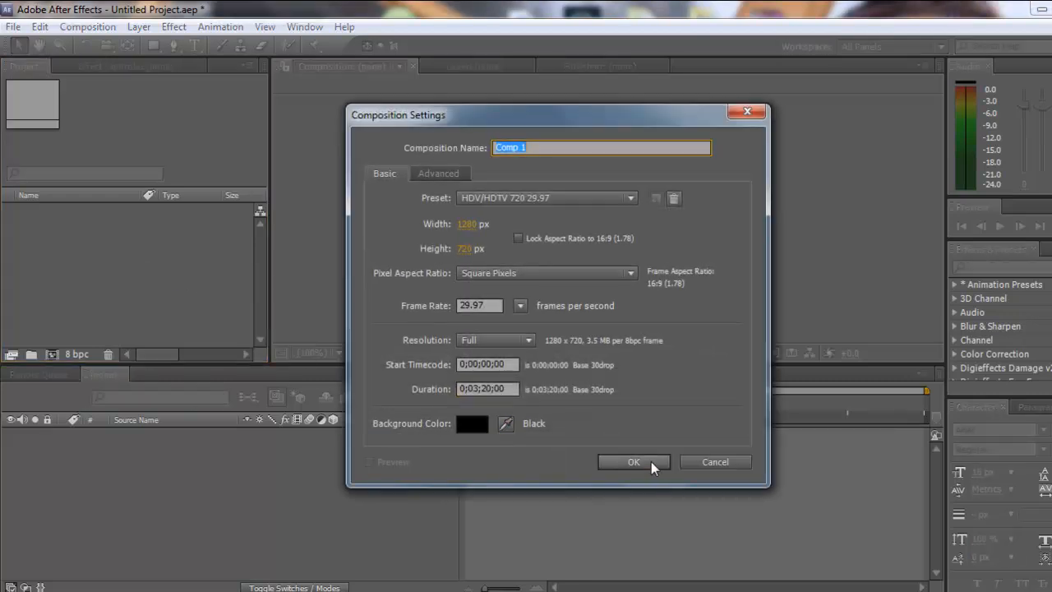
left_click(633, 460)
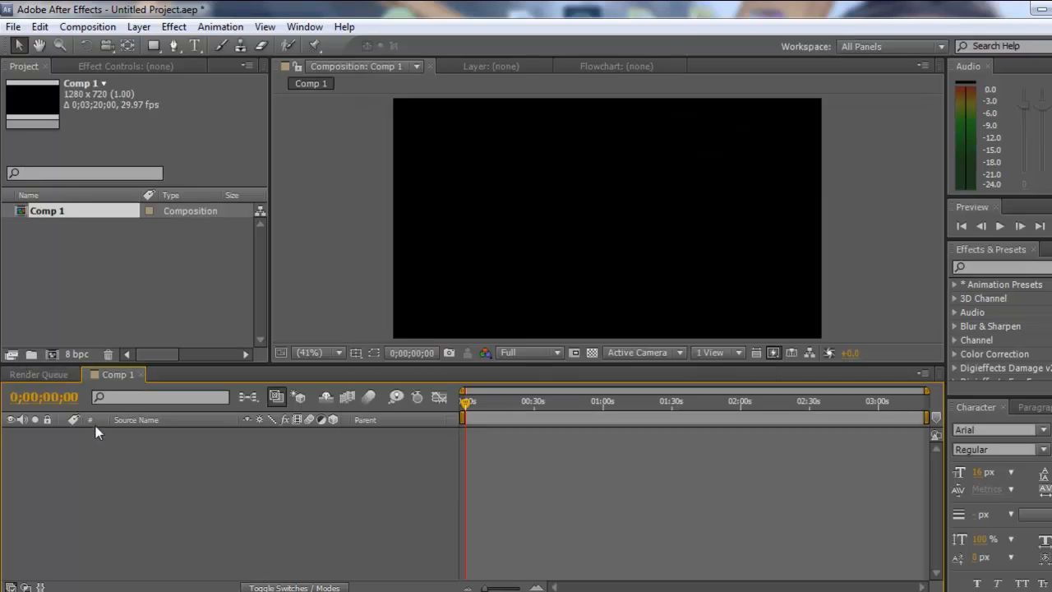
mouse_move(212, 394)
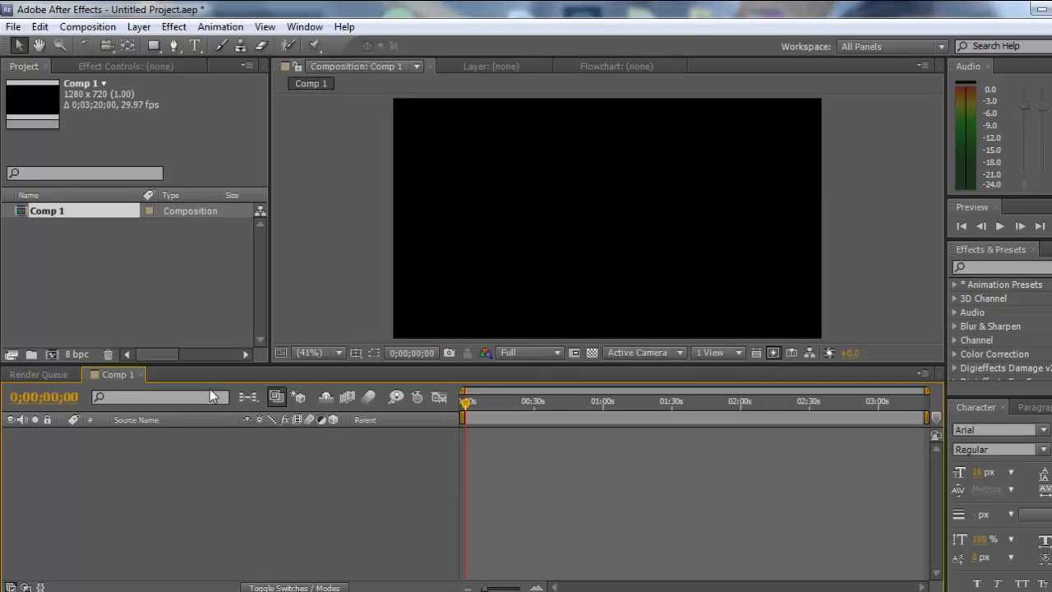
left_click(82, 273)
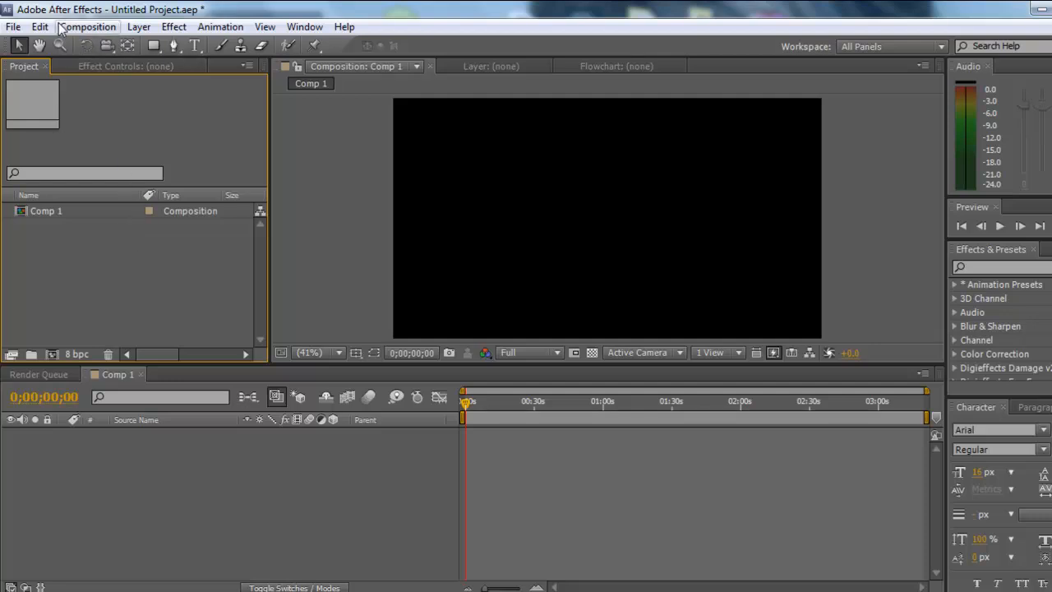
left_click(13, 26)
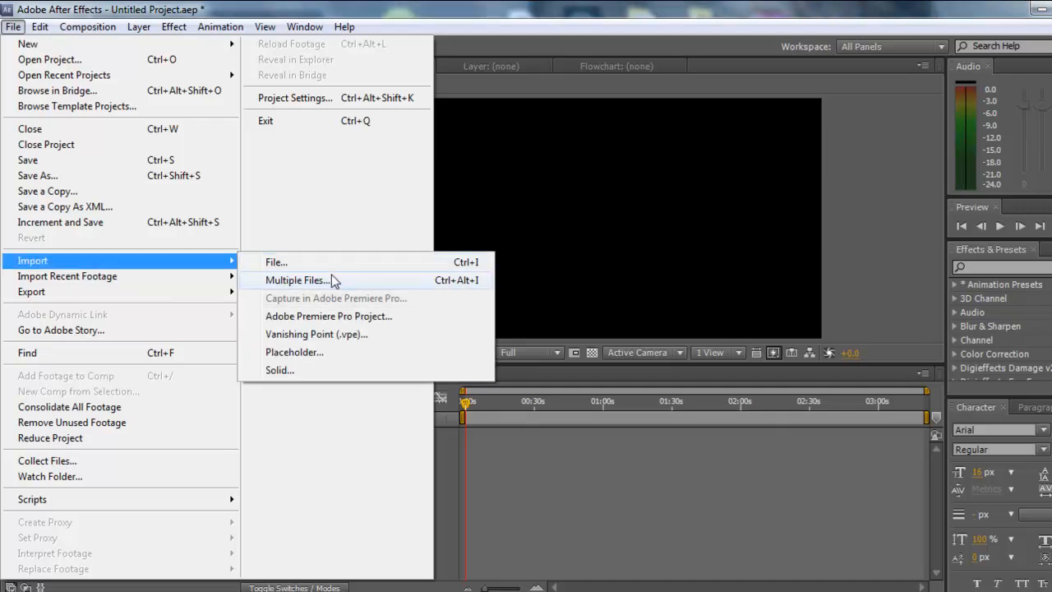
mouse_move(294, 352)
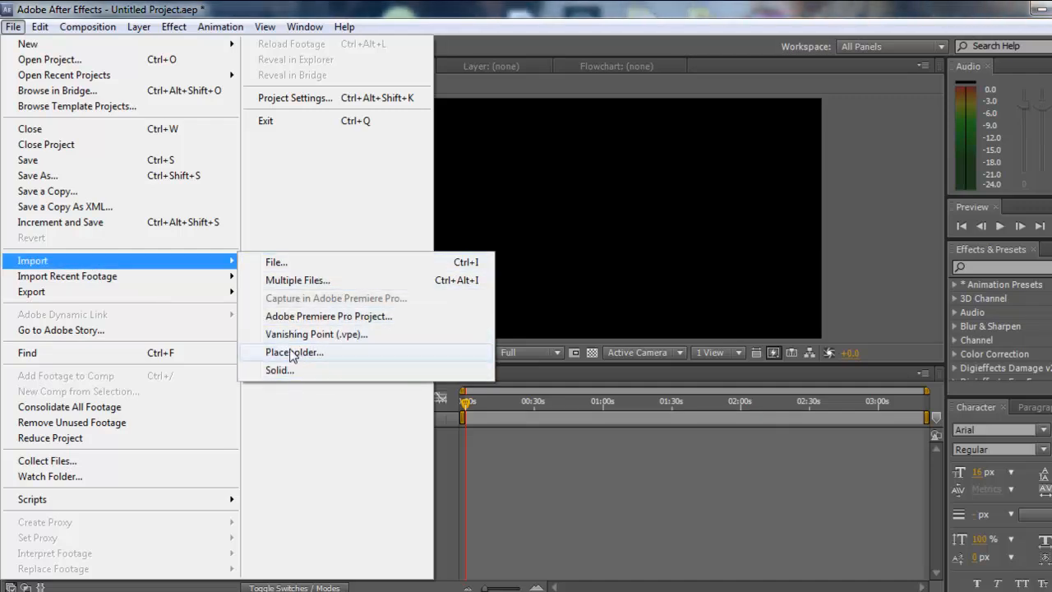
mouse_move(306, 280)
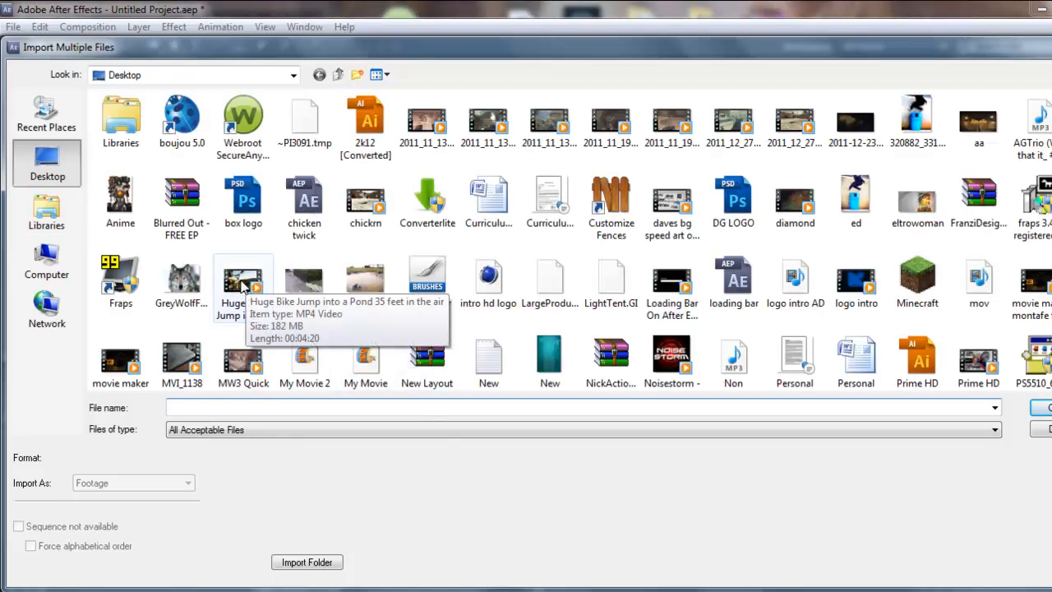
left_click(243, 279)
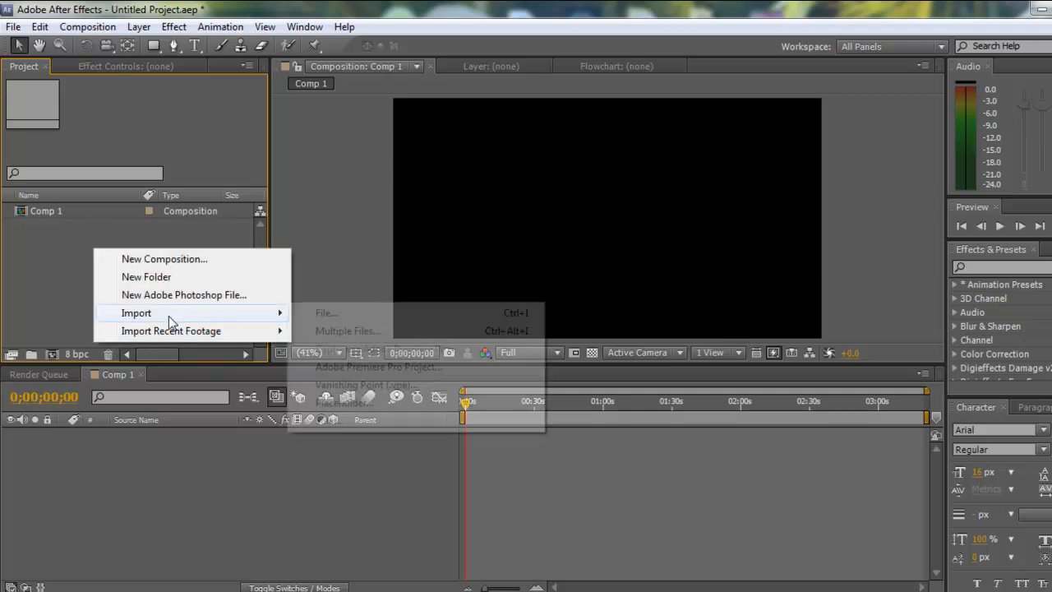
Import the bike jump video and chickn.mp4 from the Desktop into the project
left_click(325, 312)
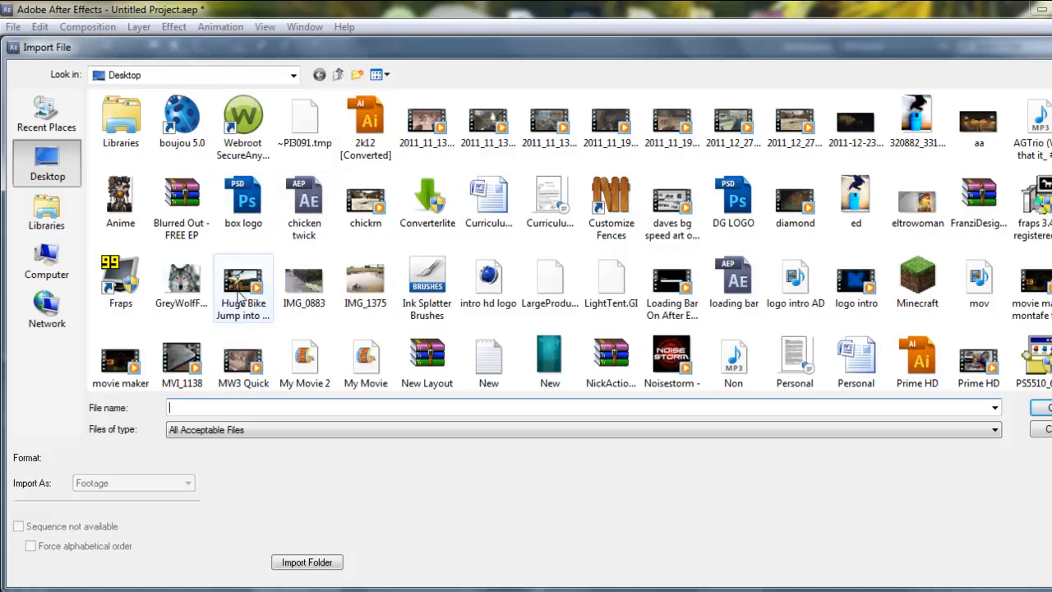
left_click(243, 283)
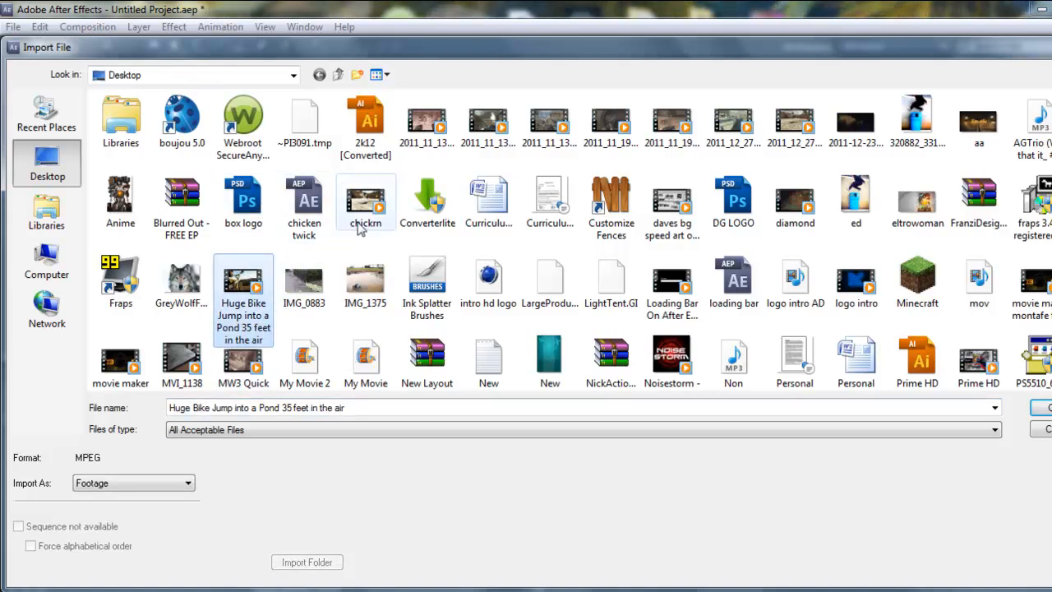
left_click(365, 200)
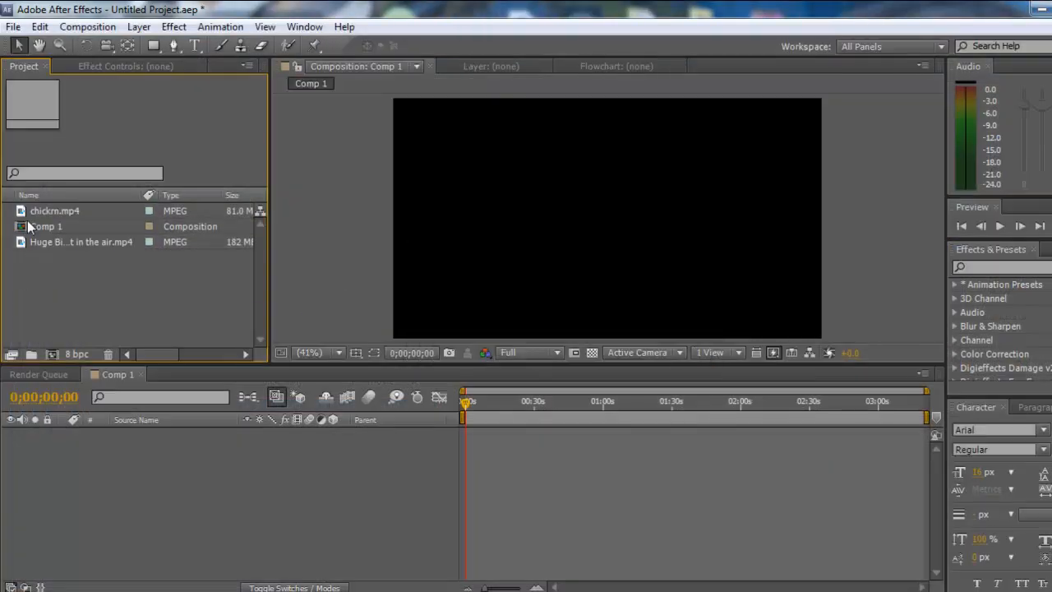
left_click(80, 240)
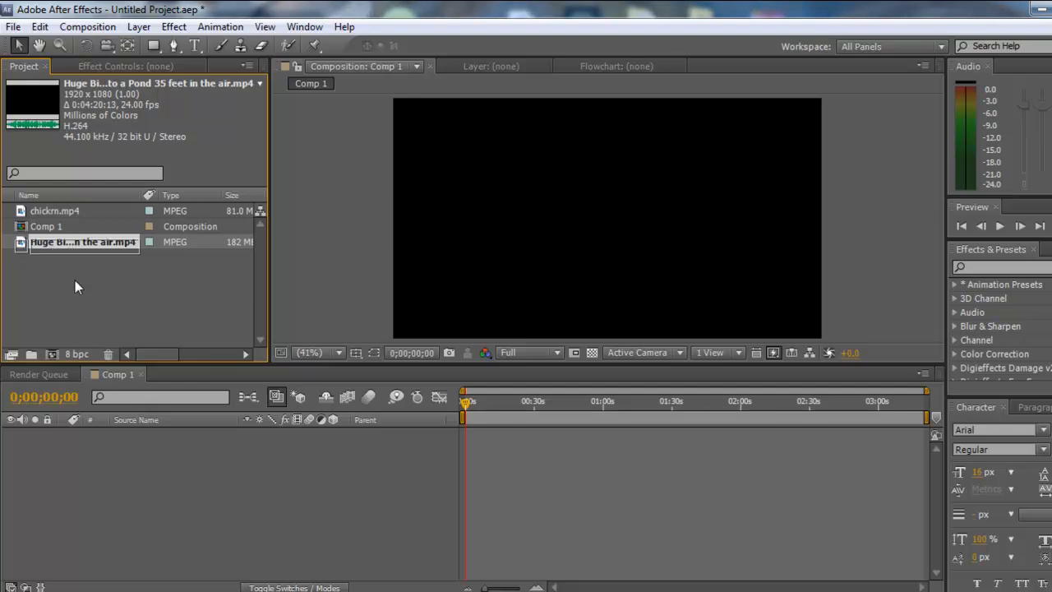
left_click(147, 503)
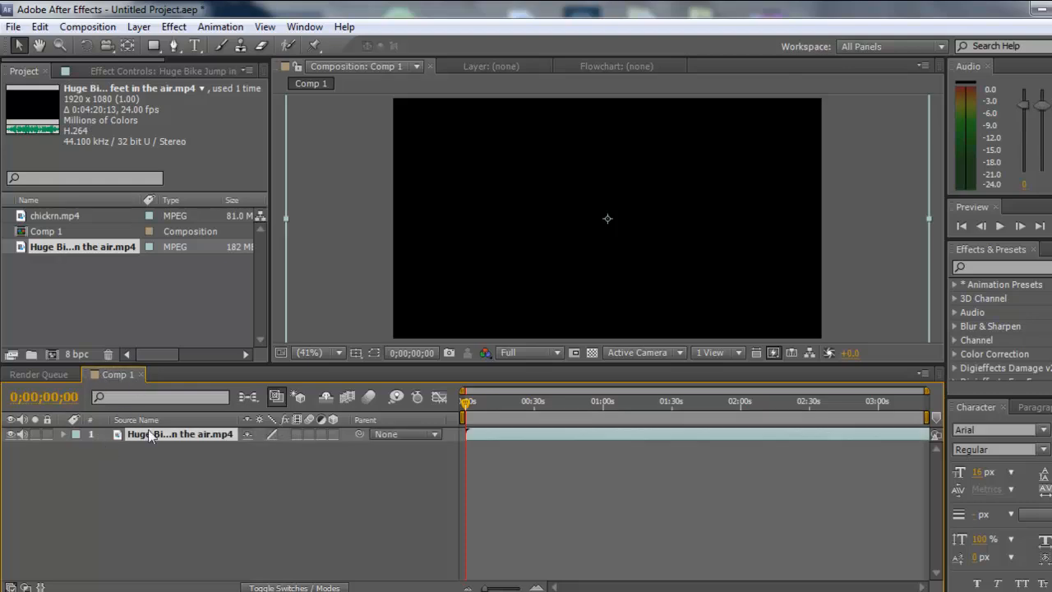
mouse_move(650, 329)
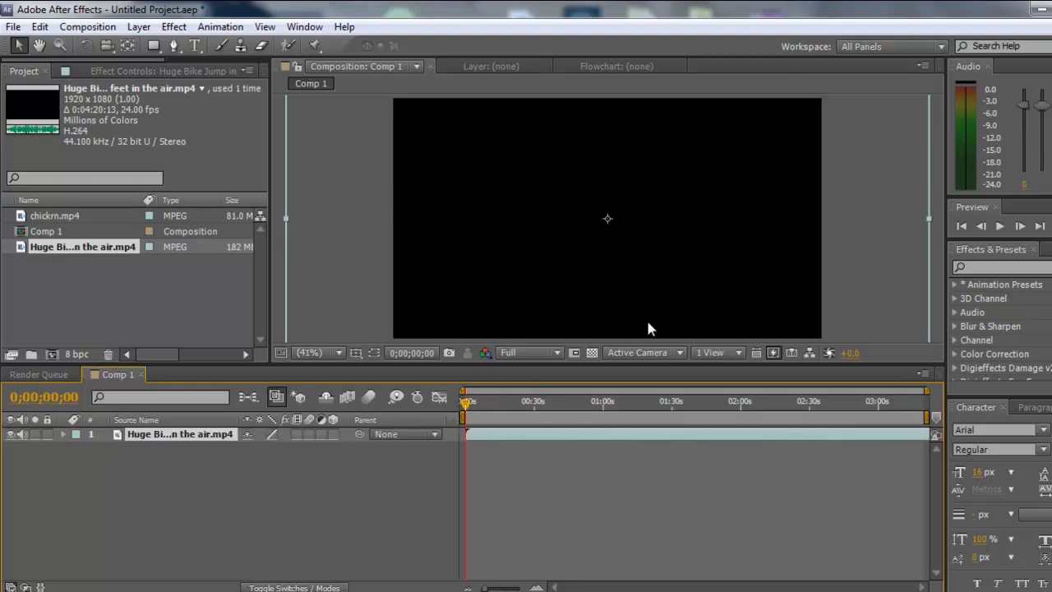
left_click_drag(465, 401, 474, 401)
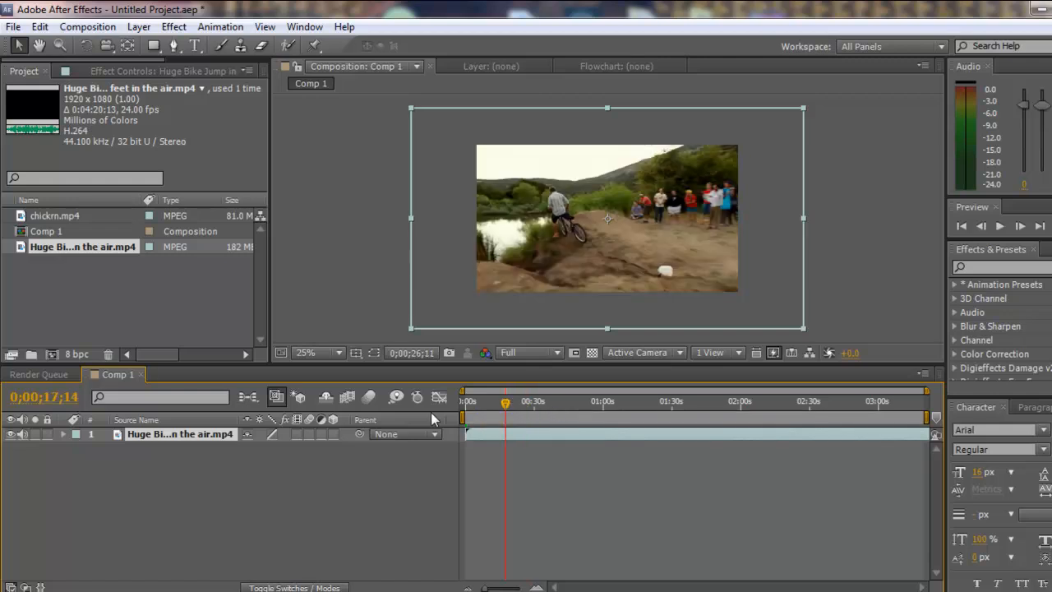
left_click_drag(503, 403, 480, 403)
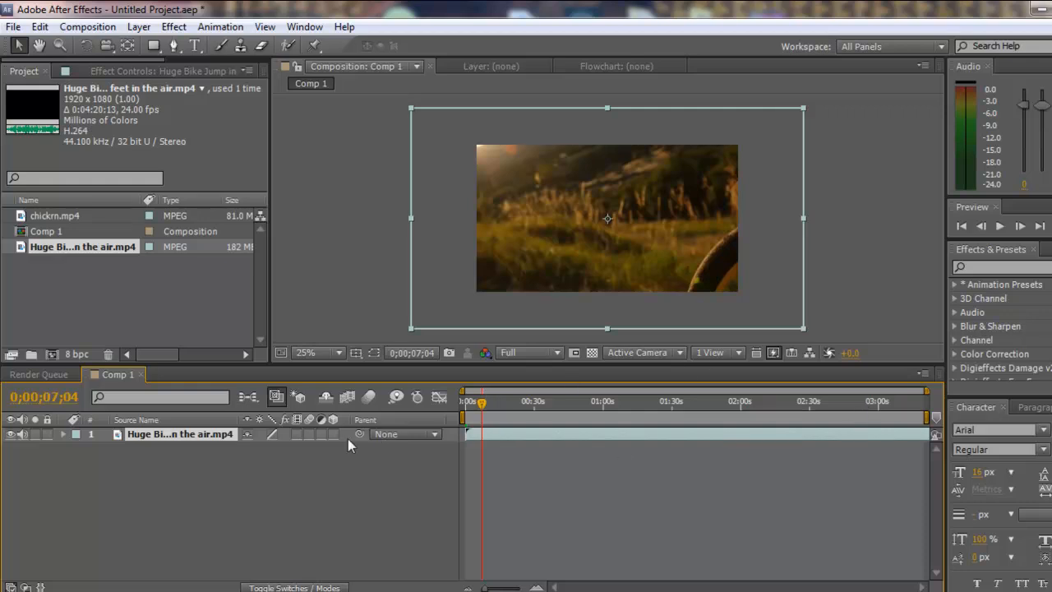
mouse_move(466, 309)
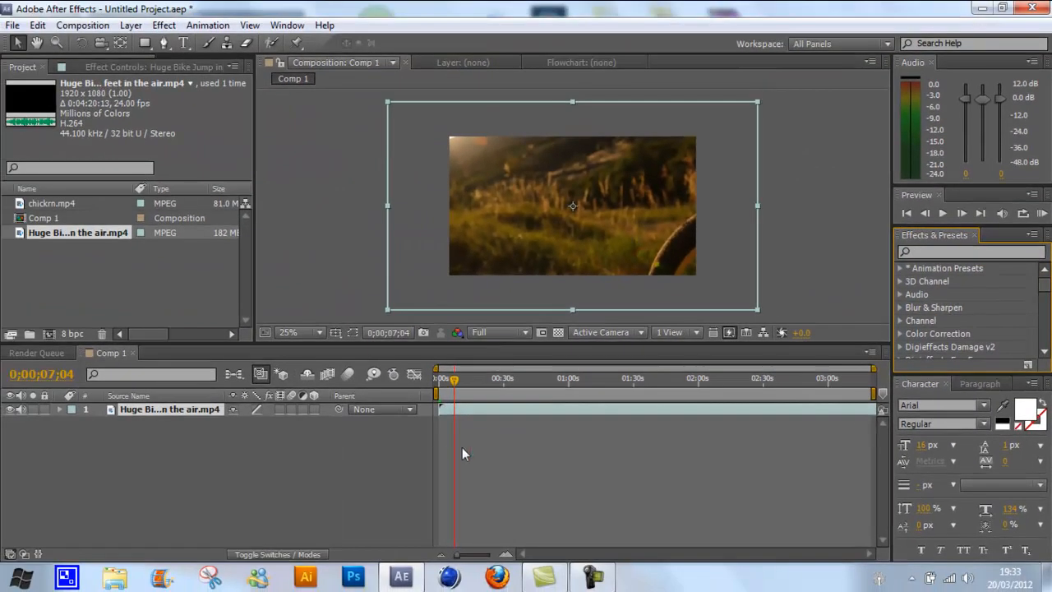
Start a new solid layer, choosing a colour from the swatch in Solid Settings
left_click(82, 24)
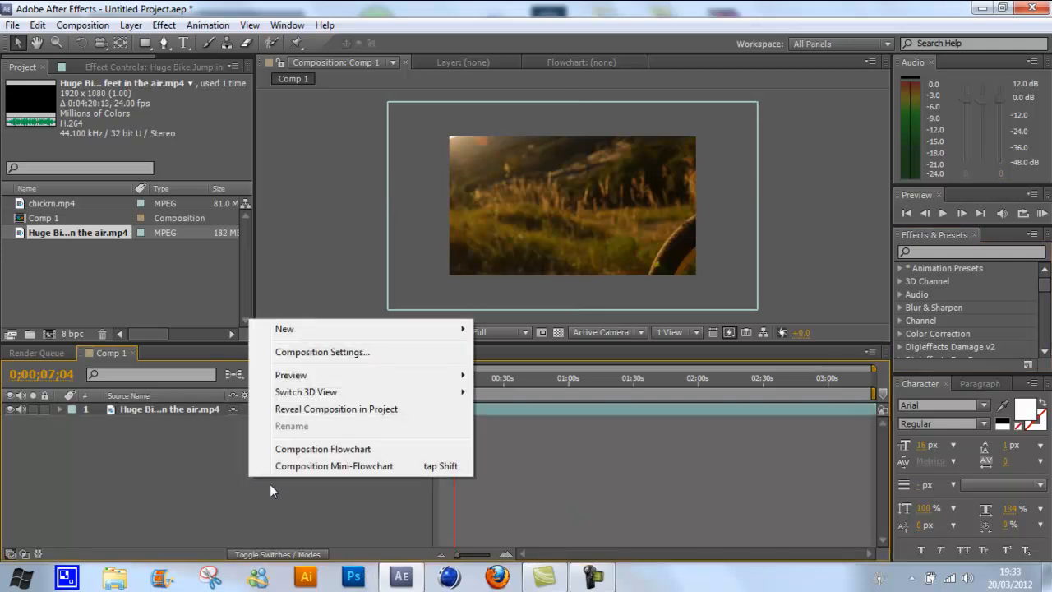
mouse_move(306, 329)
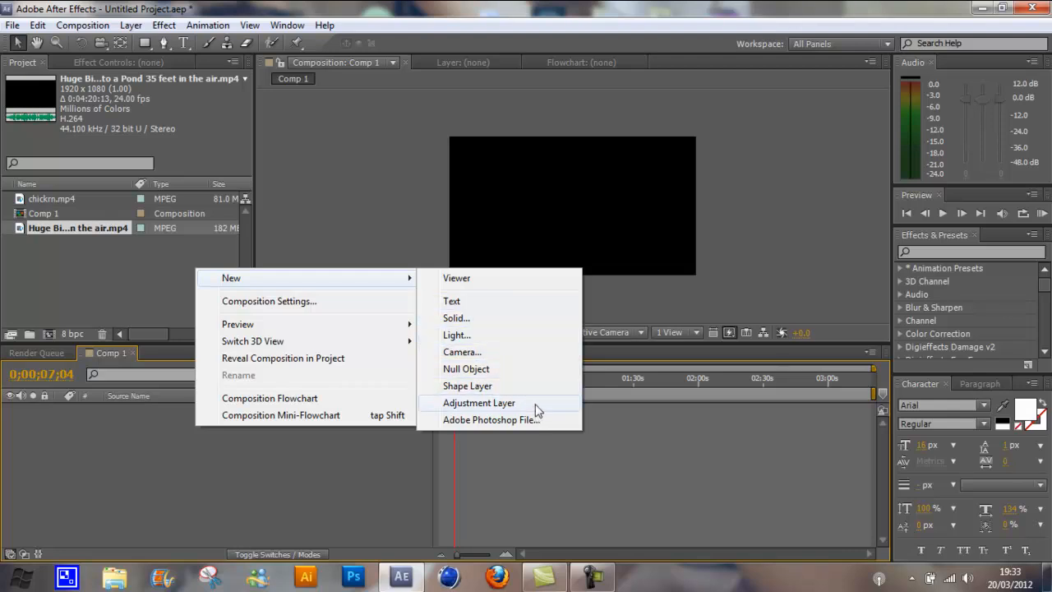
mouse_move(543, 421)
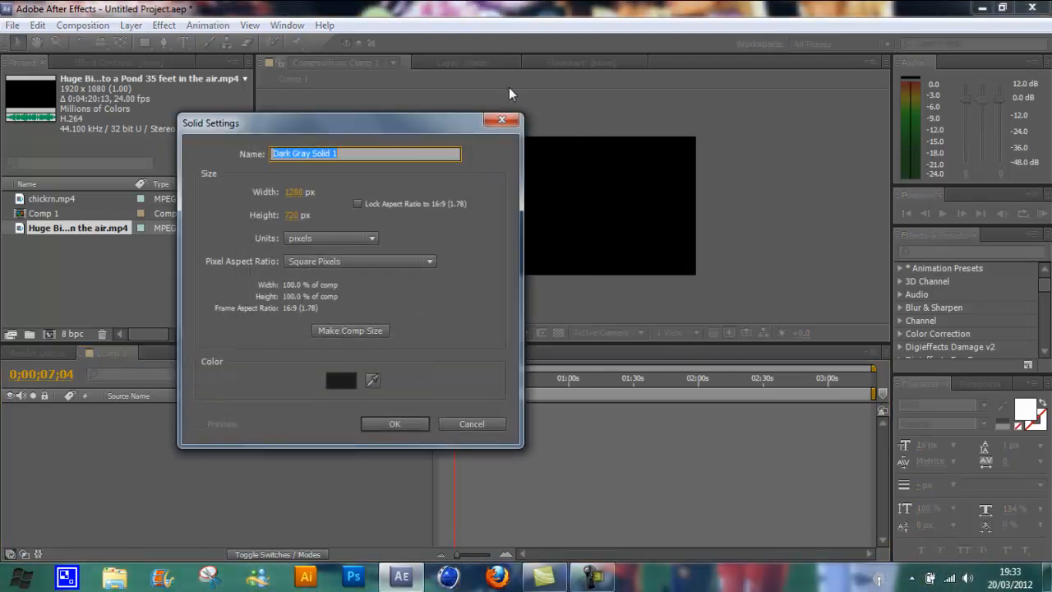
mouse_move(576, 191)
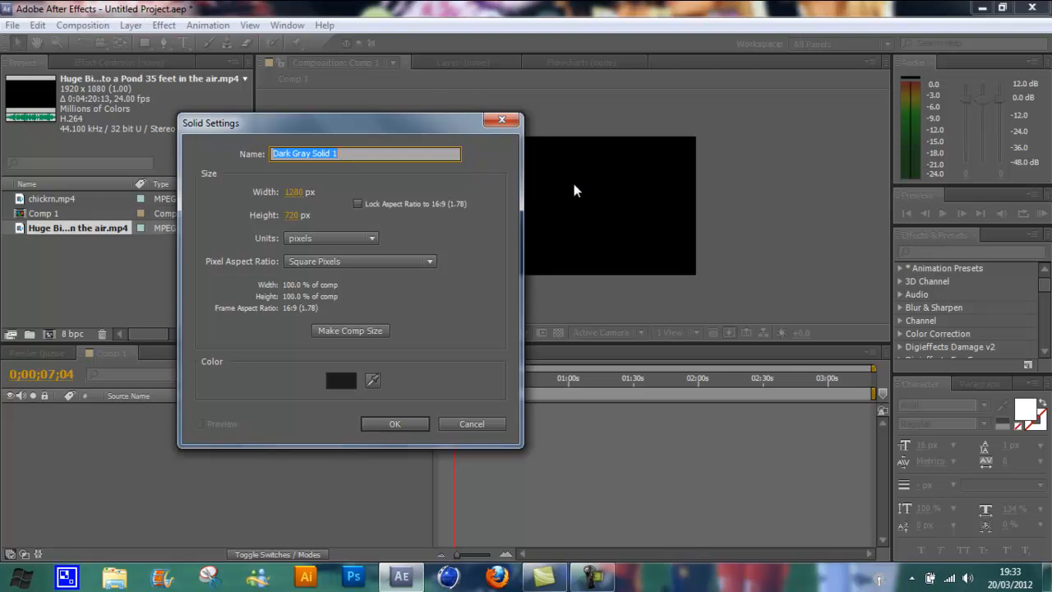
mouse_move(343, 365)
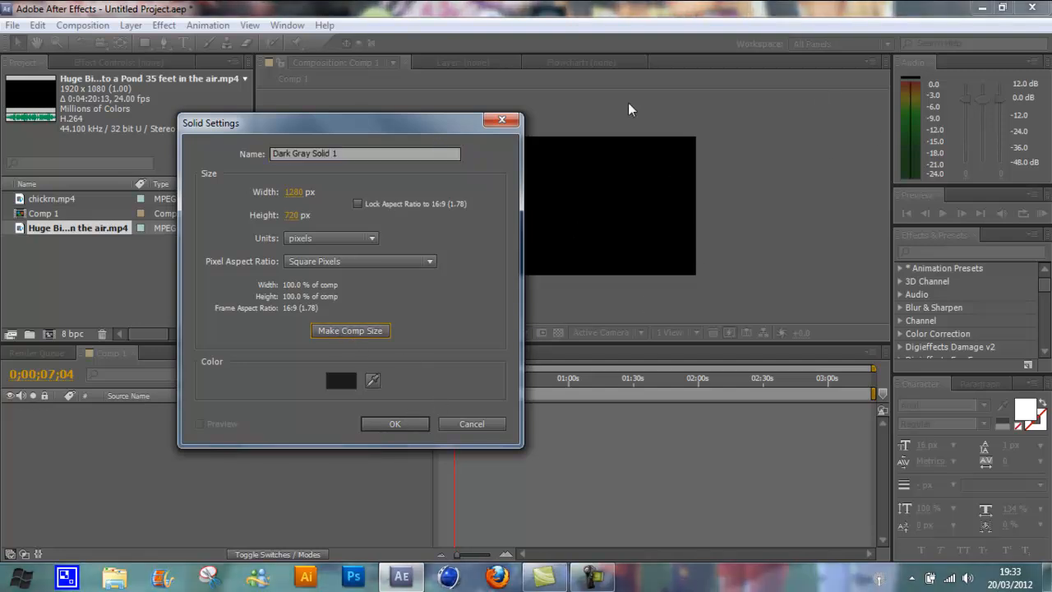
mouse_move(557, 457)
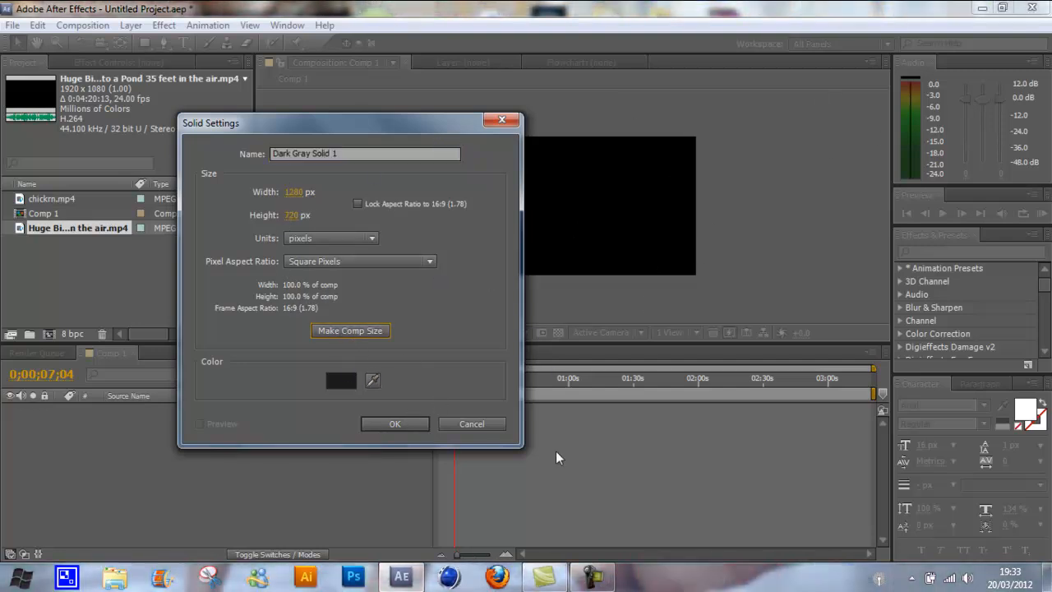
left_click(342, 379)
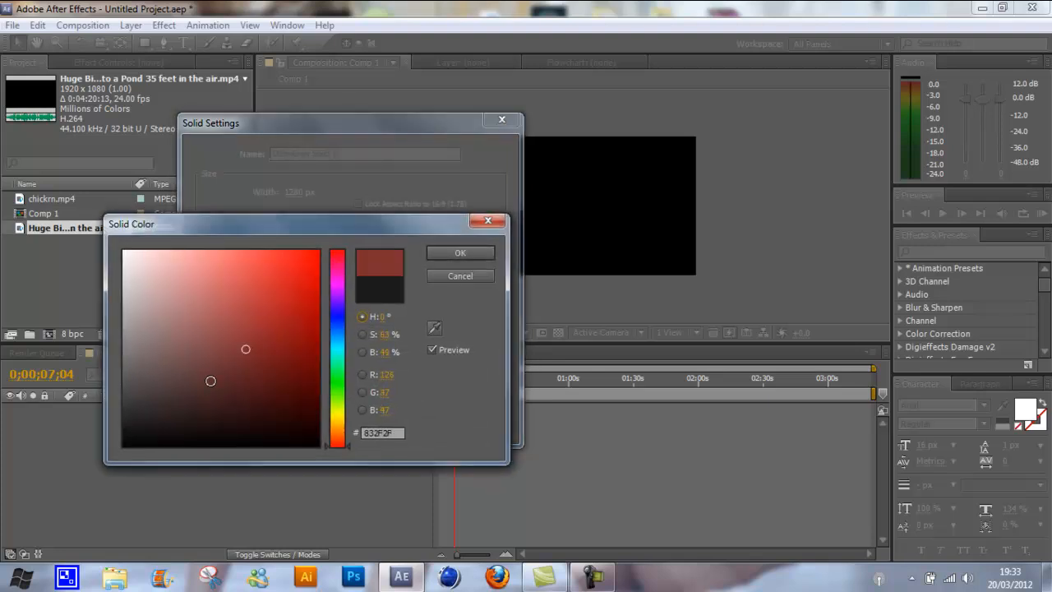
left_click(460, 253)
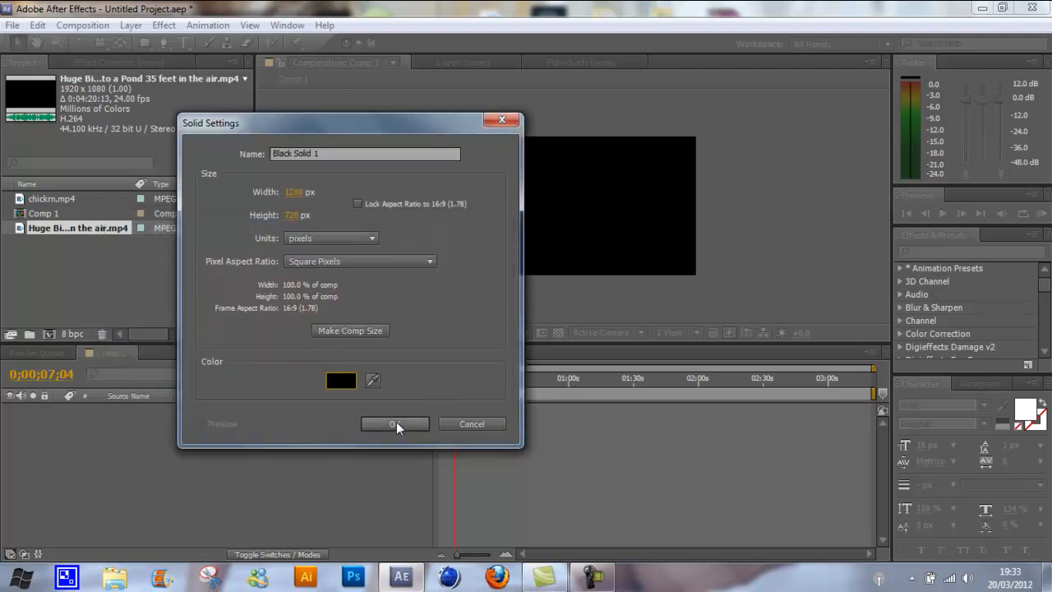
left_click(394, 425)
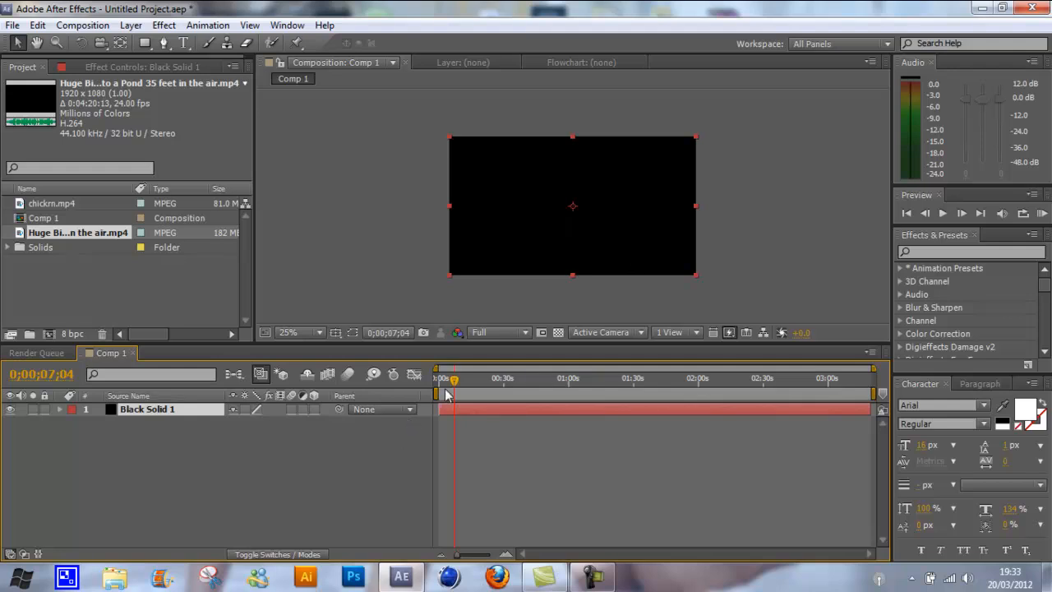
left_click(441, 378)
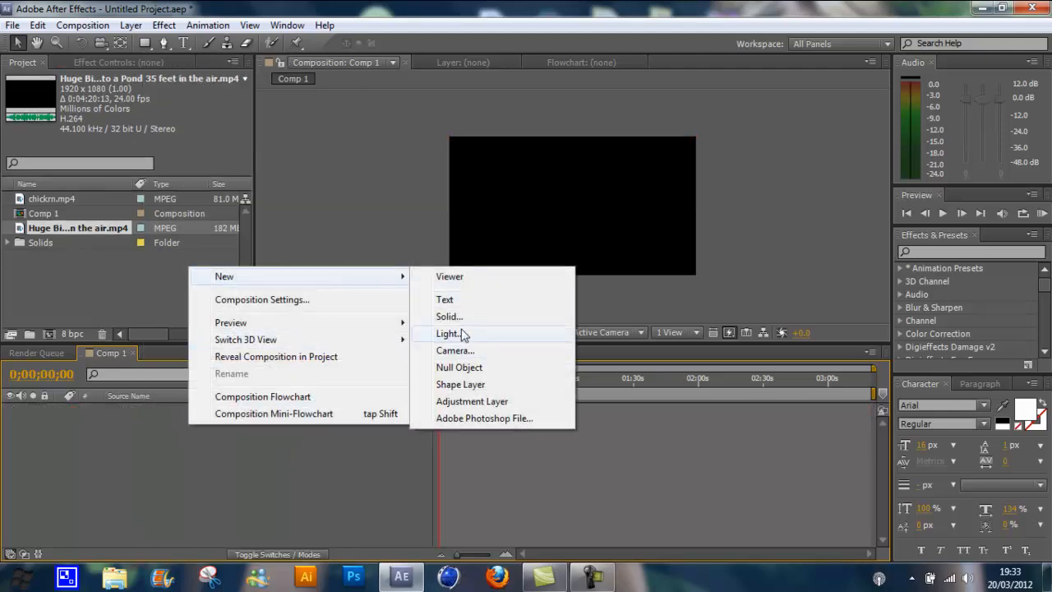
Create the full-frame Red Solid 1 layer in Comp 1 with red confirmed as its colour
left_click(451, 316)
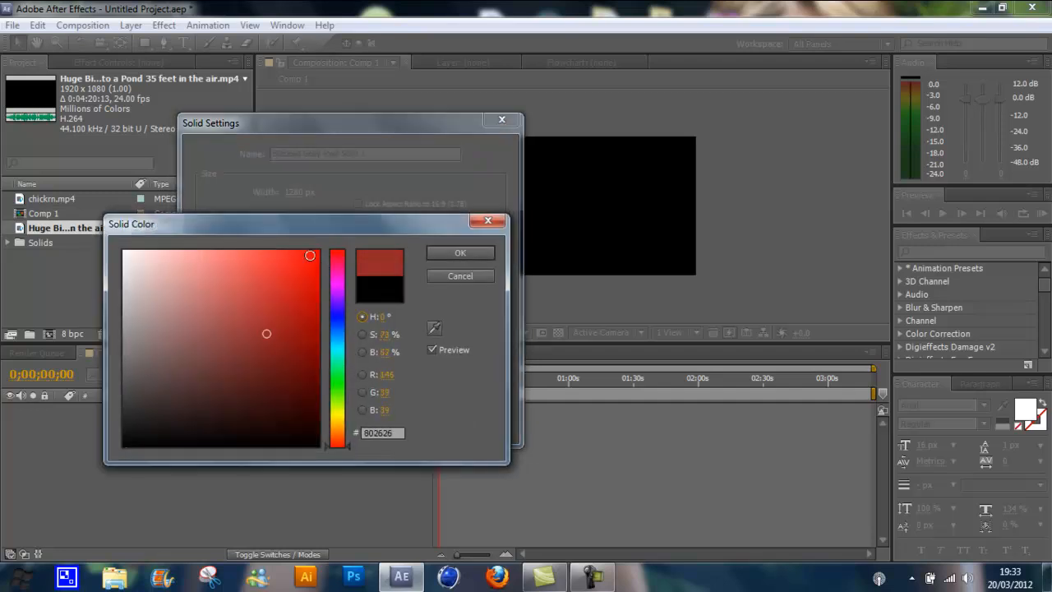
left_click(460, 253)
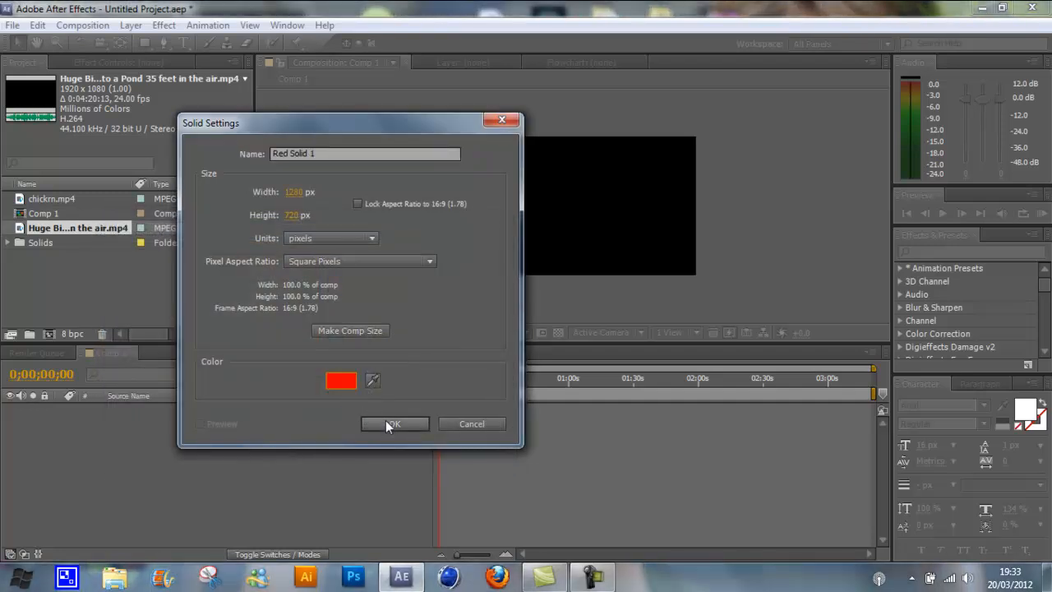
left_click(395, 424)
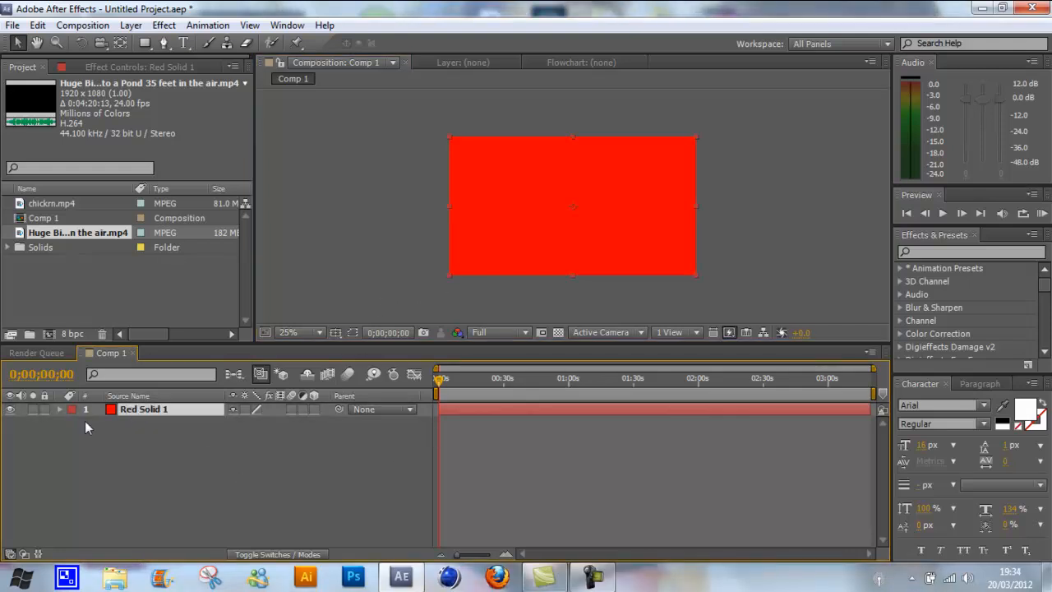
Reveal Red Solid 1's Transform properties and enable Opacity keyframing
left_click(59, 409)
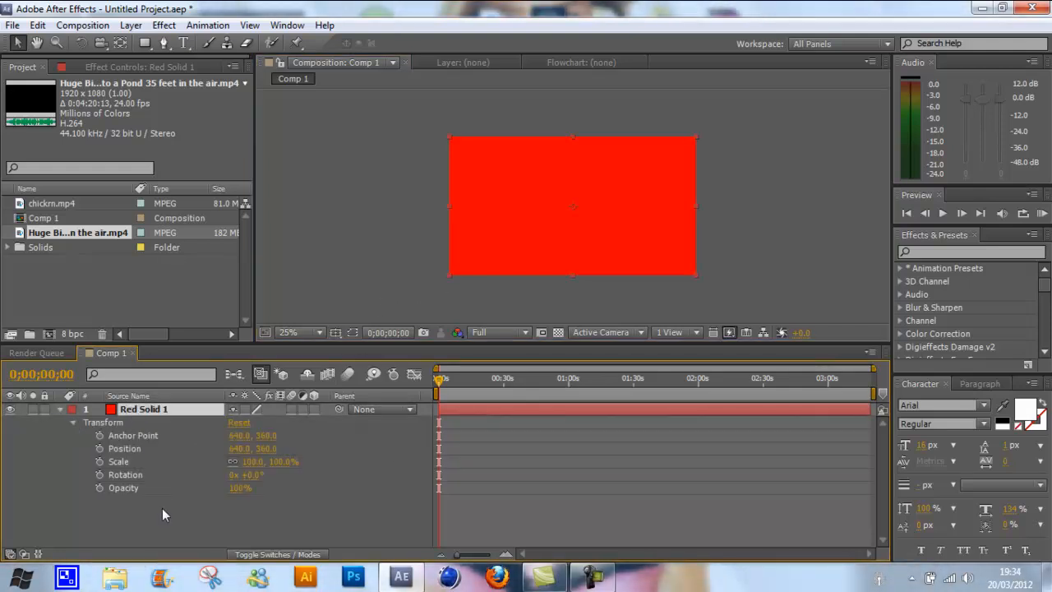
left_click(59, 409)
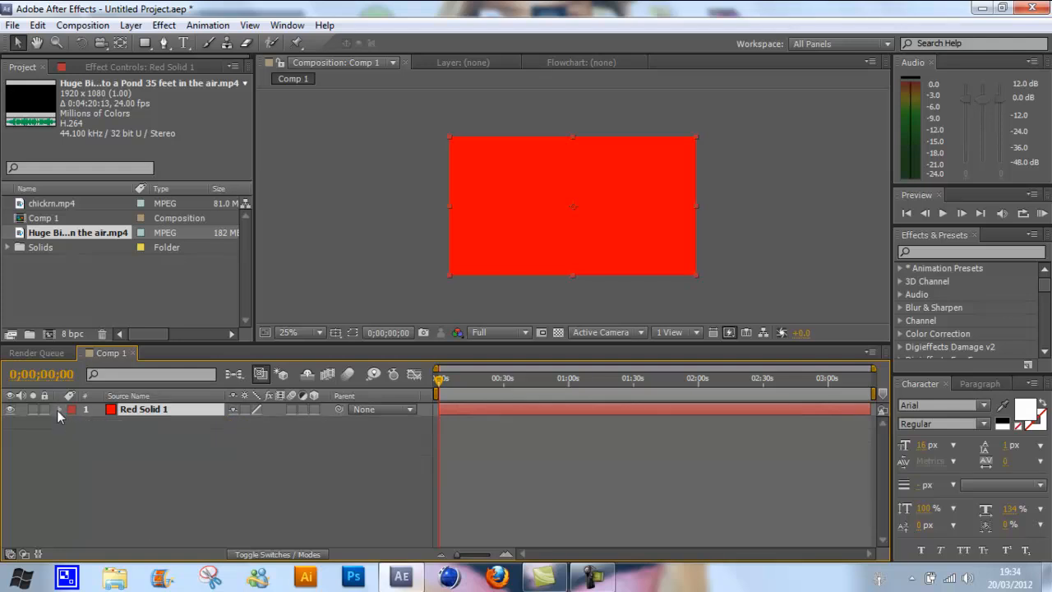
left_click(59, 409)
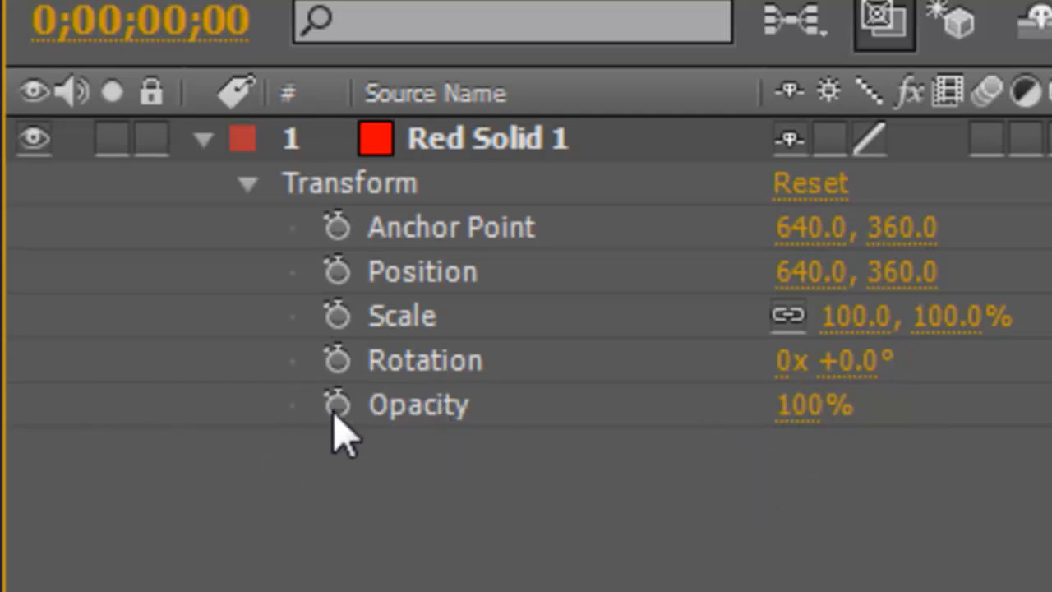
left_click(337, 405)
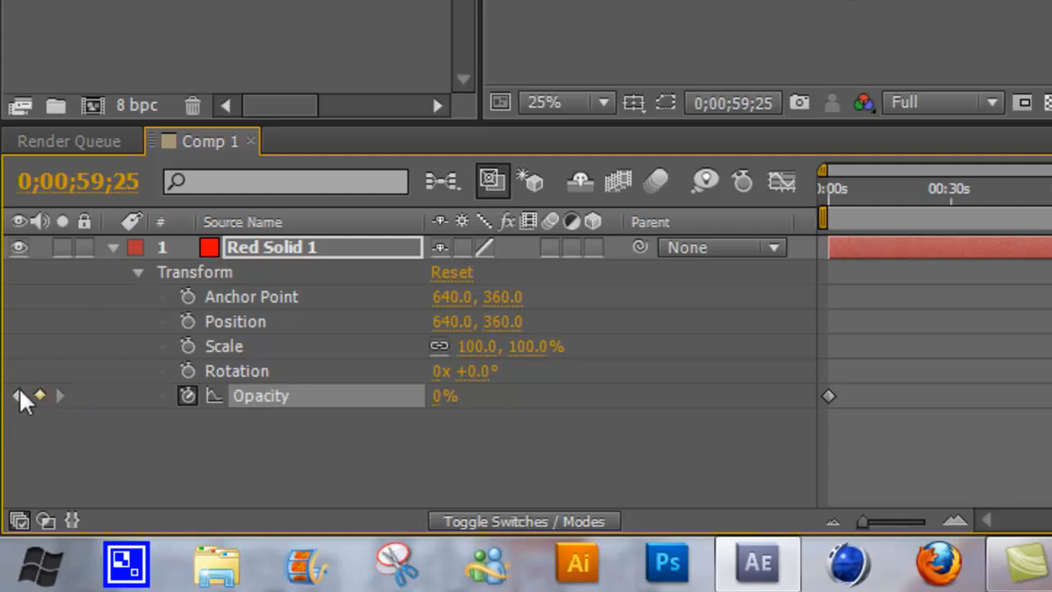
mouse_move(39, 395)
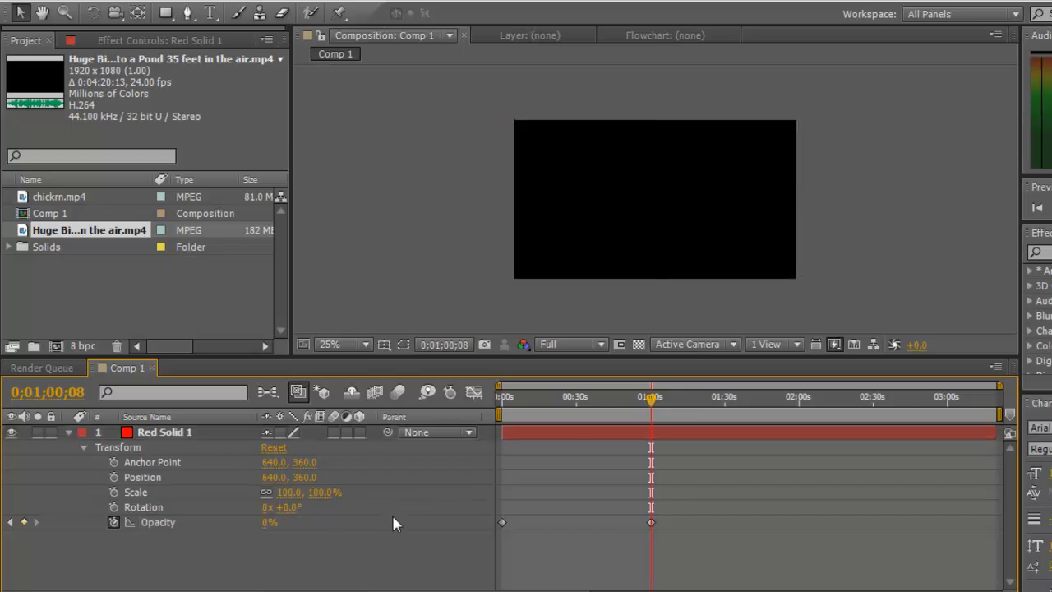
Retime the Opacity and Scale keyframes so the solid fades in and scales over time
left_click_drag(651, 396, 506, 396)
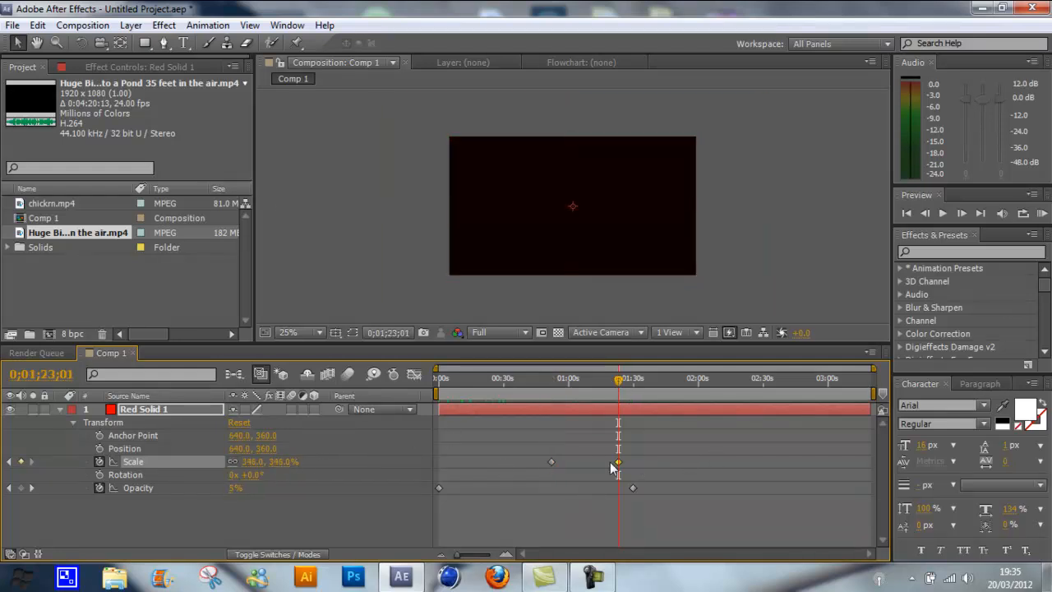
left_click_drag(618, 378, 467, 378)
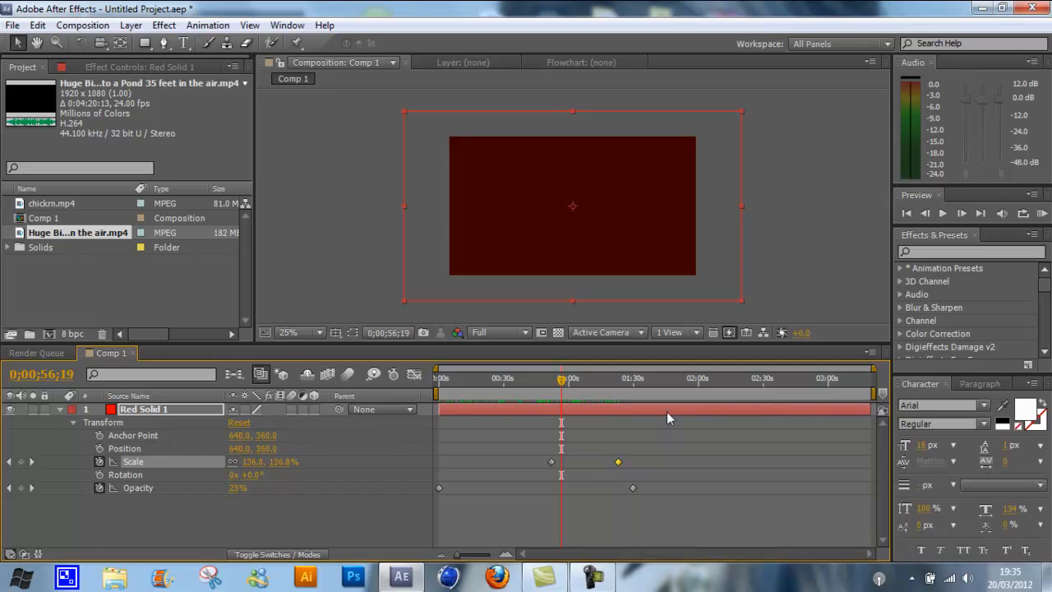
mouse_move(311, 460)
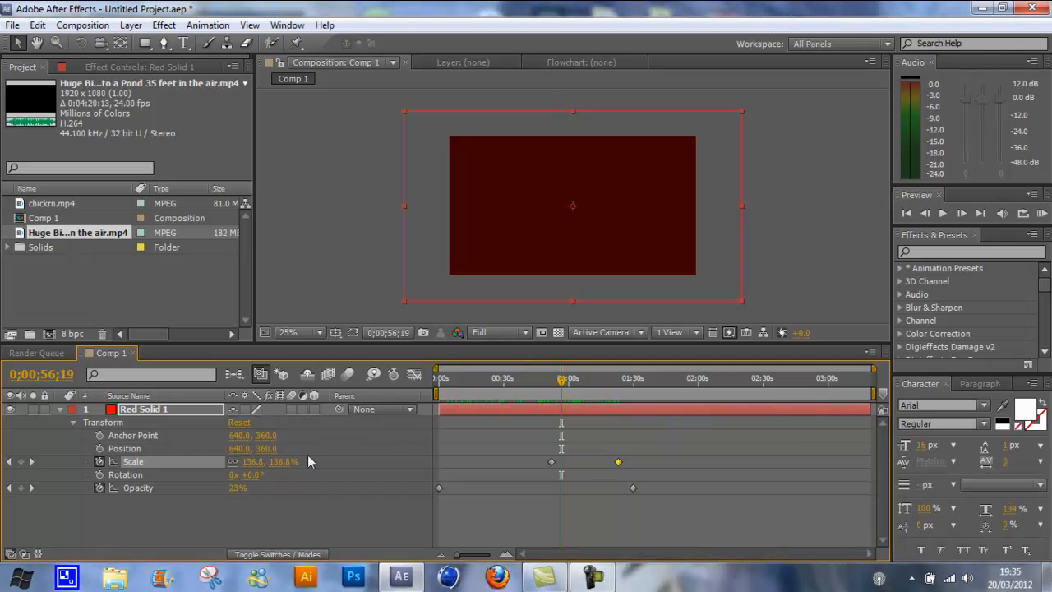
Add the bike jump clip to Comp 1 as a layer beneath Red Solid 1
left_click(60, 408)
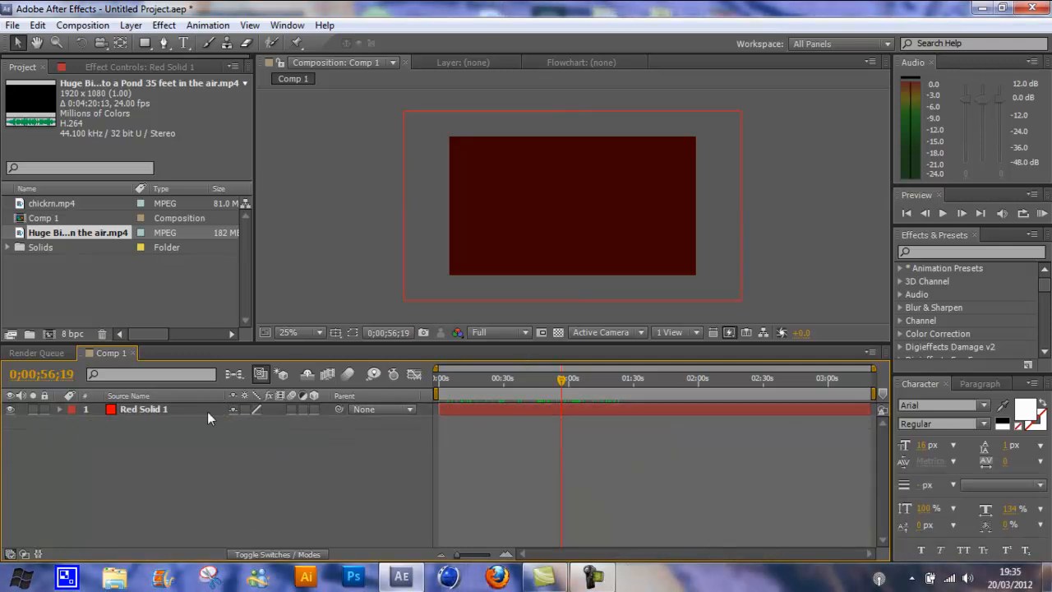
left_click(165, 25)
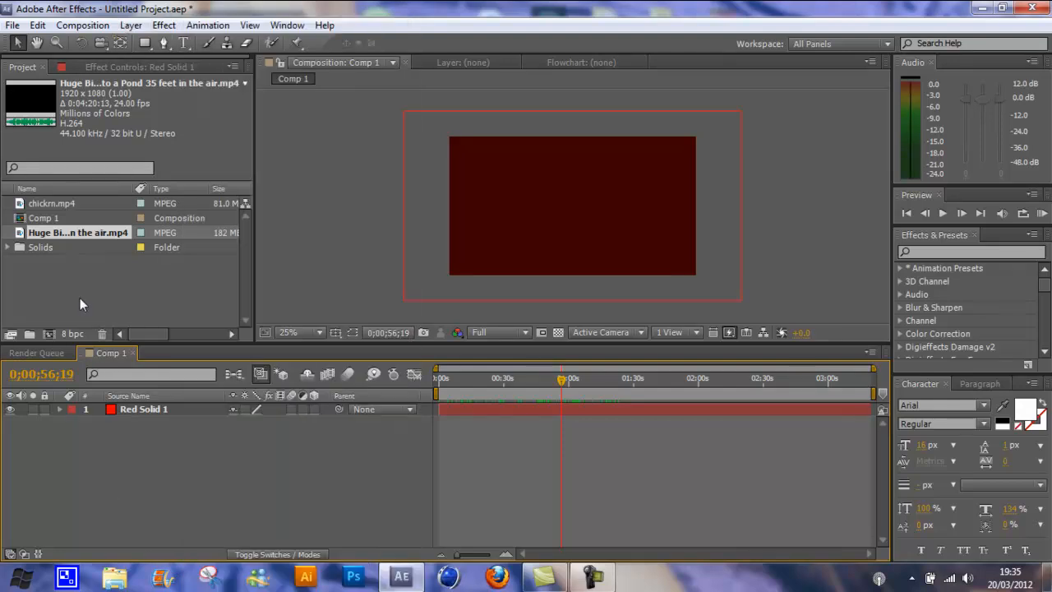
left_click_drag(79, 234, 572, 207)
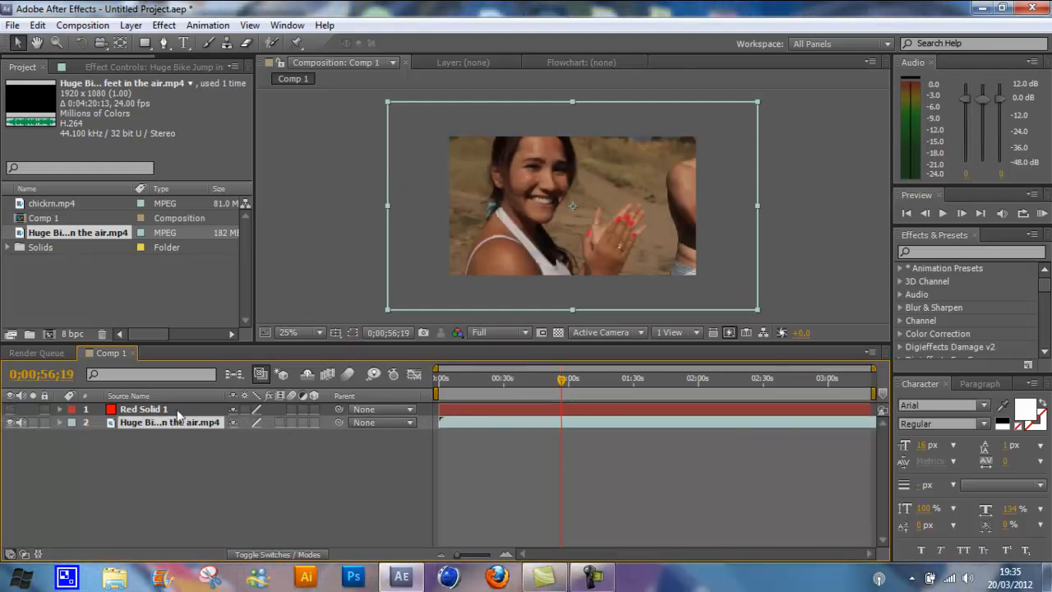
left_click(164, 24)
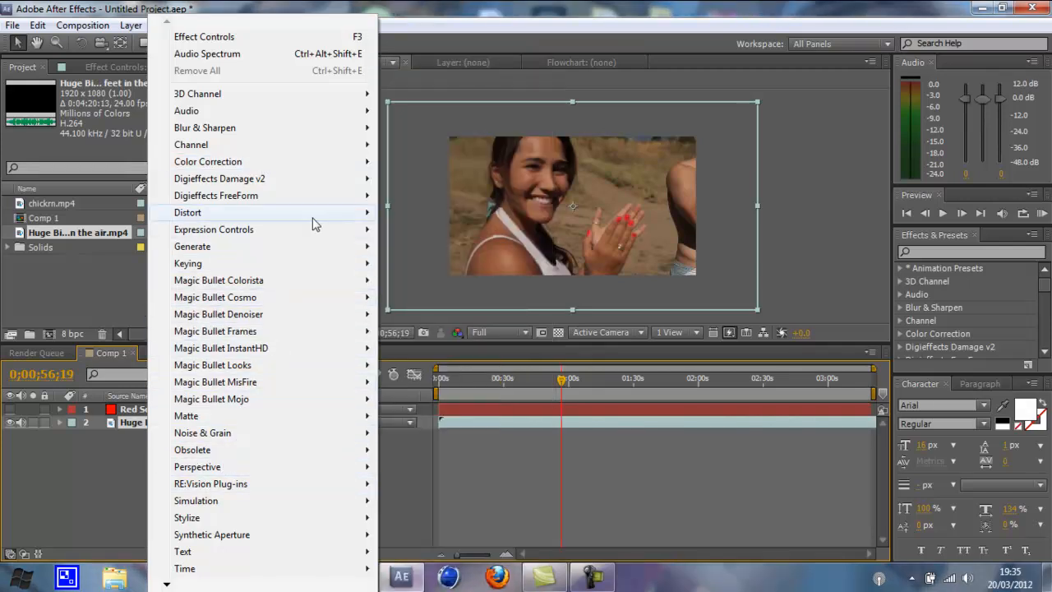
Browse the Window, View, Layer and Effect menus looking for a colour-correction effect
left_click(286, 25)
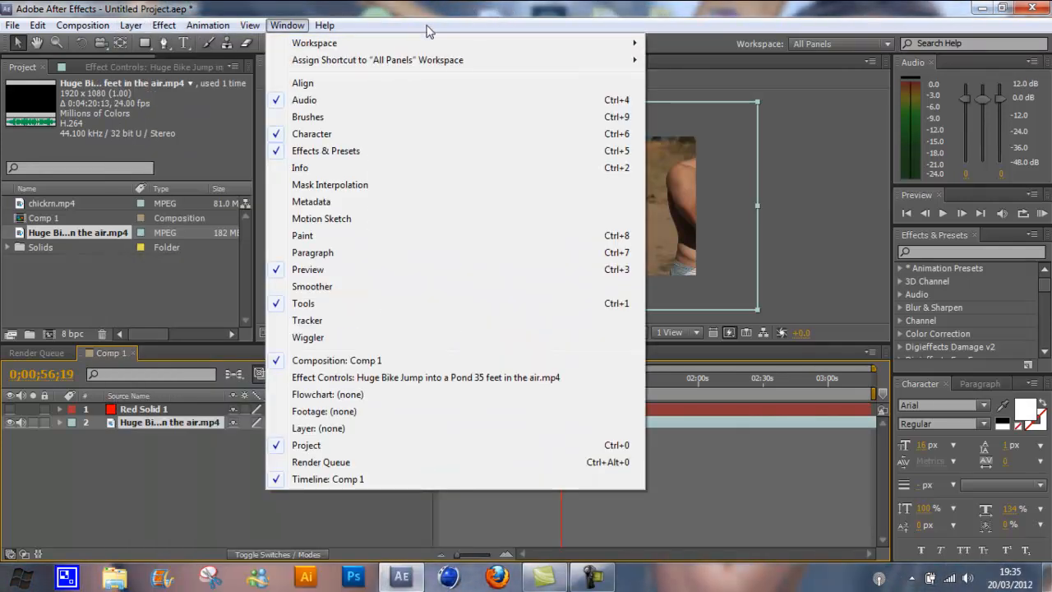
left_click(250, 25)
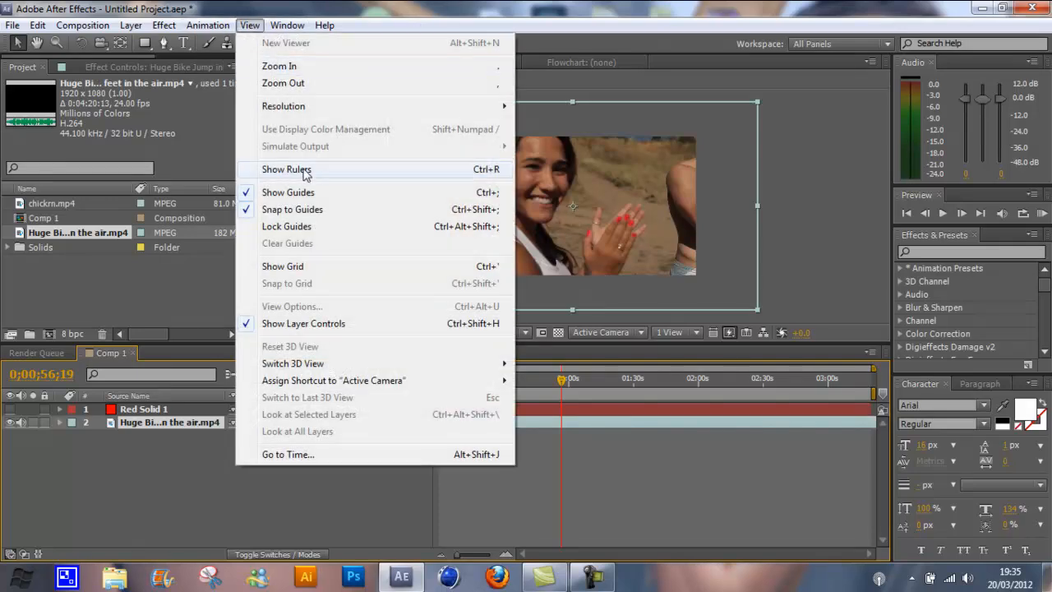
left_click(131, 24)
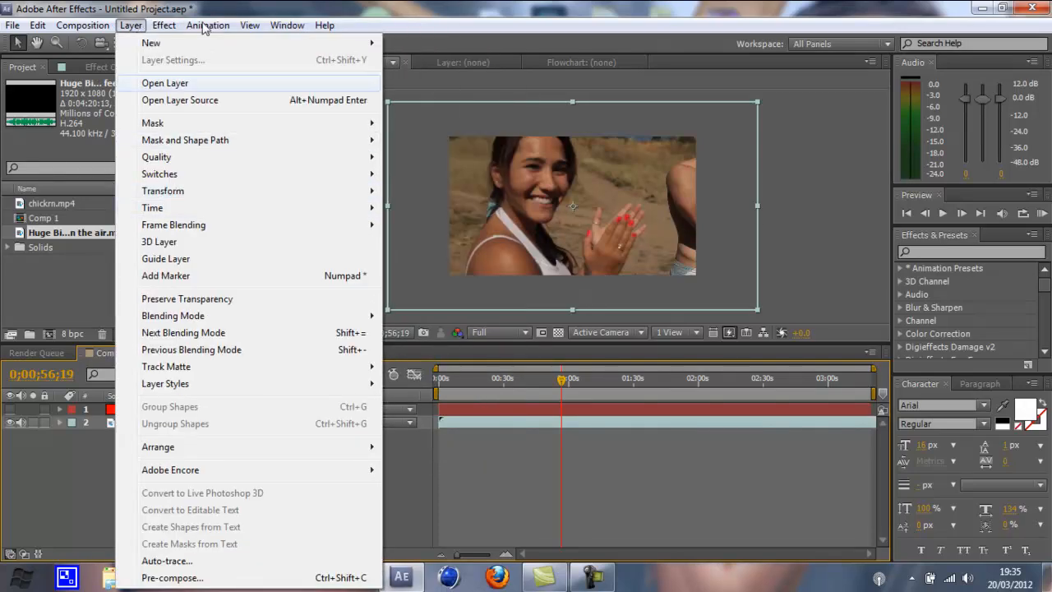
left_click(164, 25)
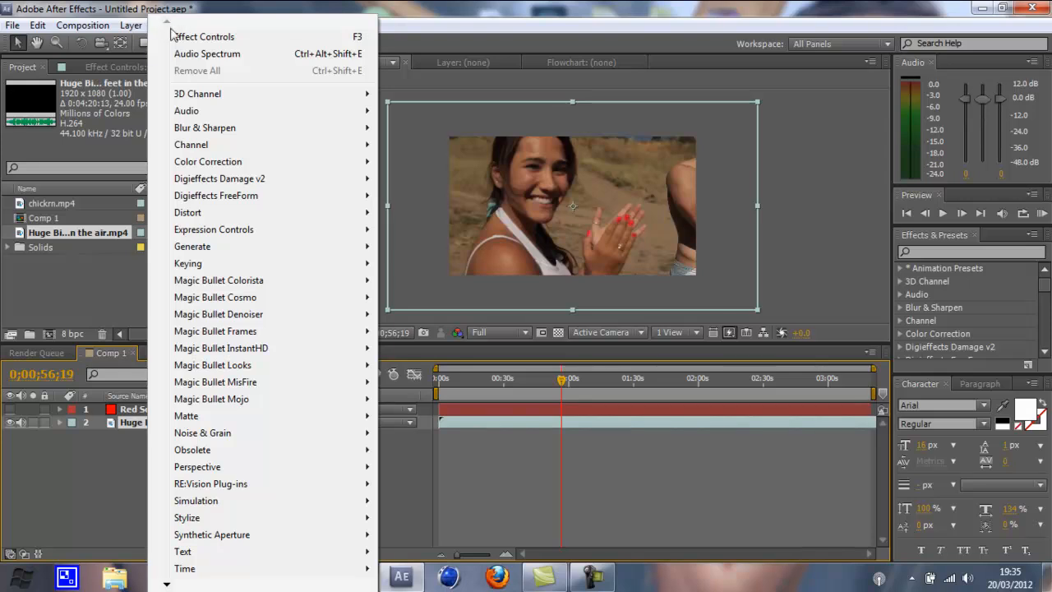
mouse_move(212, 365)
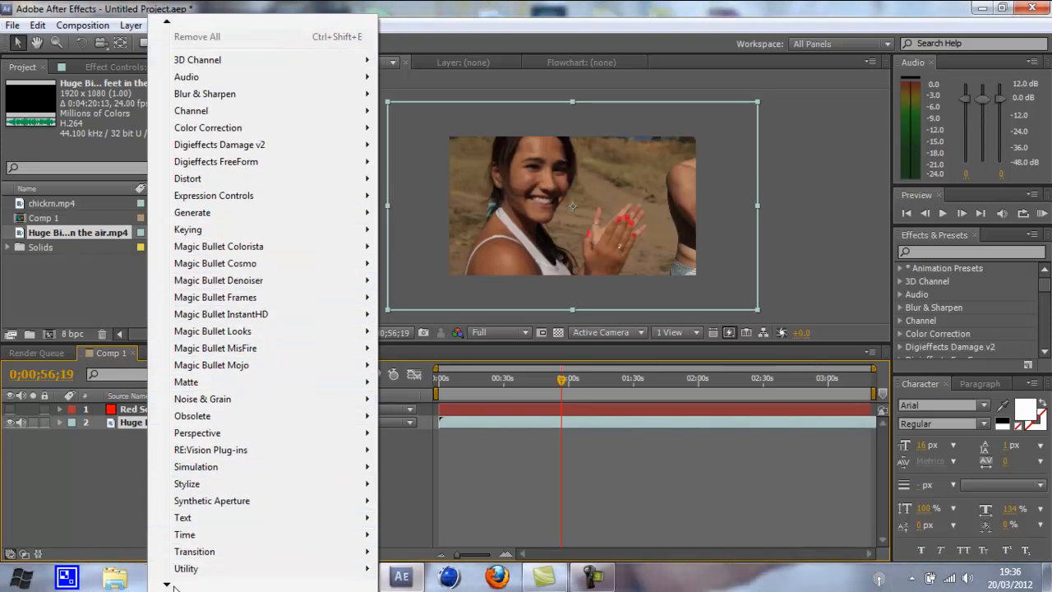
scroll("down", 3)
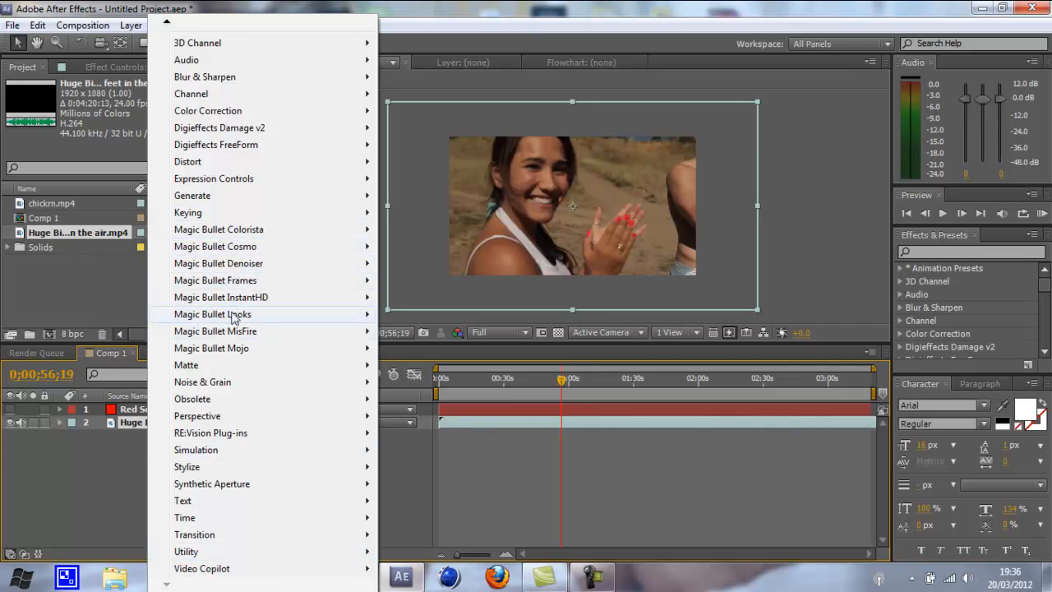
mouse_move(227, 161)
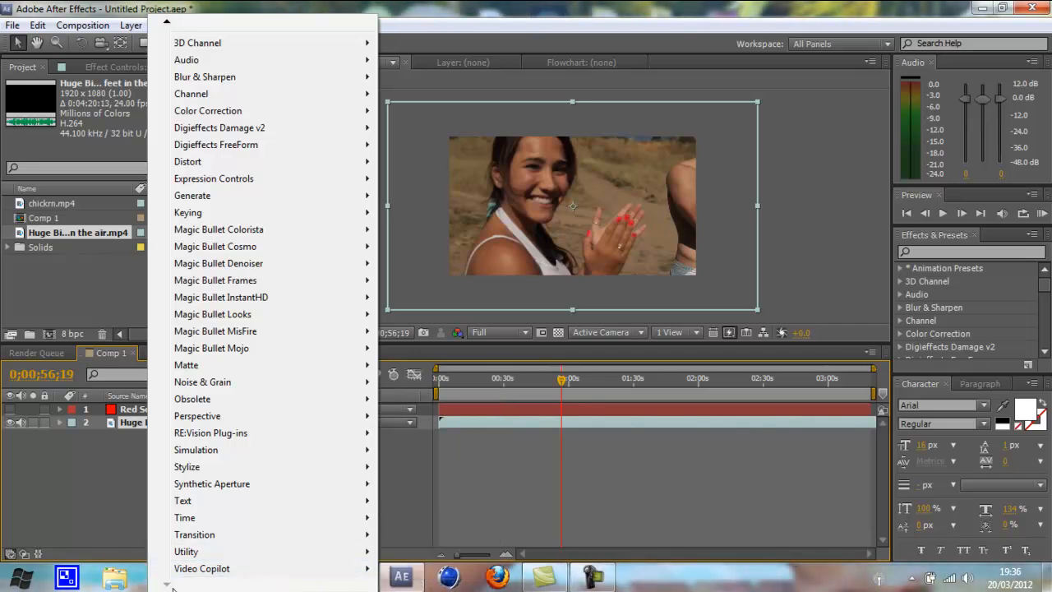
mouse_move(263, 450)
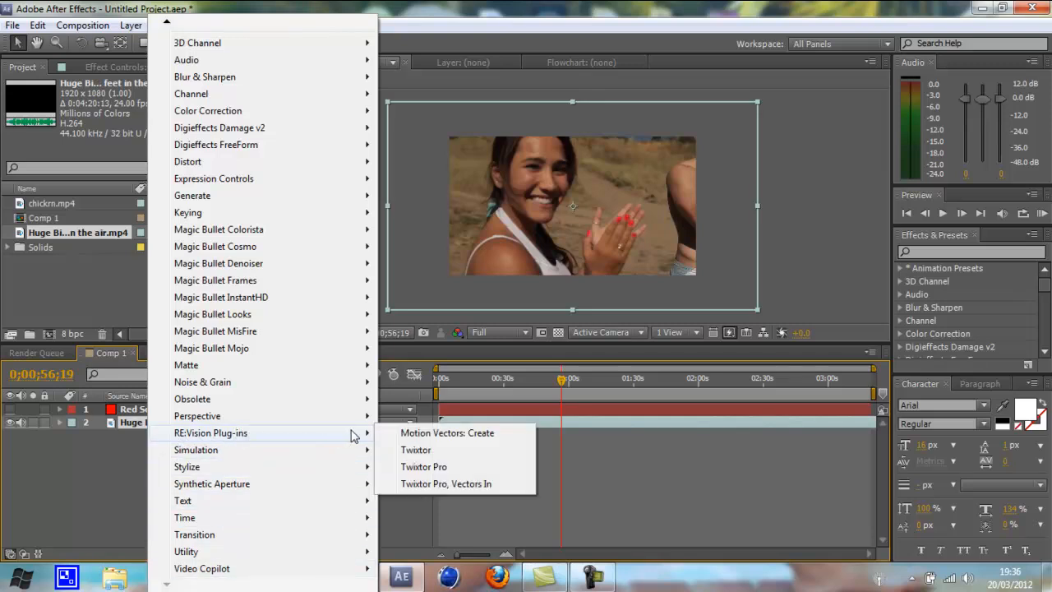
mouse_move(196, 451)
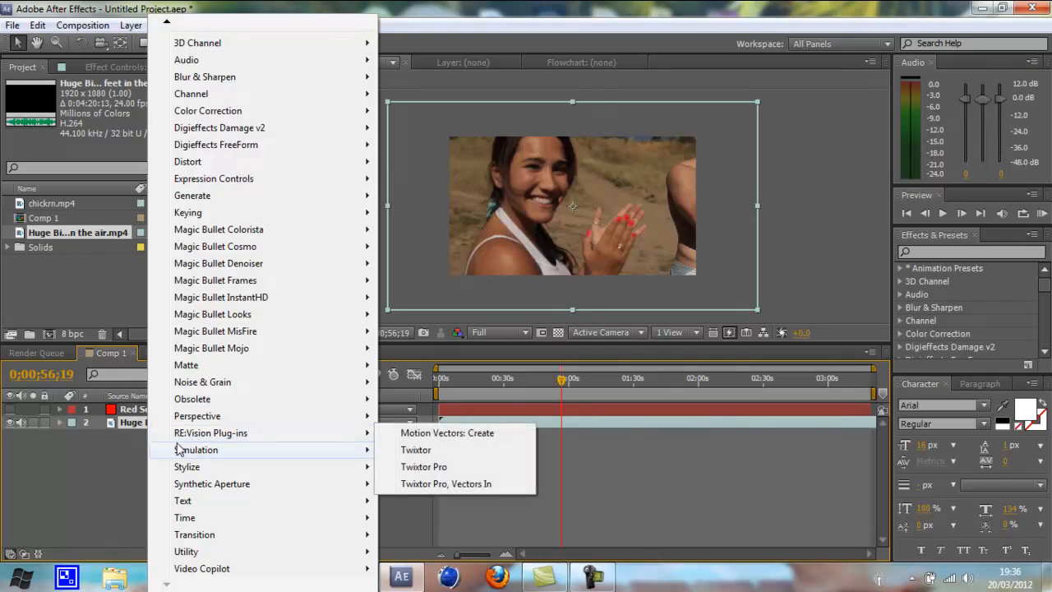
mouse_move(447, 484)
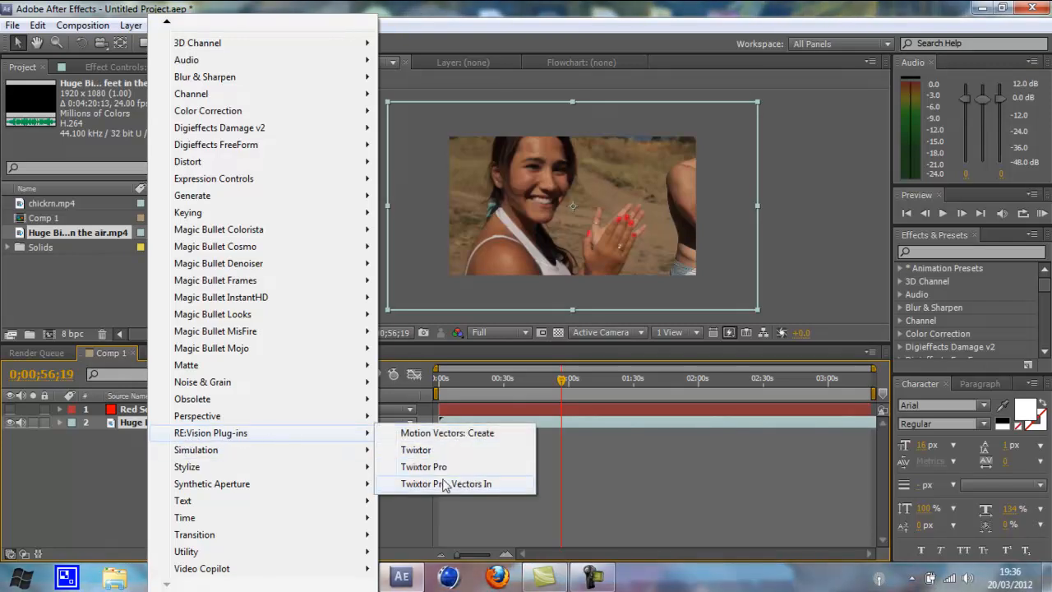
mouse_move(244, 314)
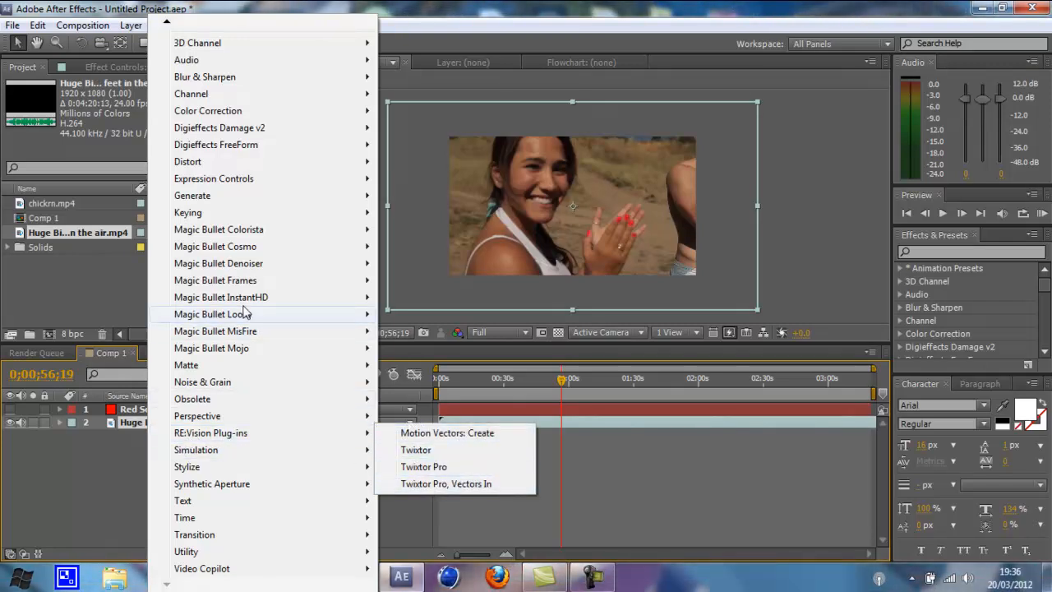
mouse_move(208, 110)
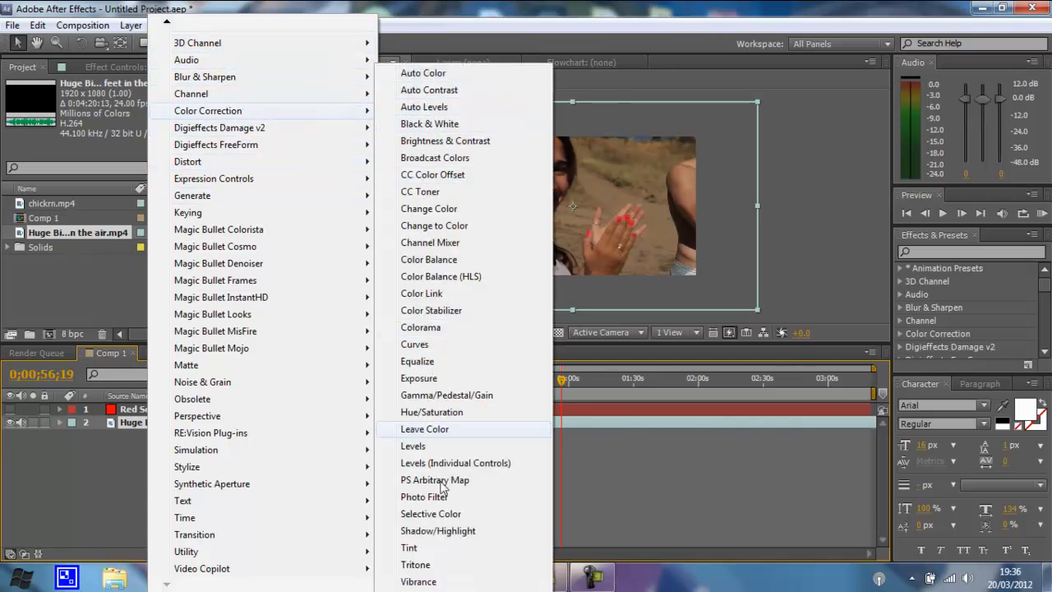
mouse_move(458, 86)
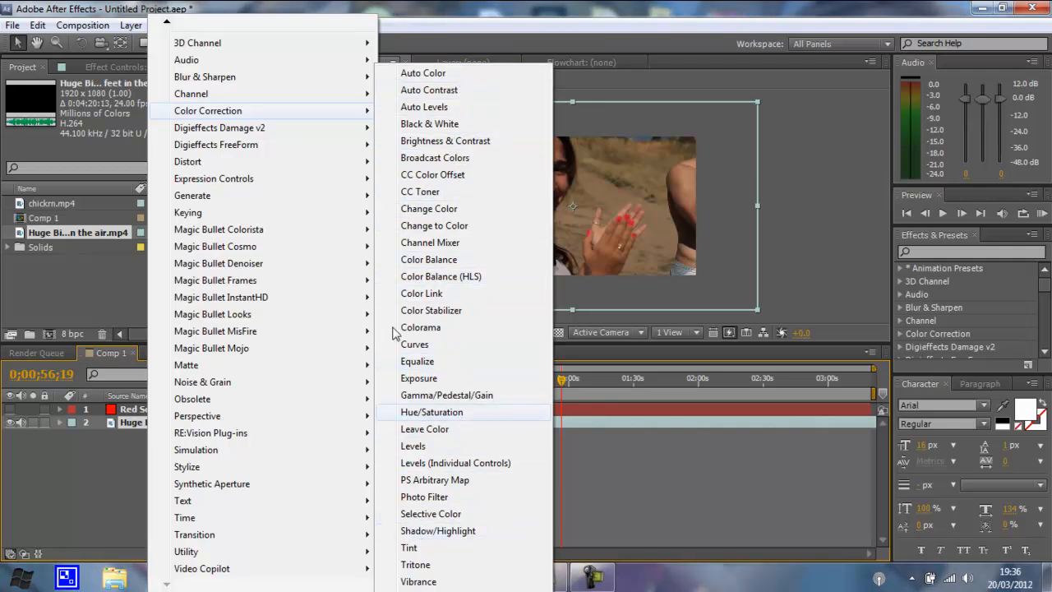
mouse_move(467, 395)
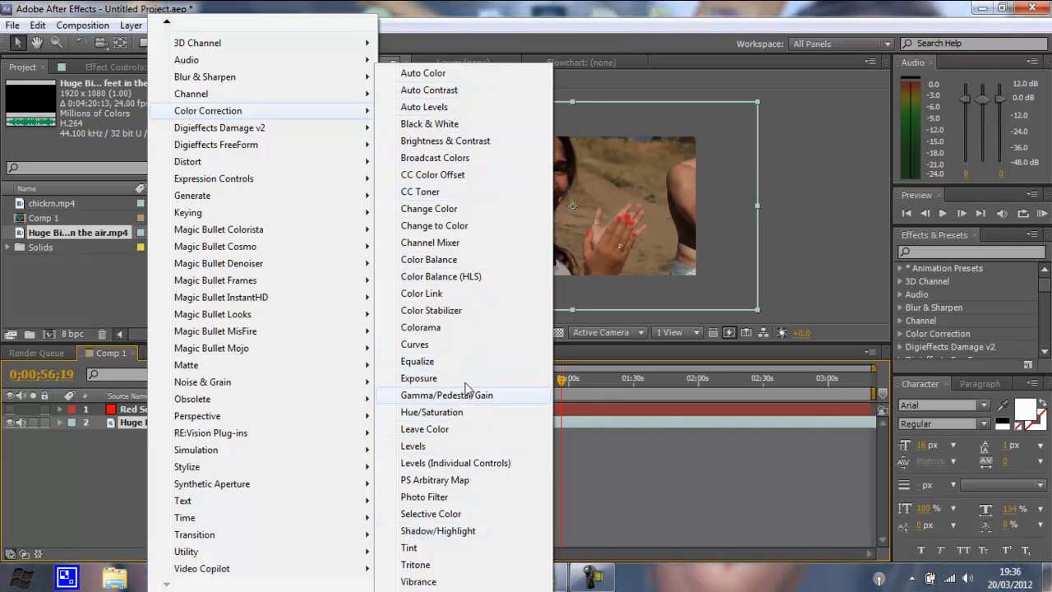
mouse_move(447, 345)
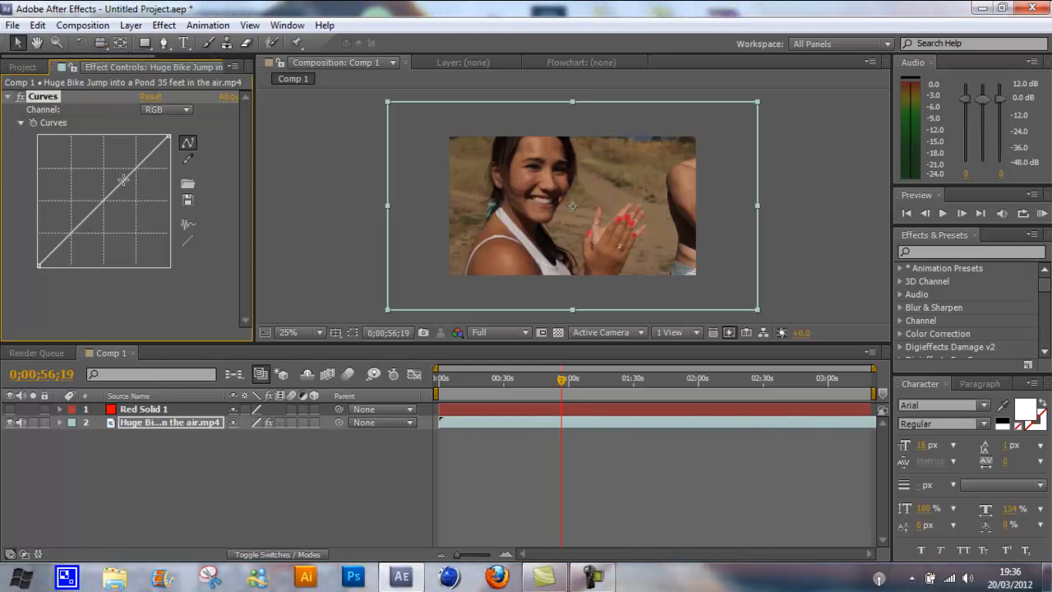
Shape the bike clip's RGB curve into a steep contrast S and switch Curves to the Blue channel
left_click_drag(122, 181, 74, 247)
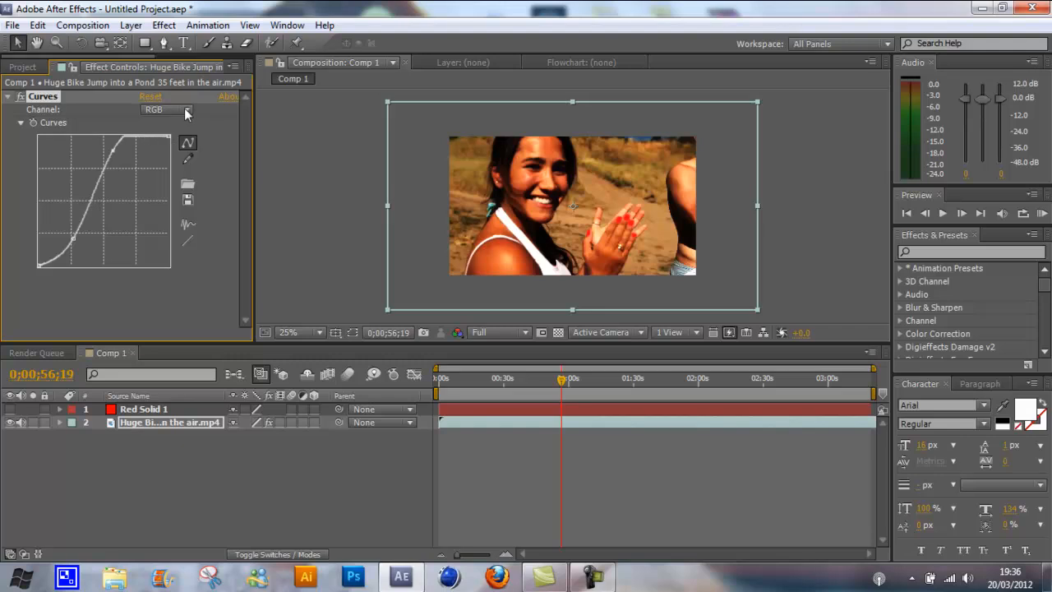
left_click(166, 108)
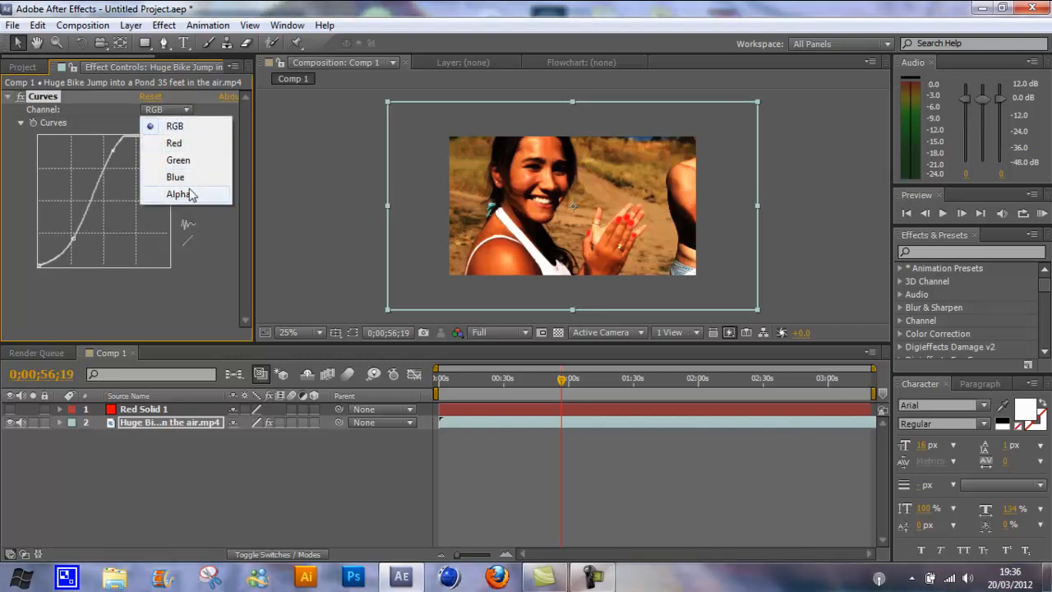
left_click(174, 177)
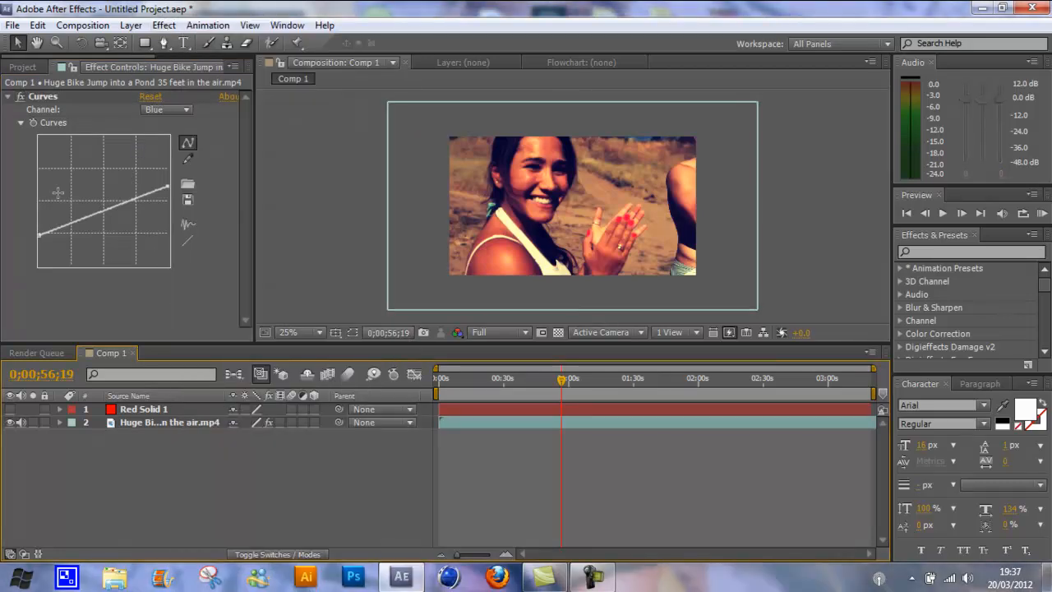
mouse_move(92, 174)
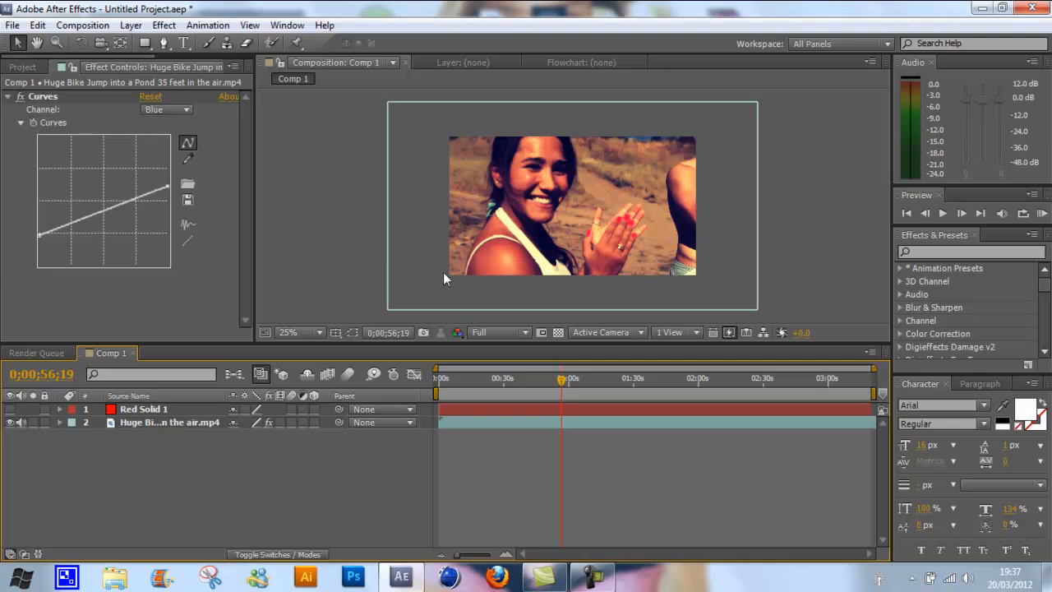
mouse_move(387, 582)
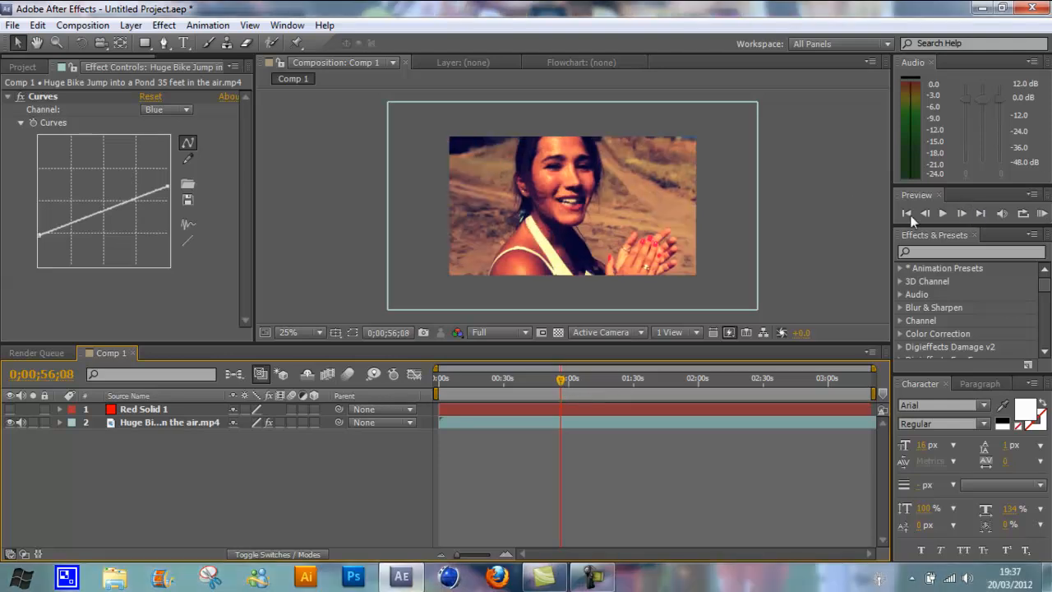
left_click(286, 25)
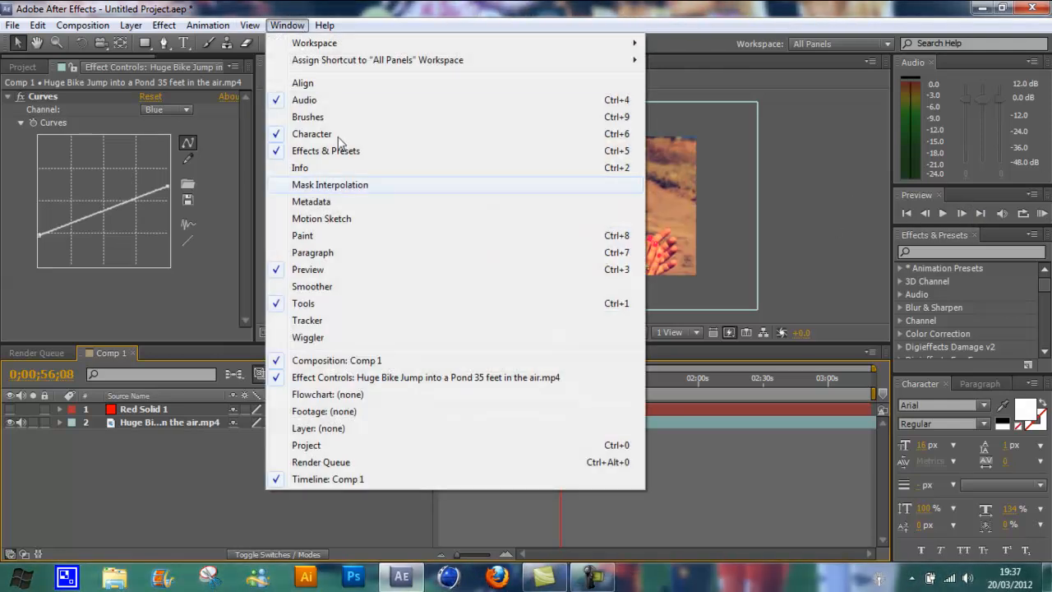
mouse_move(310, 269)
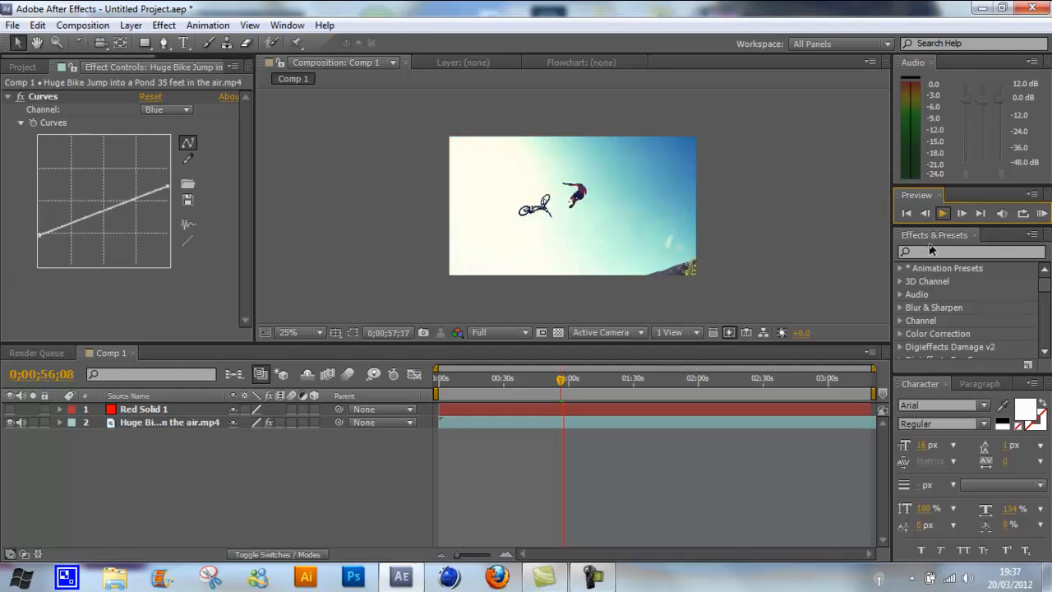
left_click(942, 214)
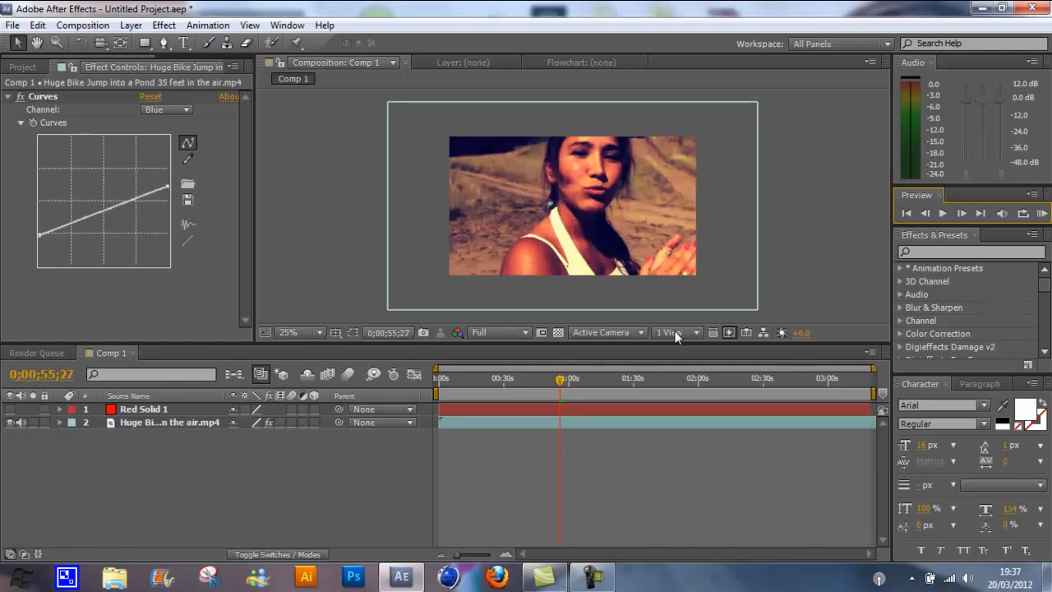
left_click(942, 214)
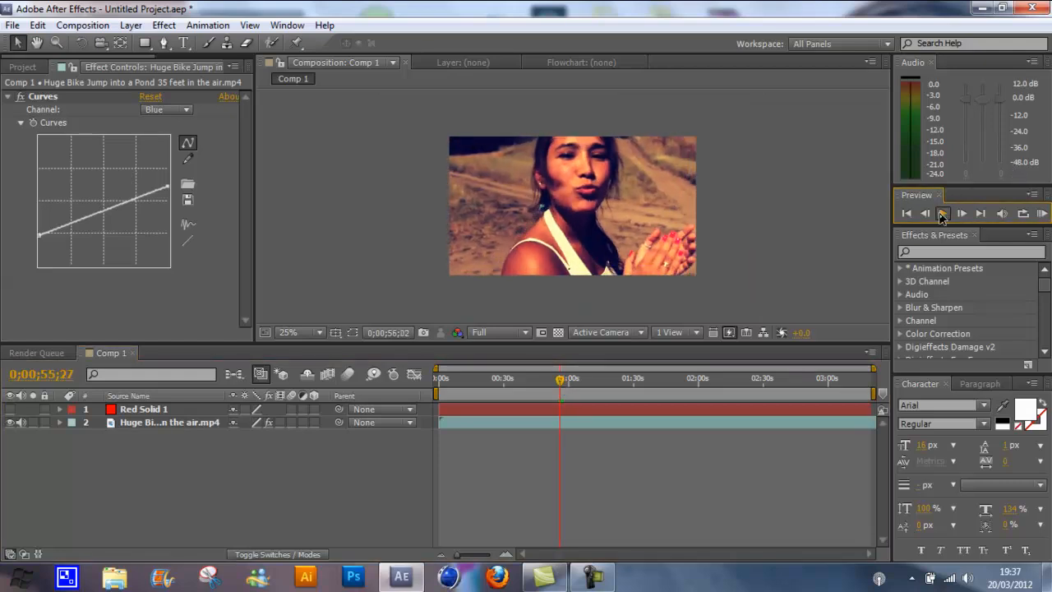
left_click(940, 214)
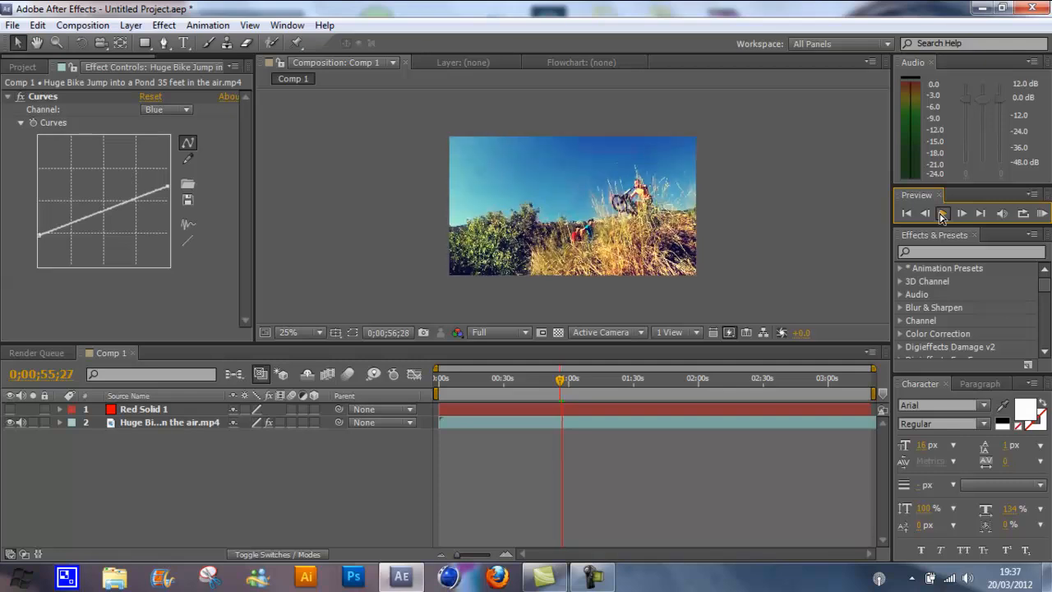
left_click(942, 214)
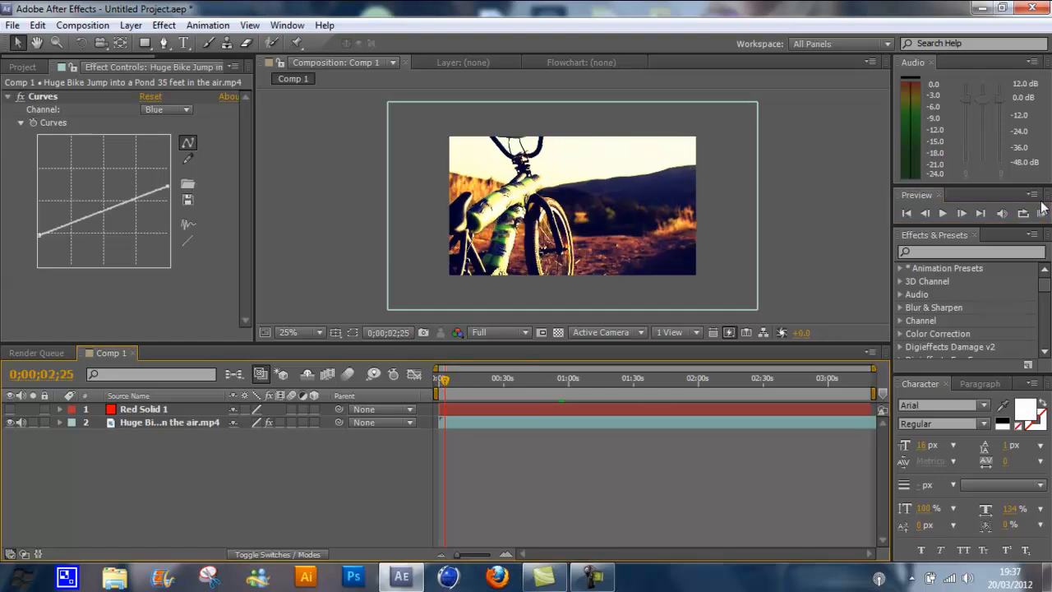
left_click(1042, 214)
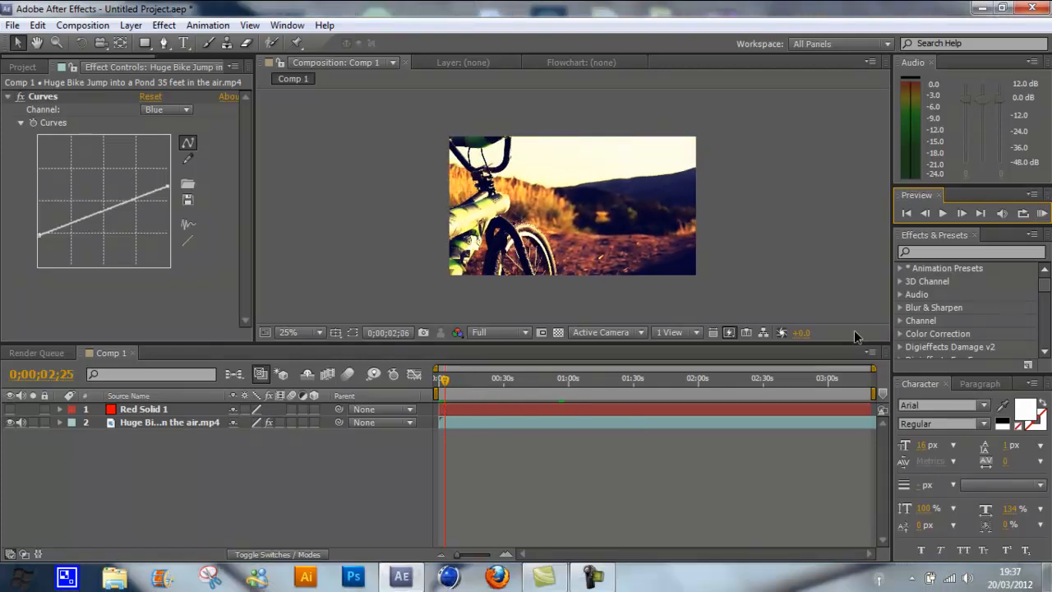
left_click(1044, 214)
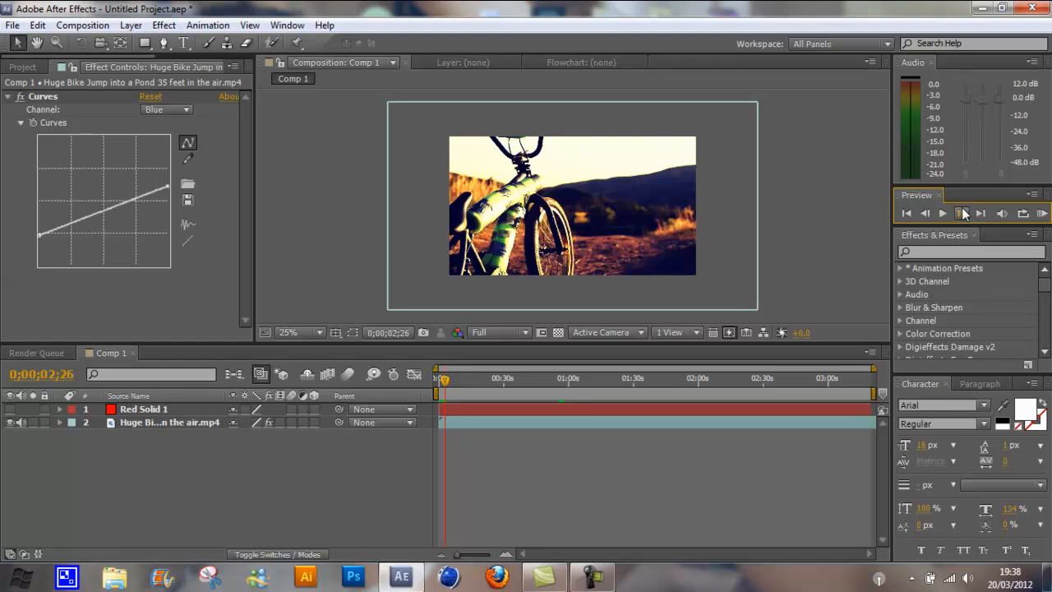
left_click(962, 214)
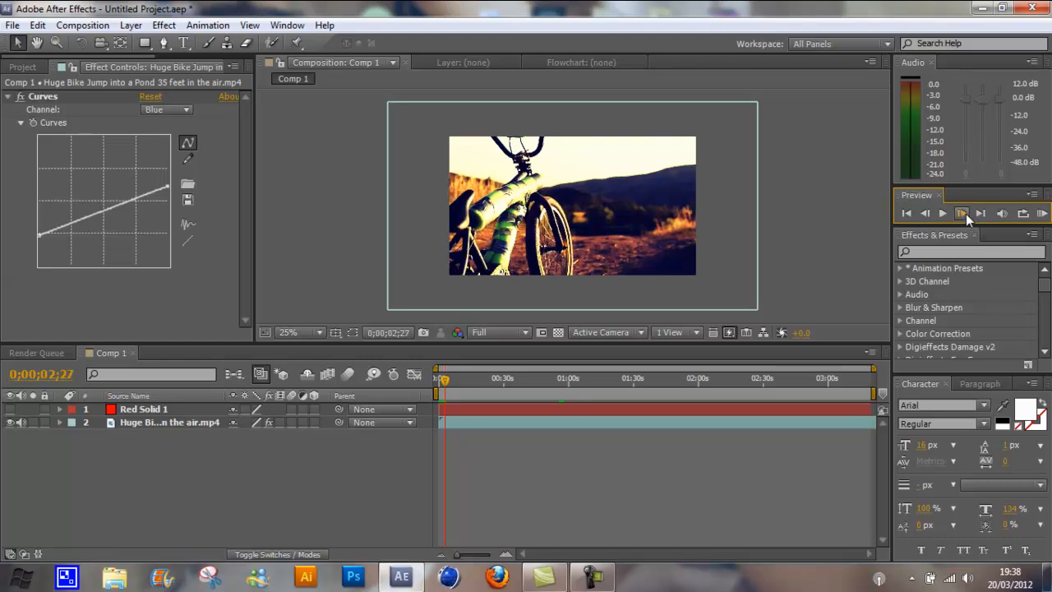
left_click(960, 214)
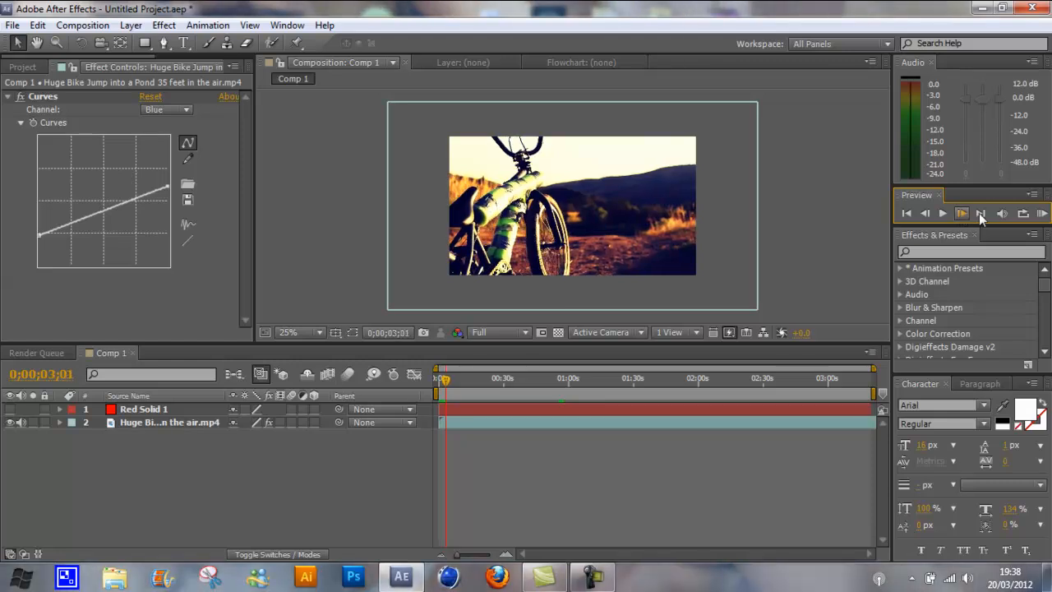
left_click(980, 213)
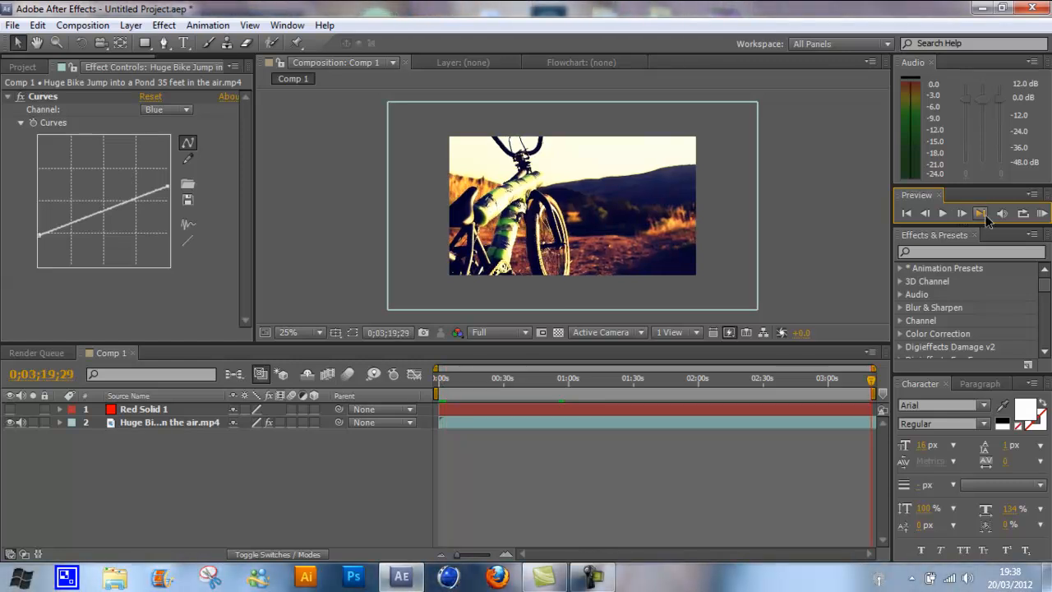
left_click(908, 214)
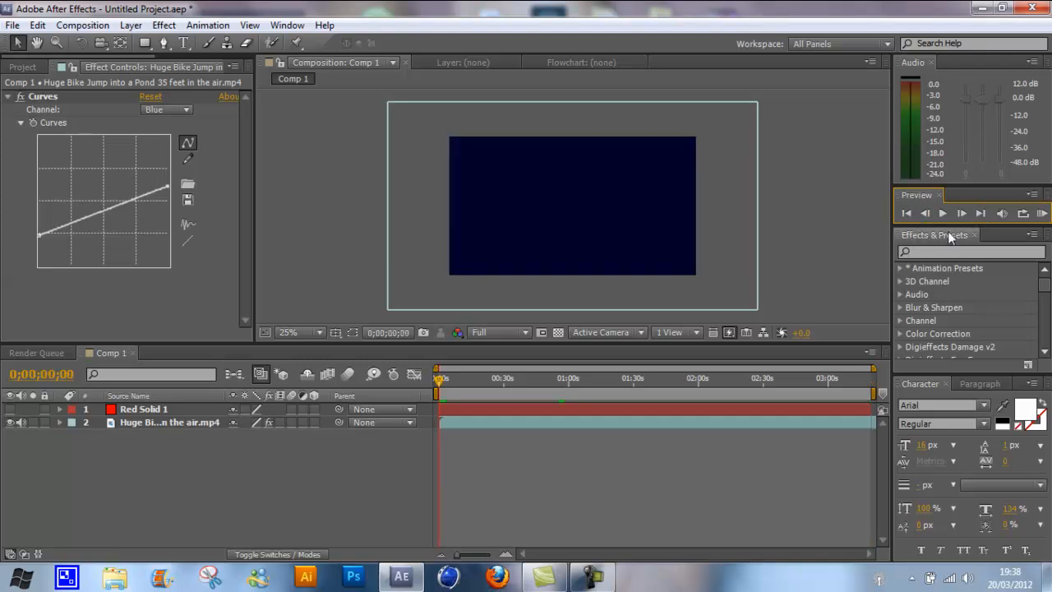
mouse_move(1003, 214)
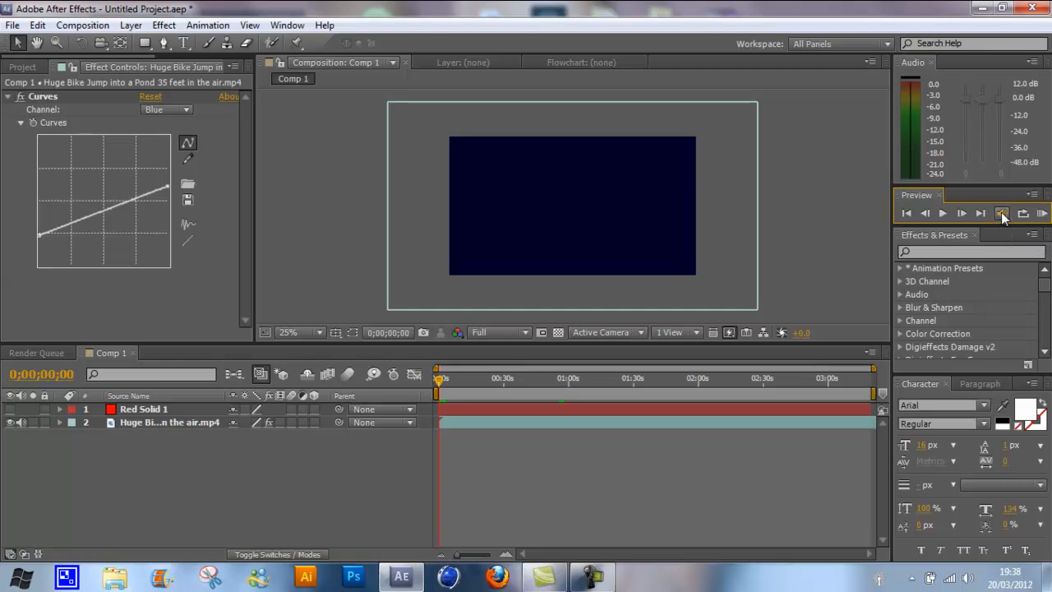
mouse_move(1024, 214)
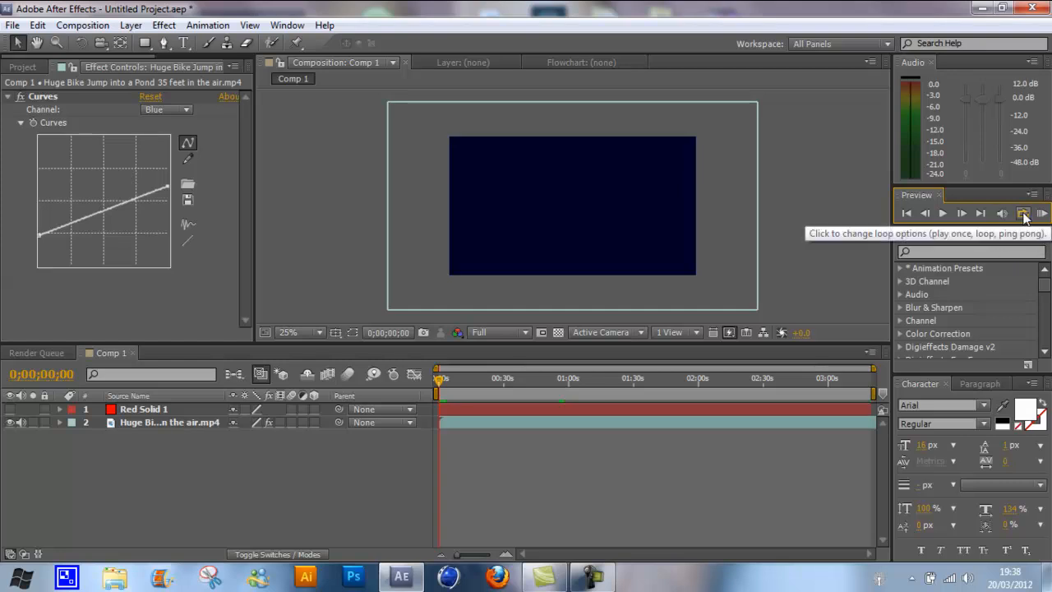
mouse_move(989, 184)
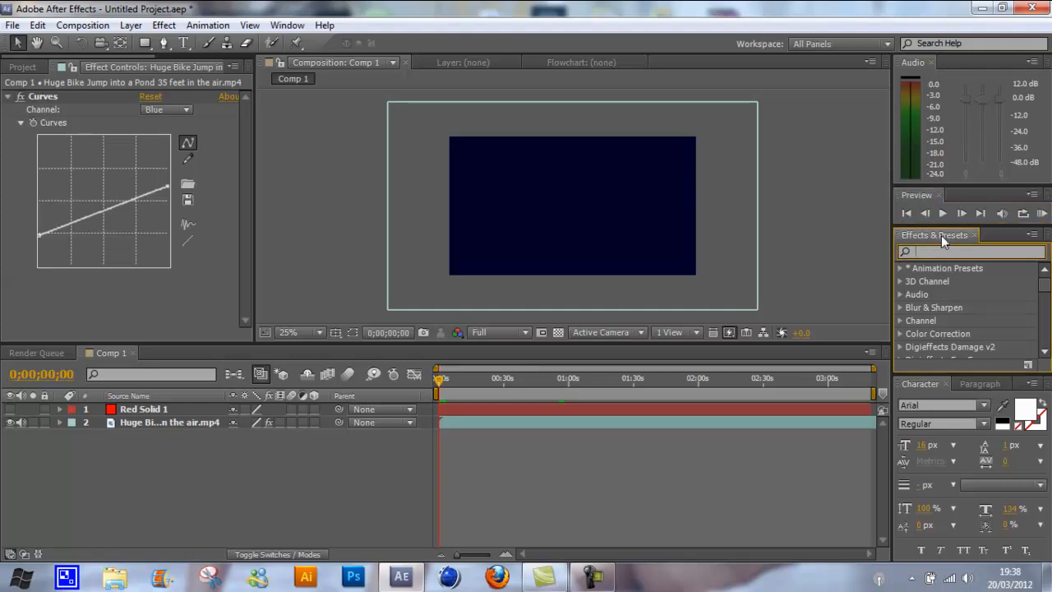
mouse_move(196, 8)
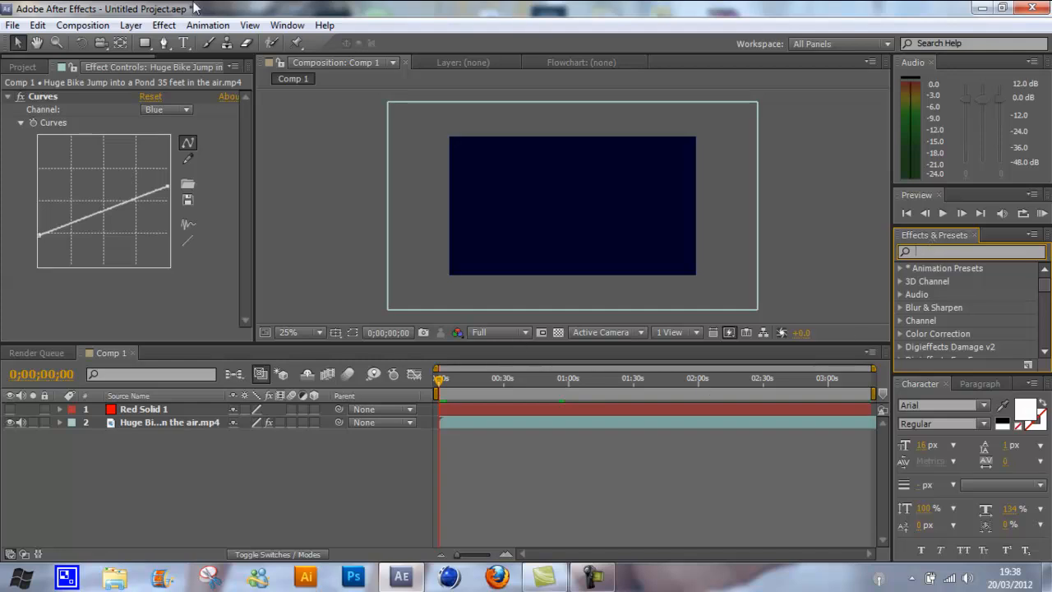
left_click(164, 25)
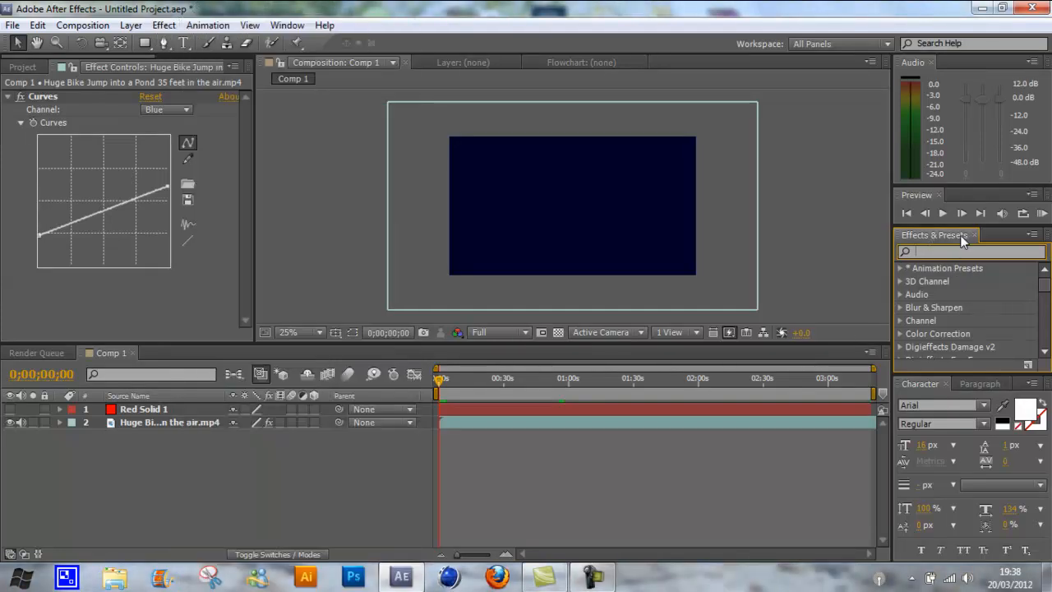
mouse_move(904, 327)
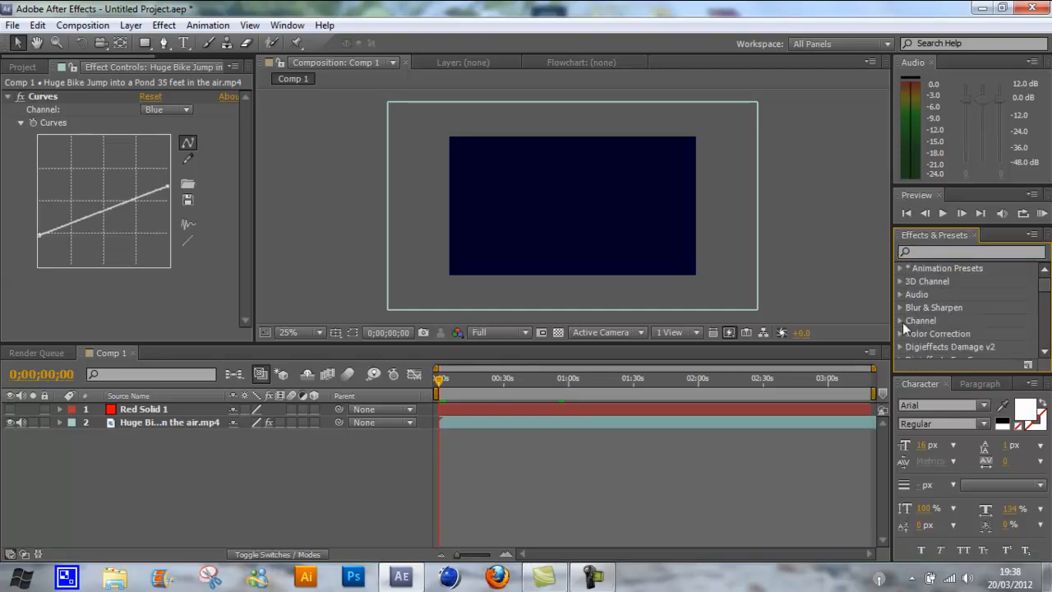
left_click(131, 25)
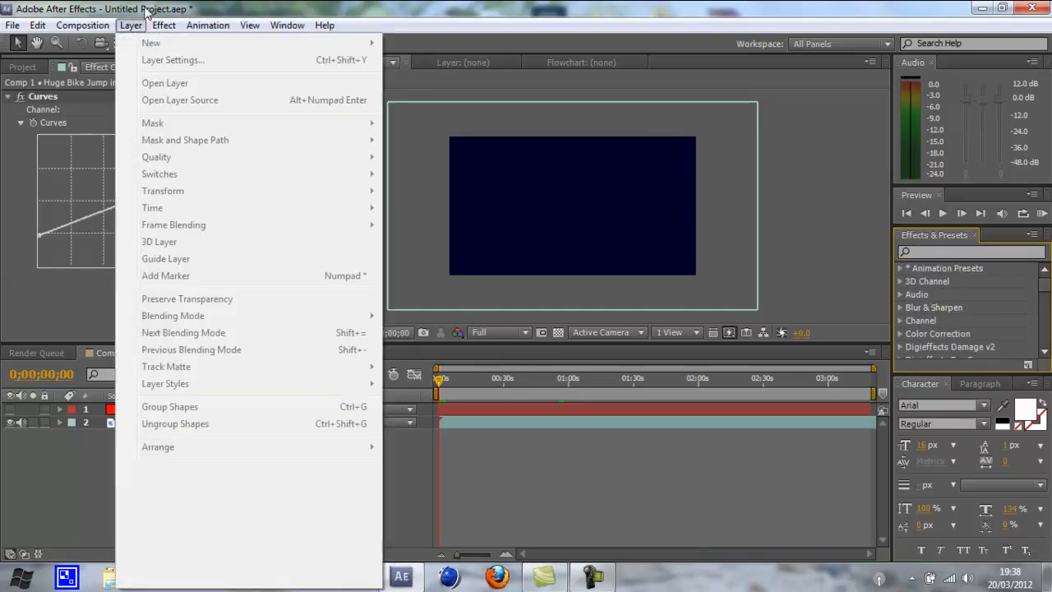
left_click(165, 24)
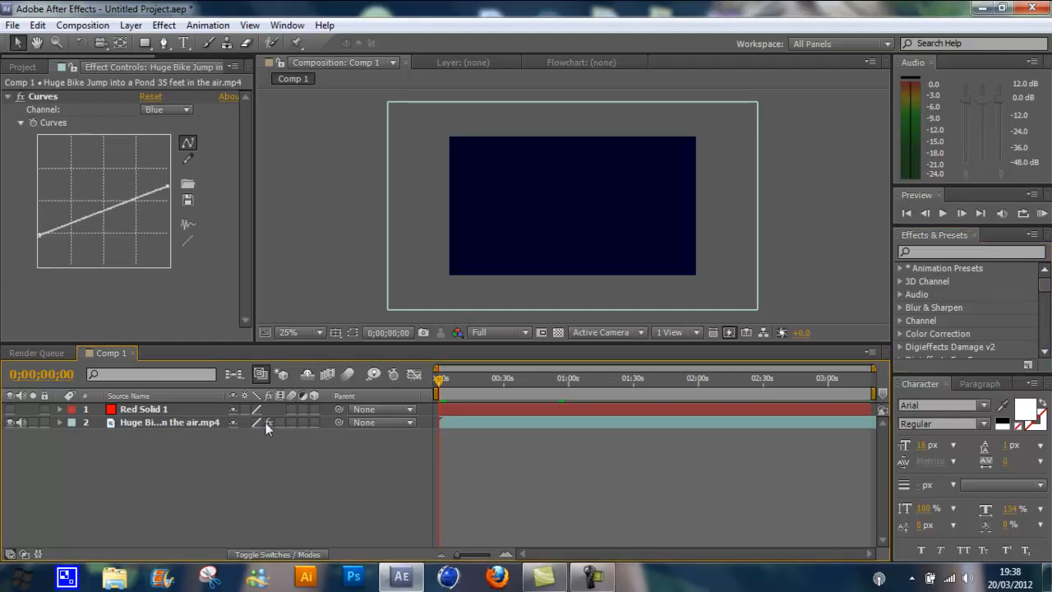
mouse_move(386, 447)
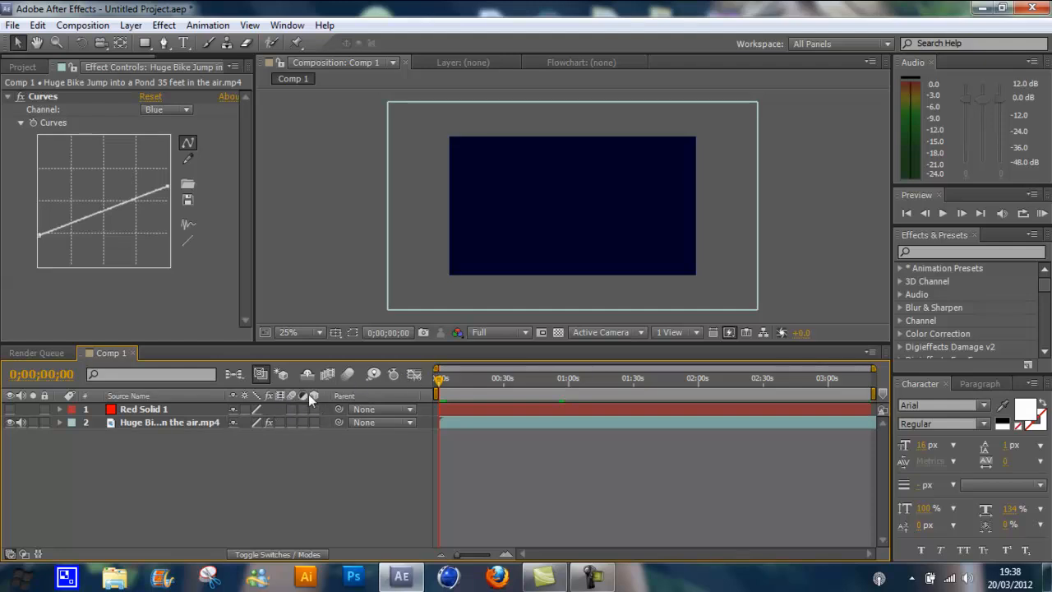
mouse_move(314, 394)
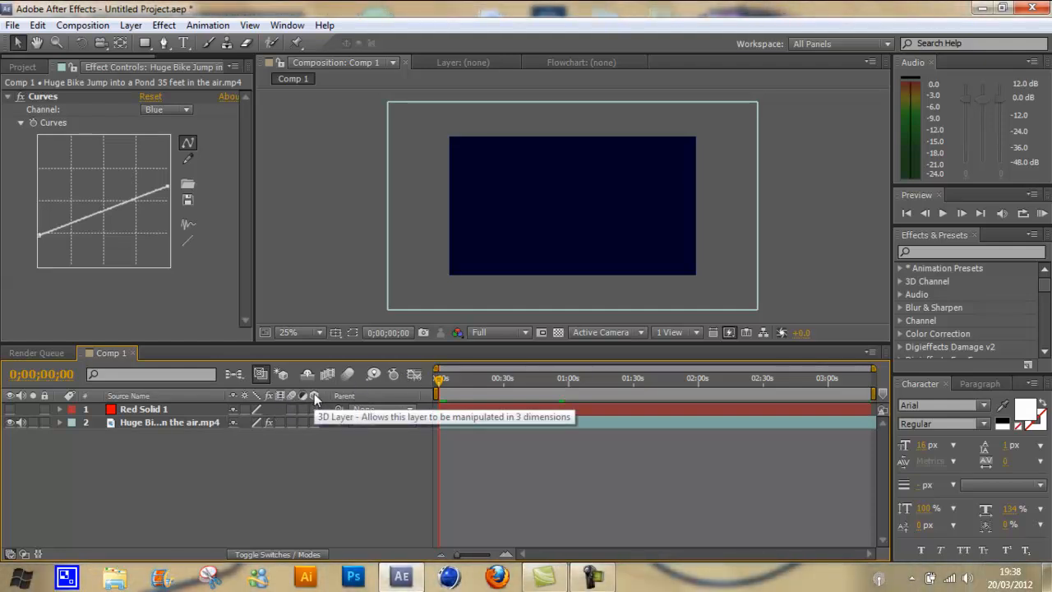
Make Red Solid 1 a 3D layer and reveal its transform properties
left_click(144, 408)
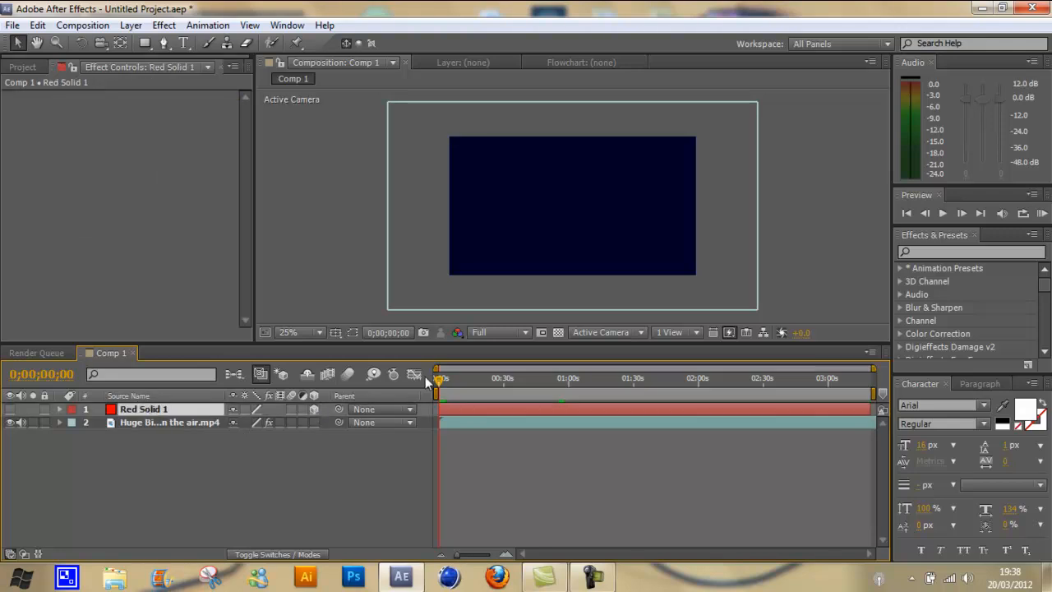
left_click(59, 407)
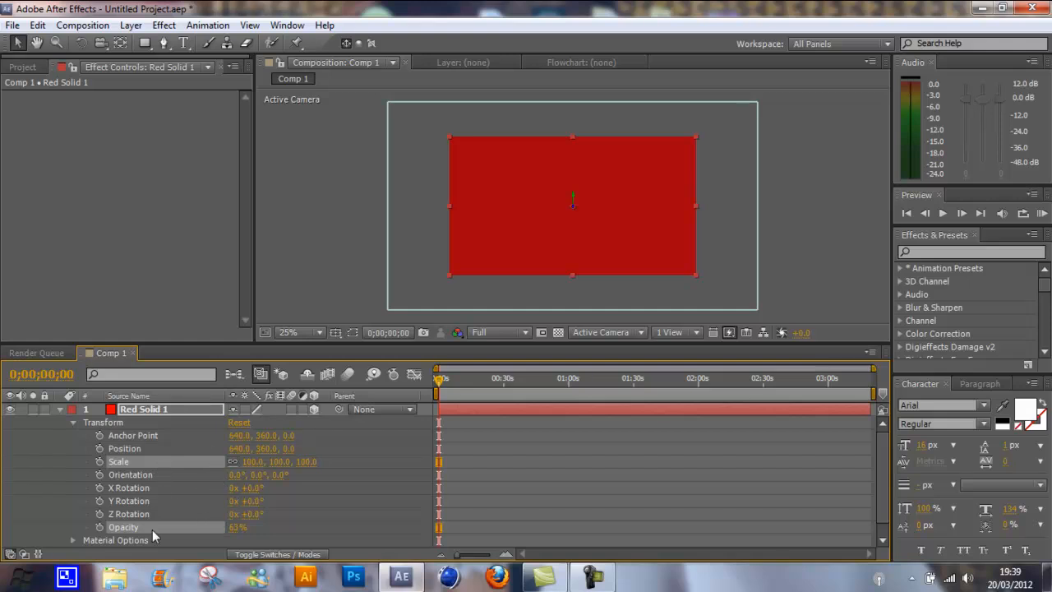
mouse_move(129, 421)
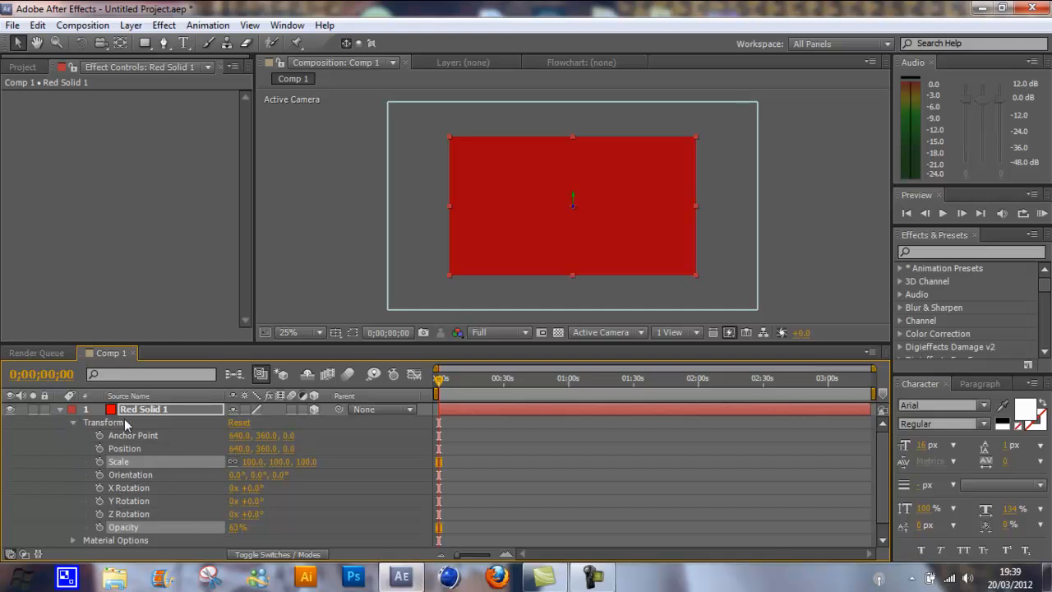
mouse_move(125, 502)
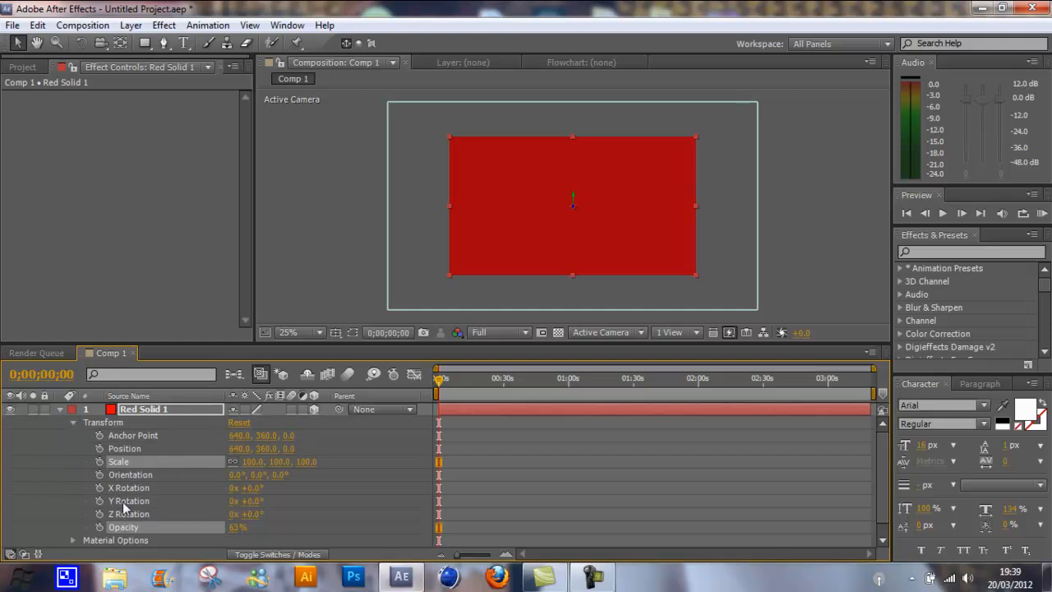
mouse_move(138, 486)
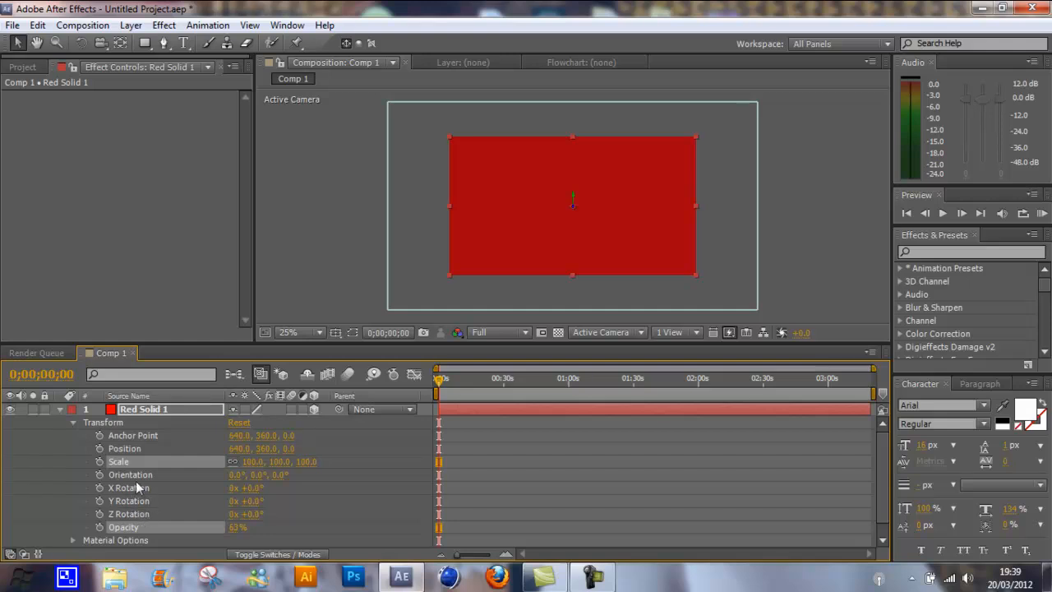
mouse_move(267, 484)
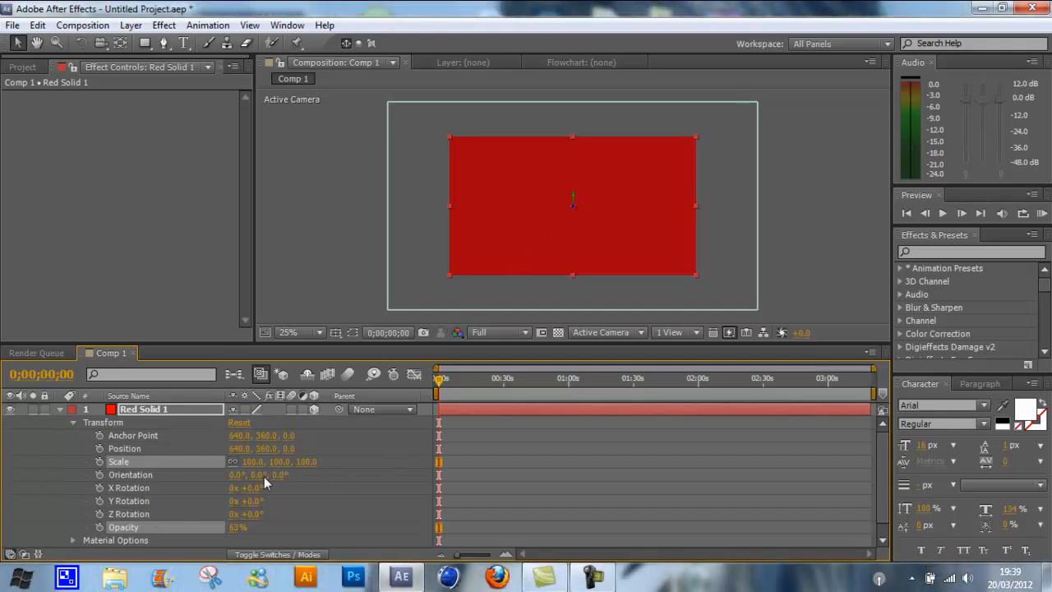
Scrub Red Solid 1's X Rotation and position until it tilts back into a frame-filling red trapezoid
left_click_drag(250, 487, 292, 486)
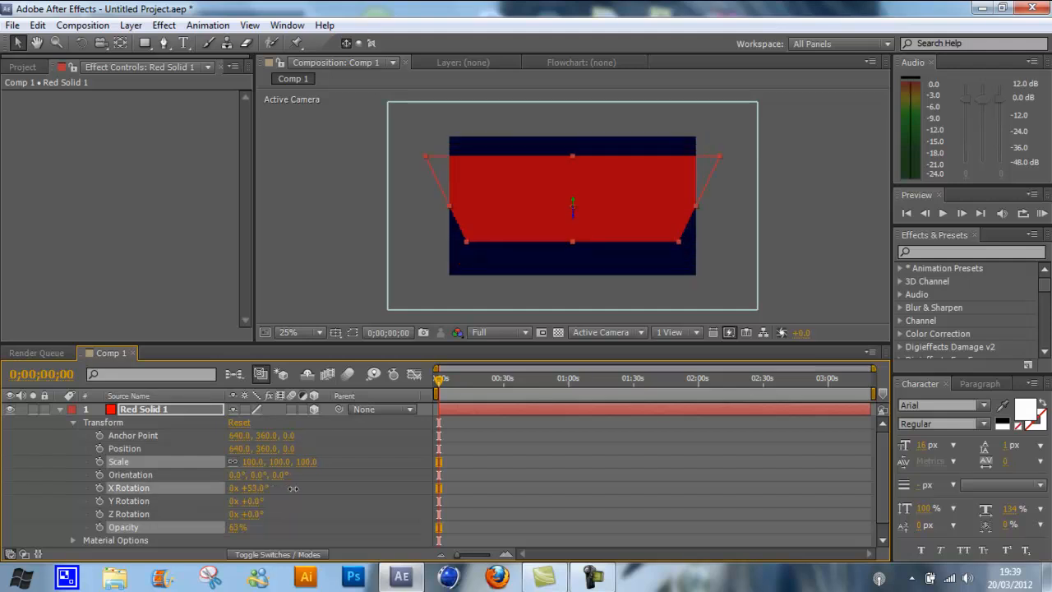
left_click_drag(280, 487, 214, 486)
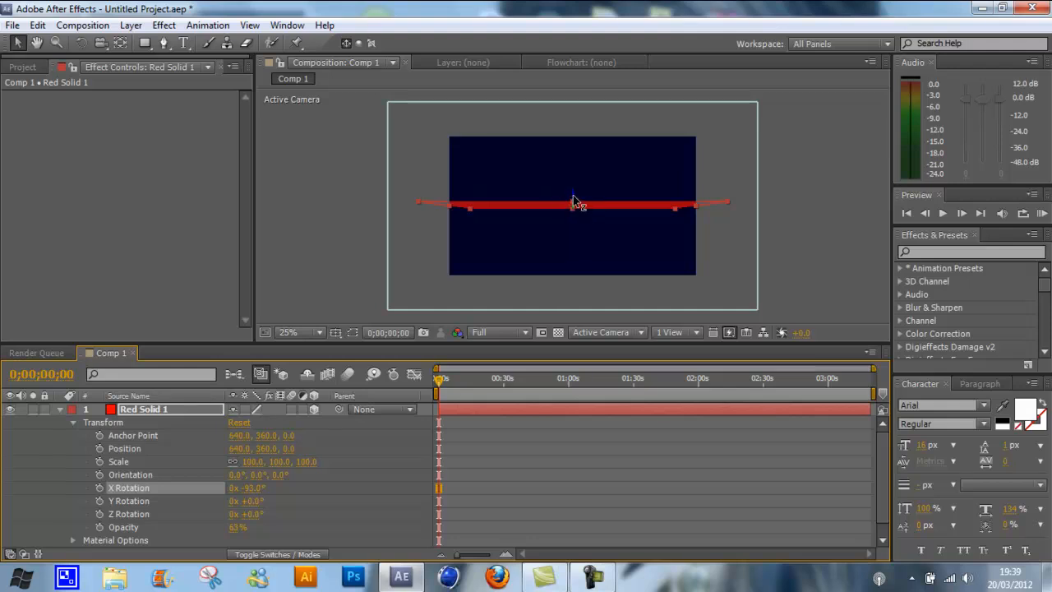
left_click_drag(572, 204, 572, 191)
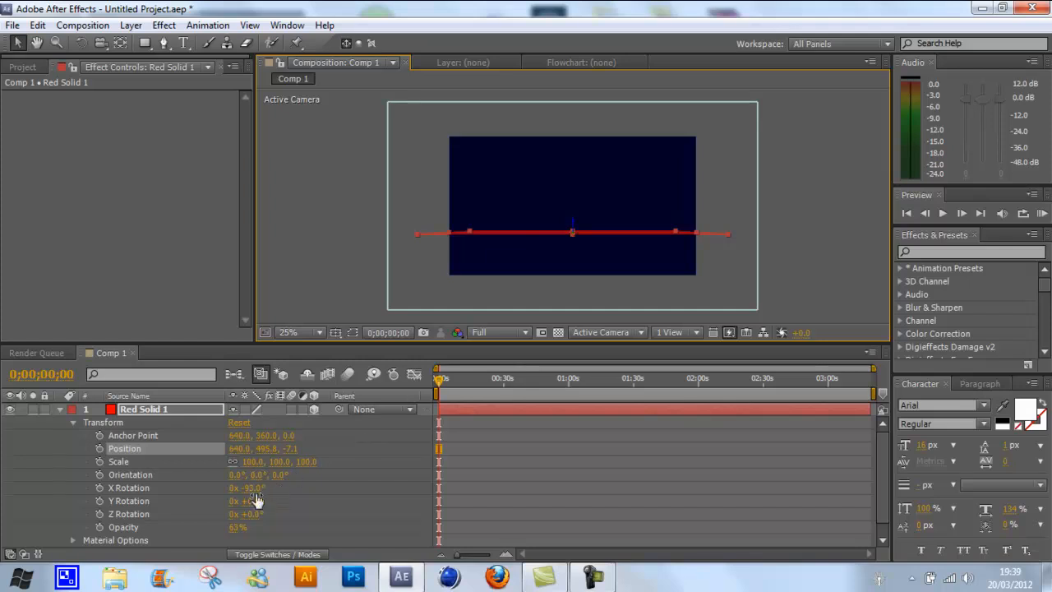
left_click_drag(255, 486, 238, 487)
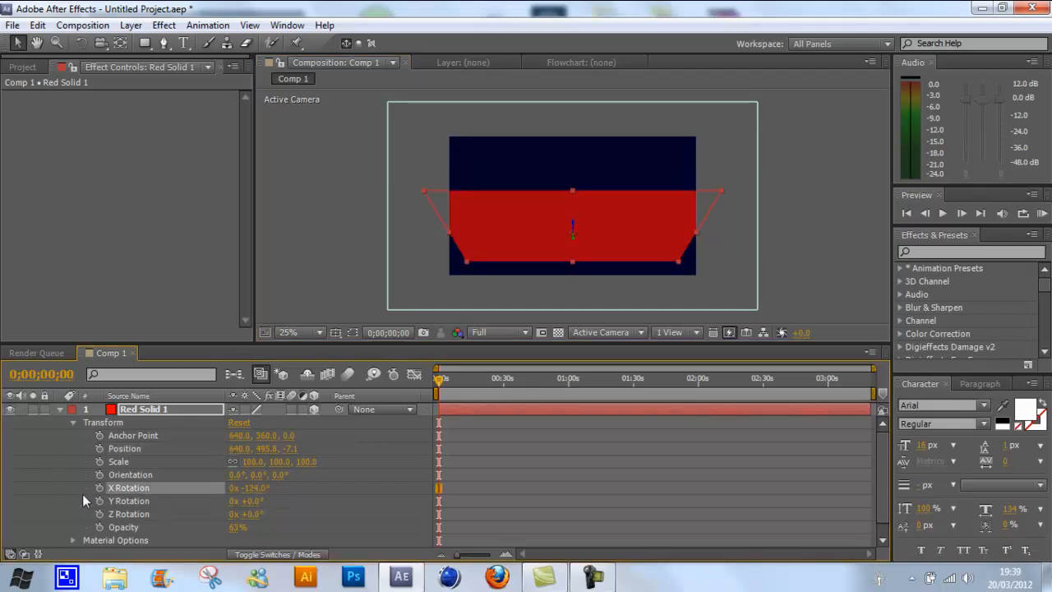
mouse_move(265, 425)
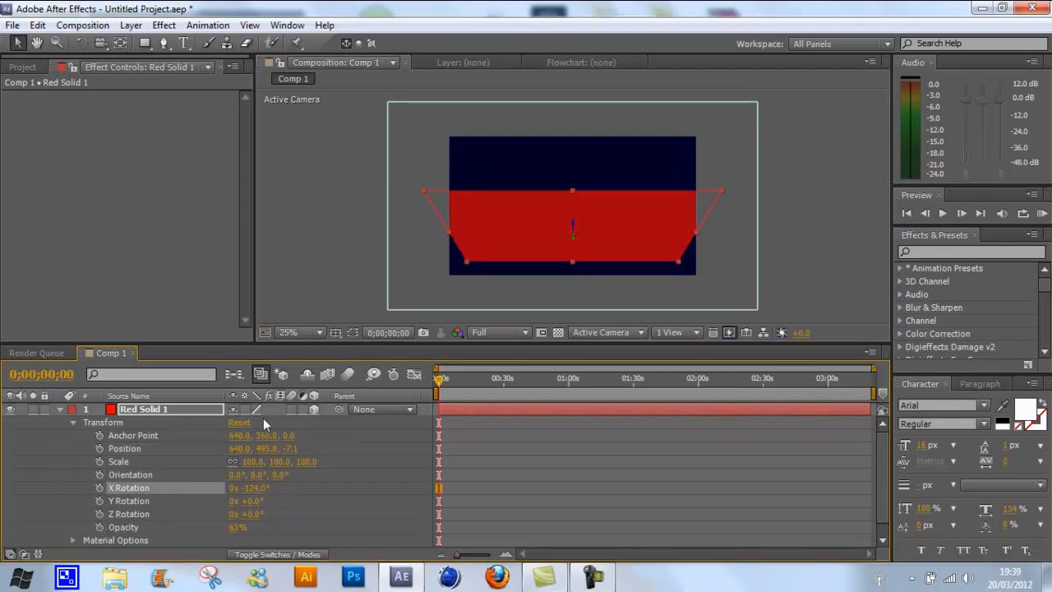
left_click_drag(247, 486, 233, 487)
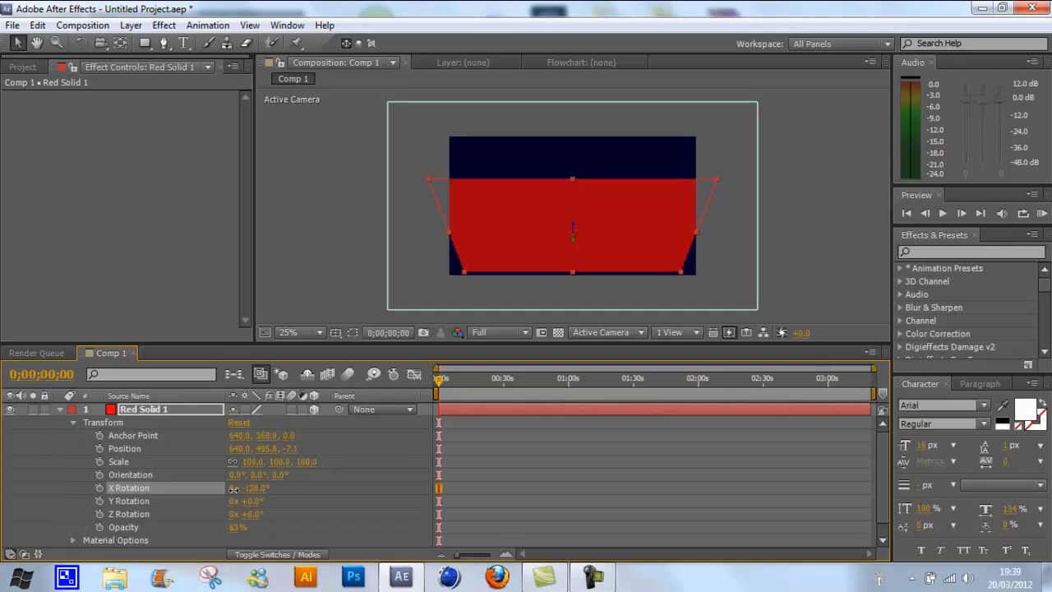
left_click_drag(250, 487, 239, 487)
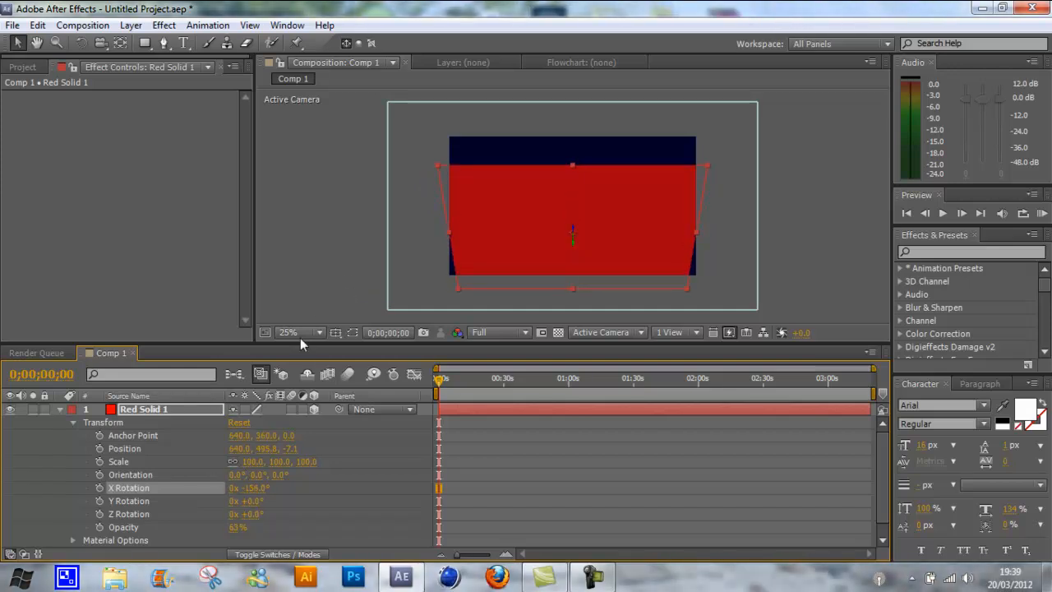
left_click(60, 410)
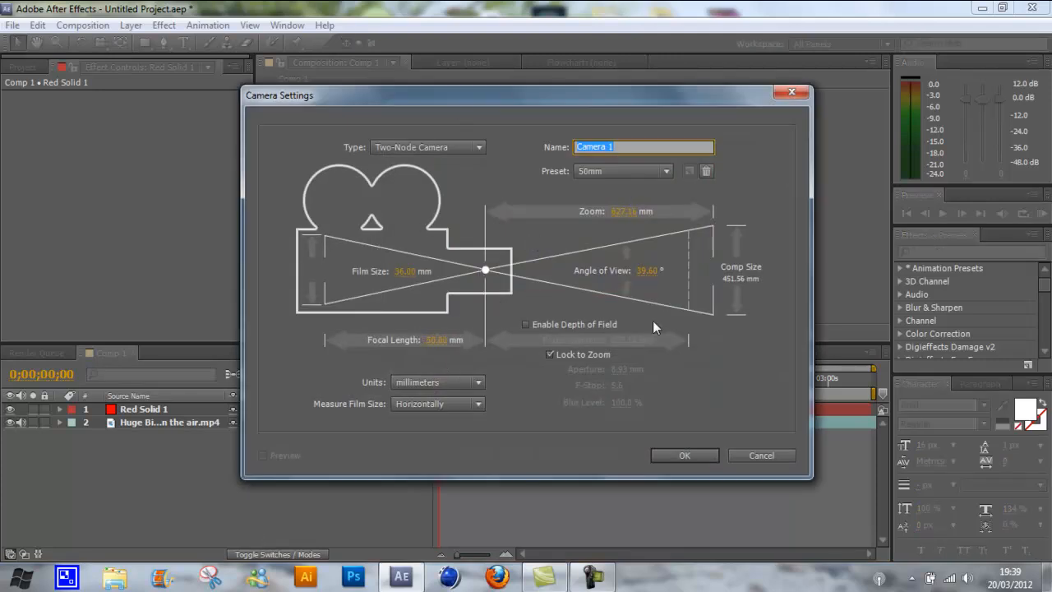
mouse_move(651, 260)
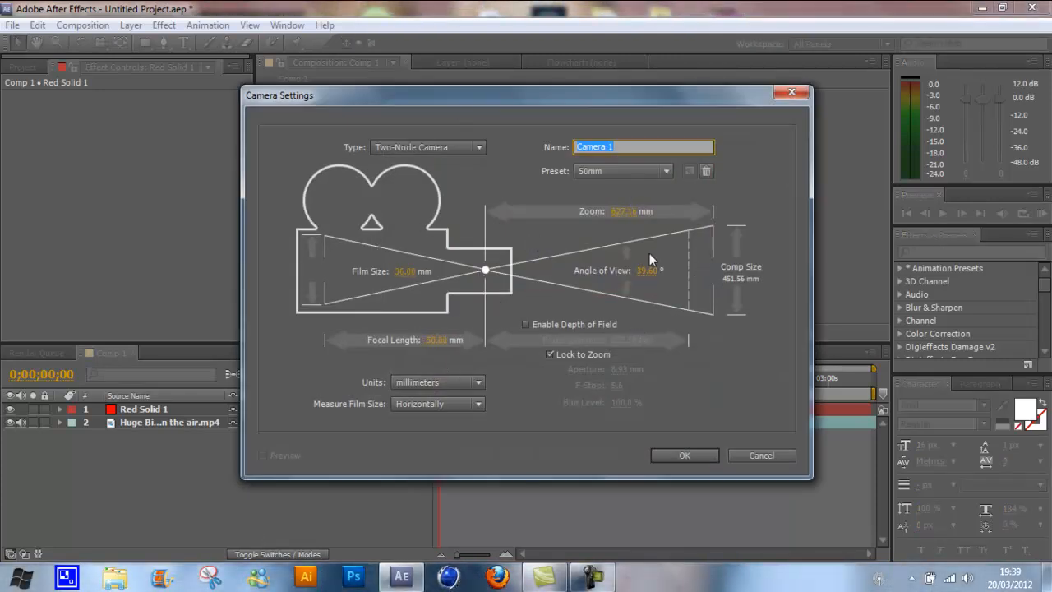
mouse_move(672, 261)
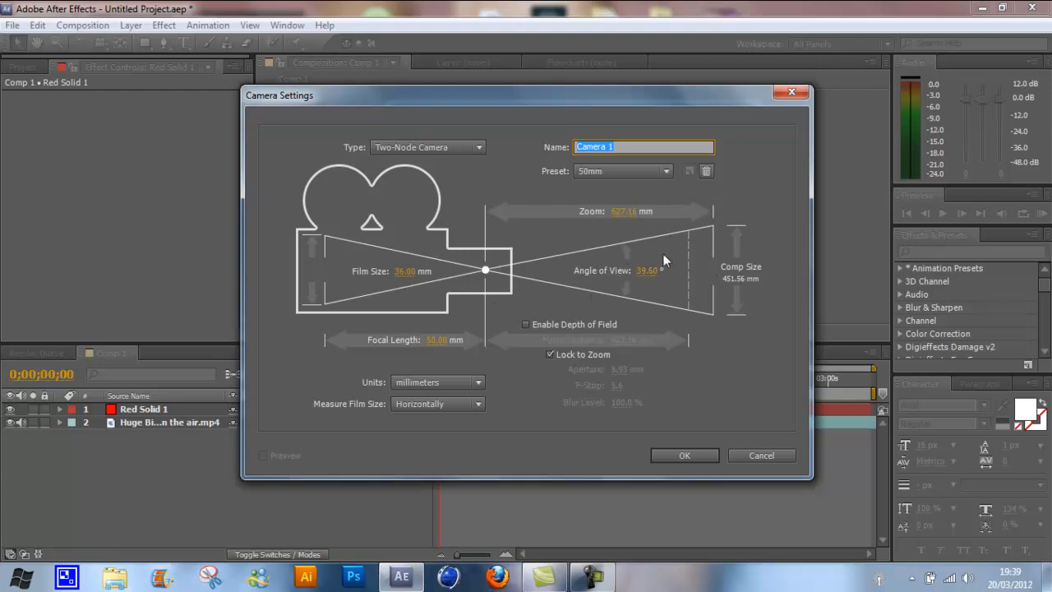
Confirm the Camera Settings to add a 50mm Camera 1 layer to Comp 1
left_click(684, 456)
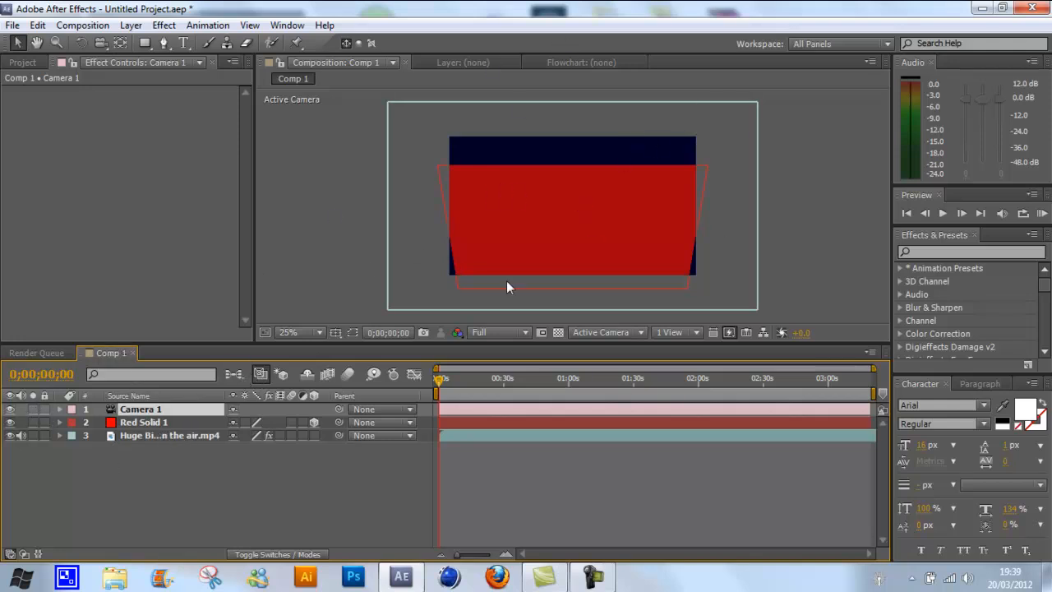
left_click(145, 420)
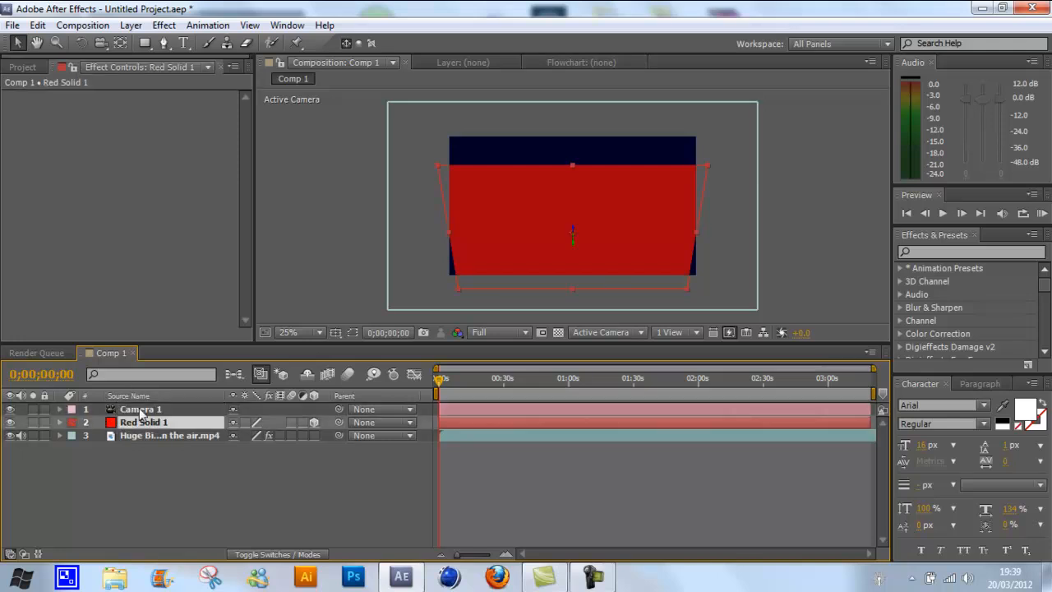
left_click(141, 407)
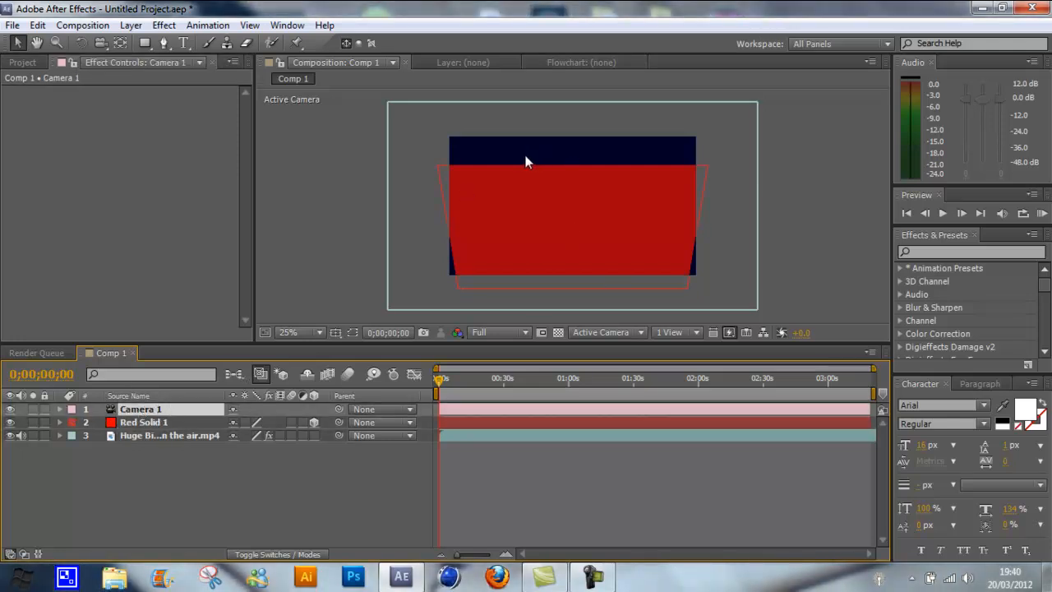
left_click(145, 421)
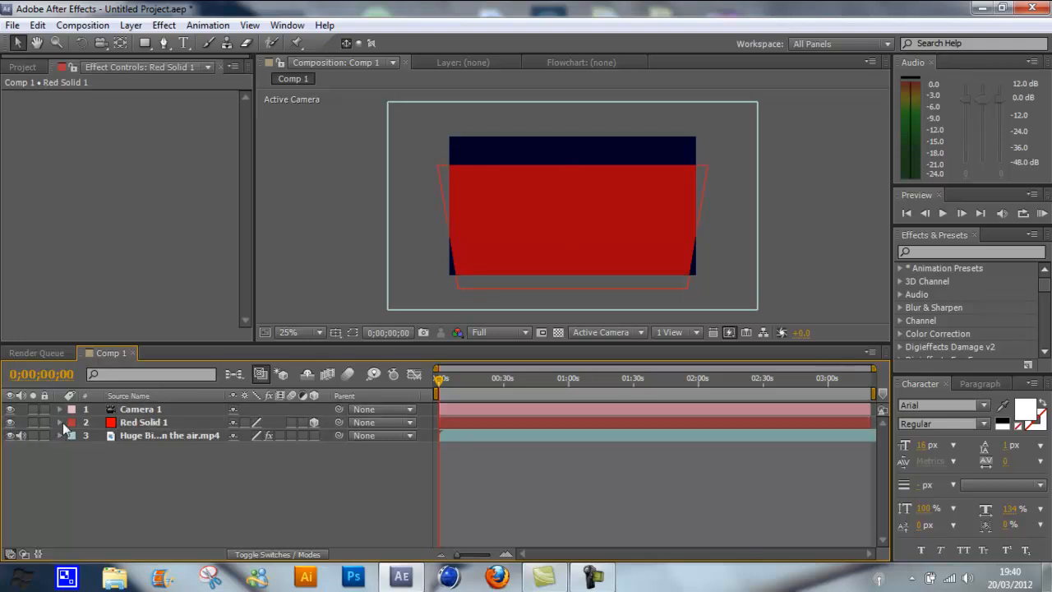
mouse_move(645, 199)
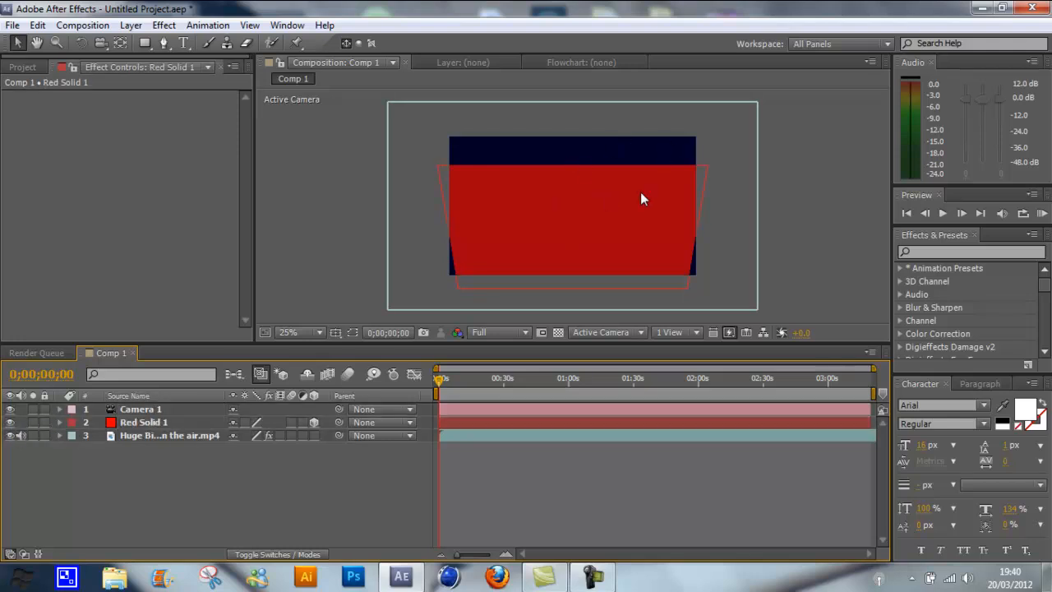
mouse_move(573, 234)
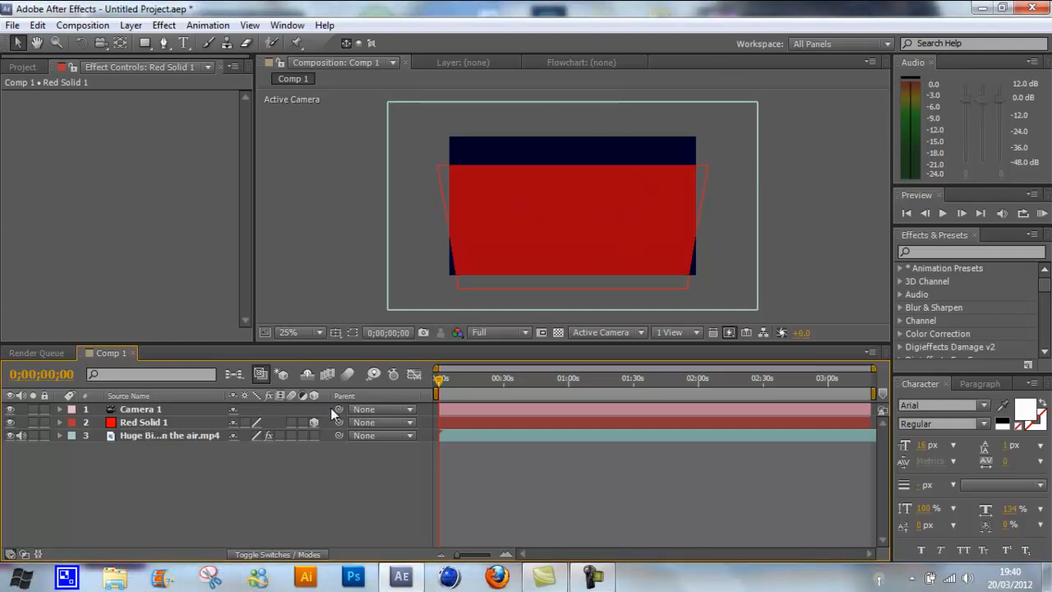
left_click(141, 408)
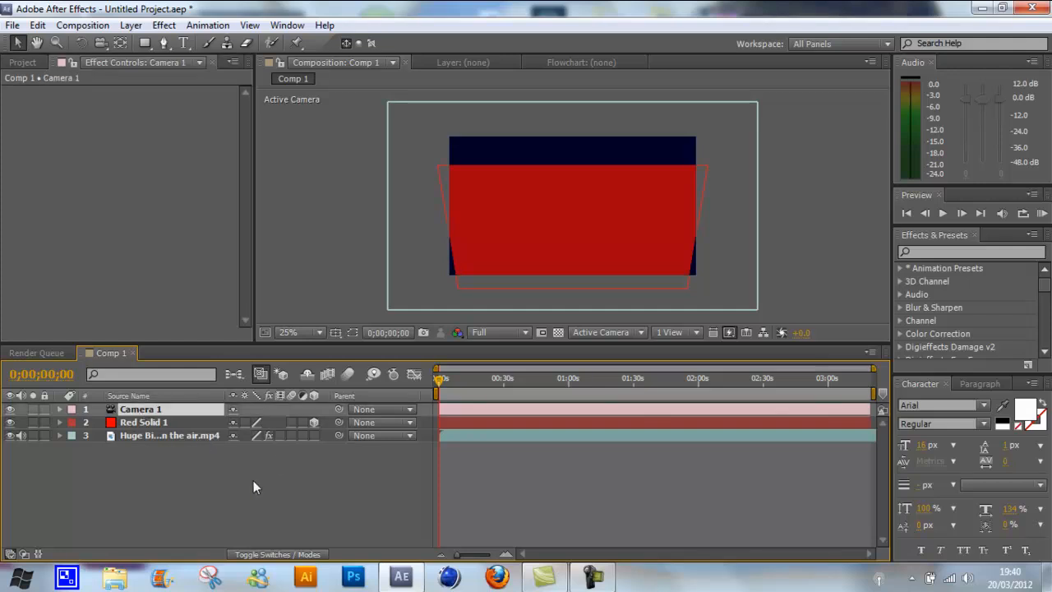
mouse_move(280, 409)
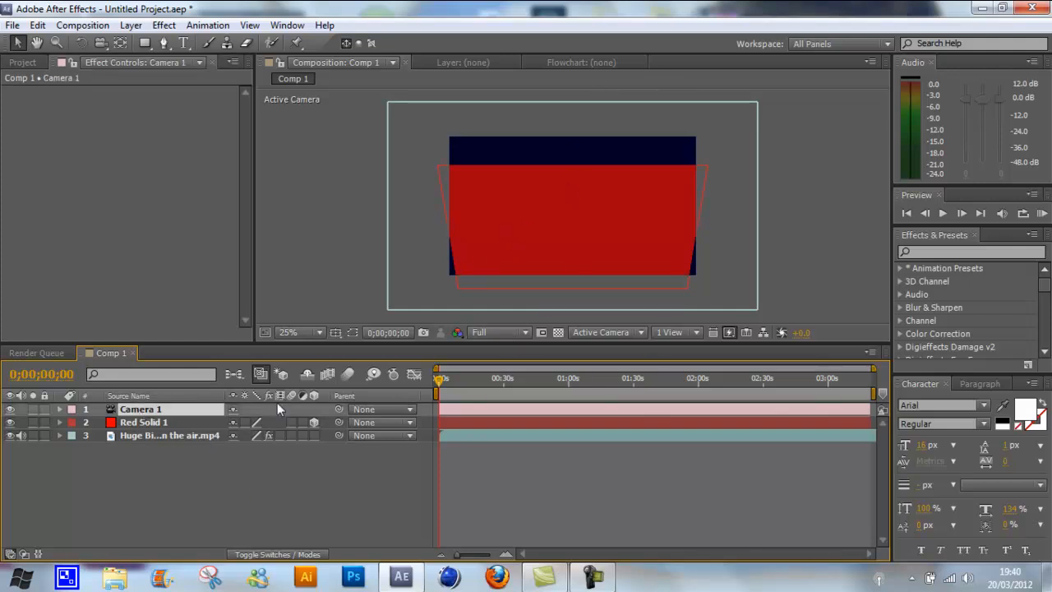
left_click(145, 421)
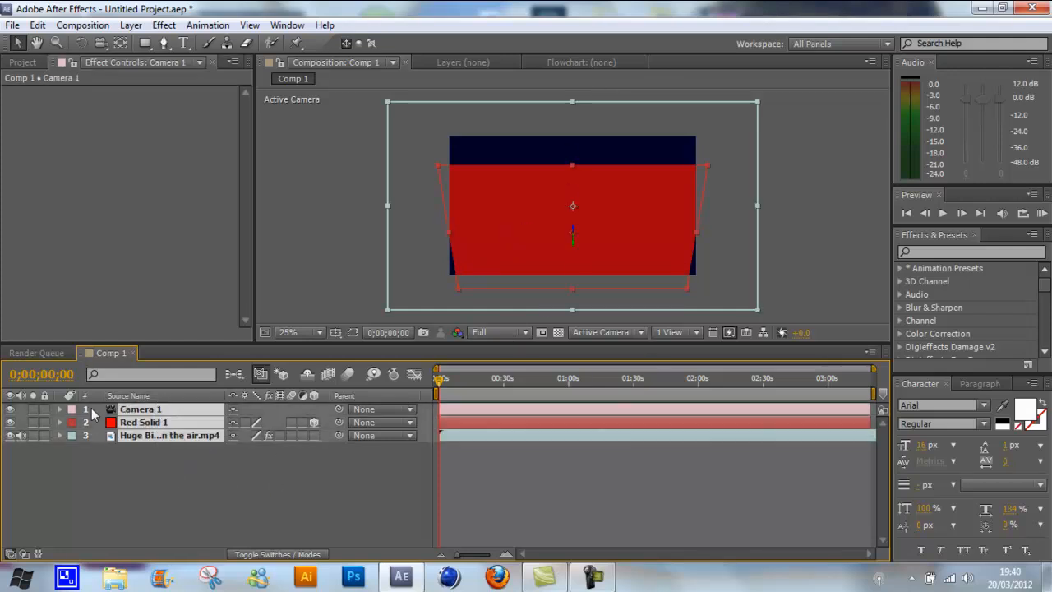
left_click(60, 422)
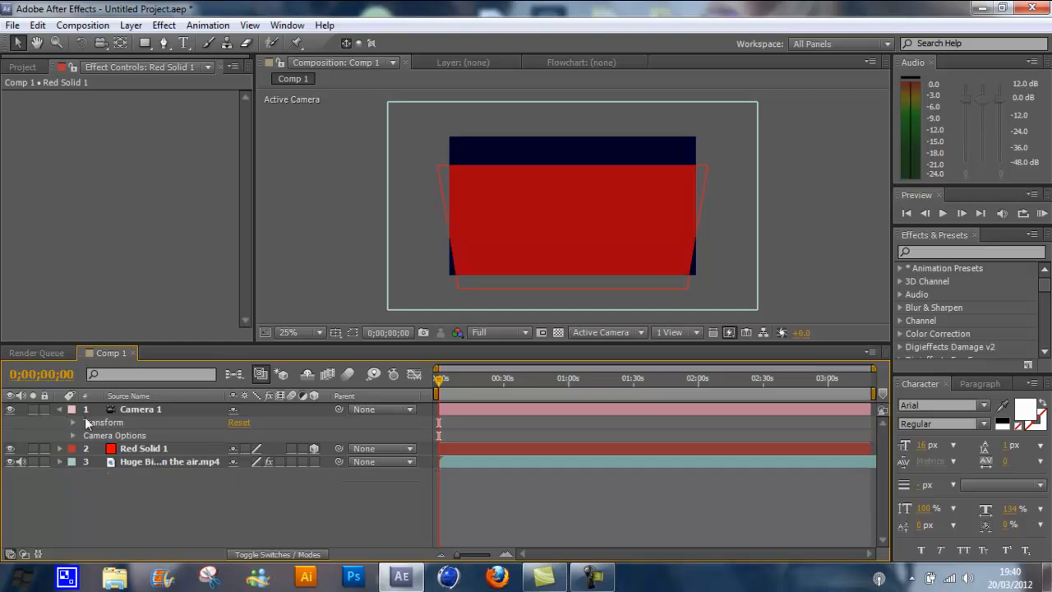
left_click(59, 407)
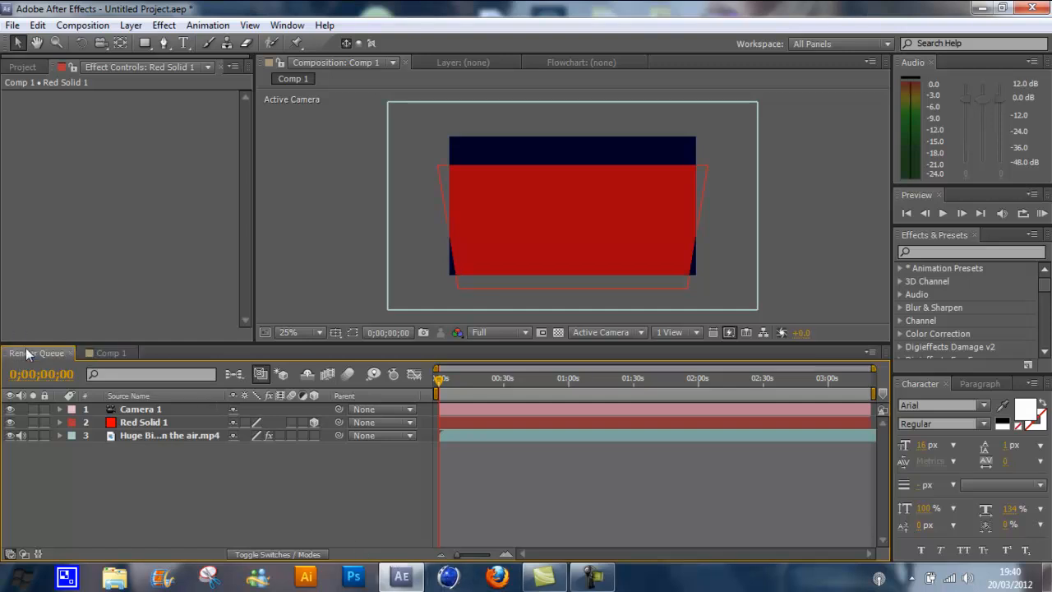
left_click(110, 352)
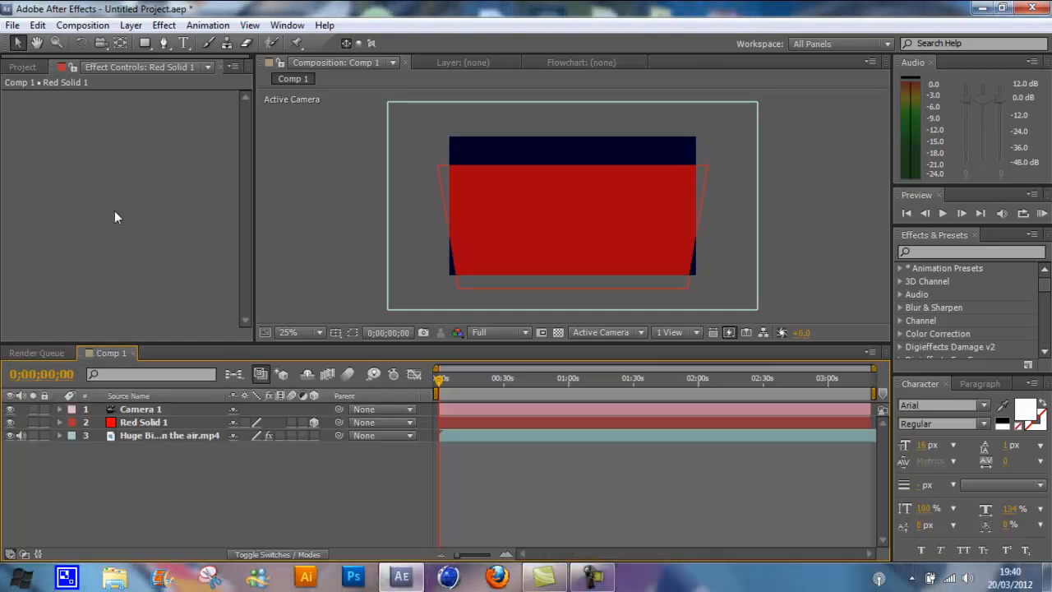
Add Comp 1 to the Render Queue via the Composition menu, keeping Best Settings and Lossless
left_click(83, 25)
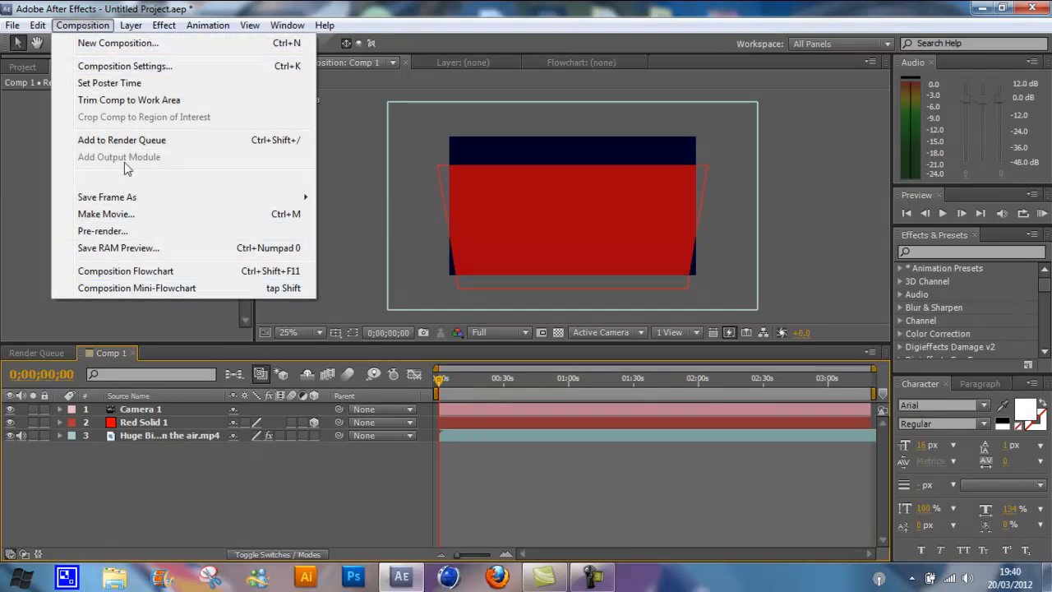
left_click(122, 140)
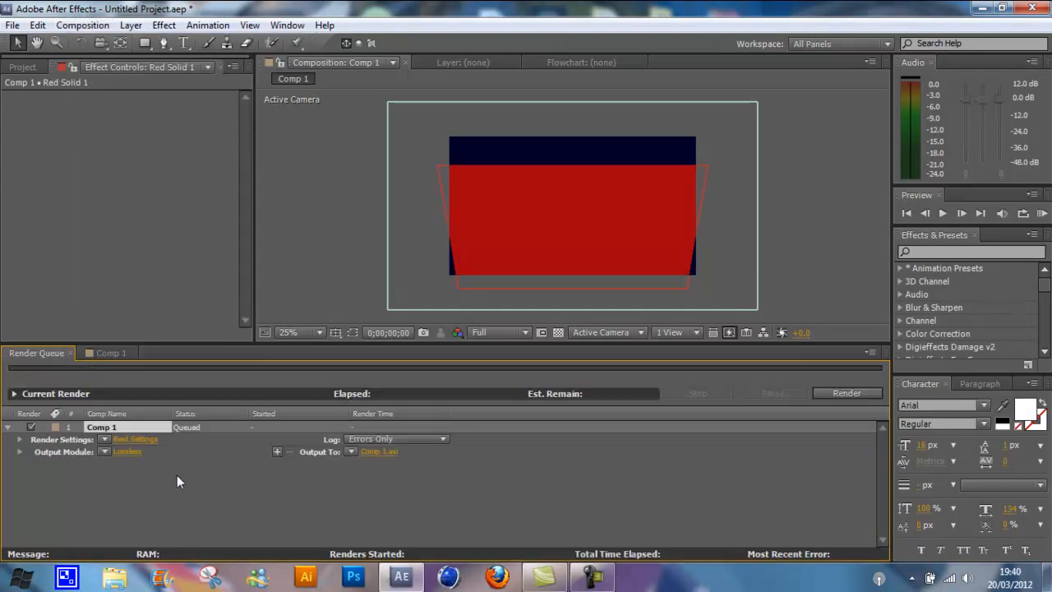
mouse_move(3, 53)
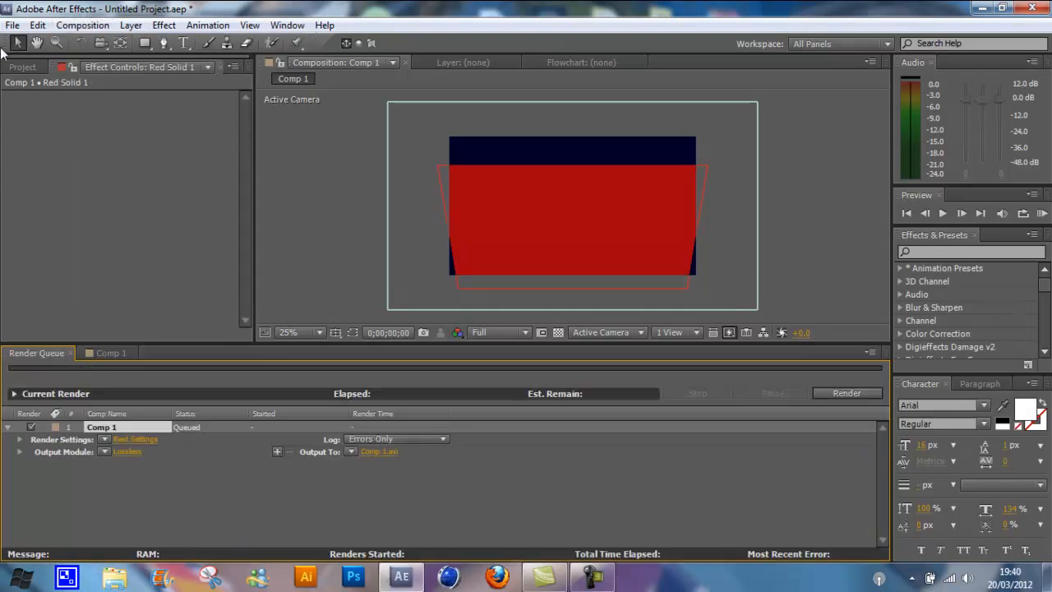
left_click(14, 24)
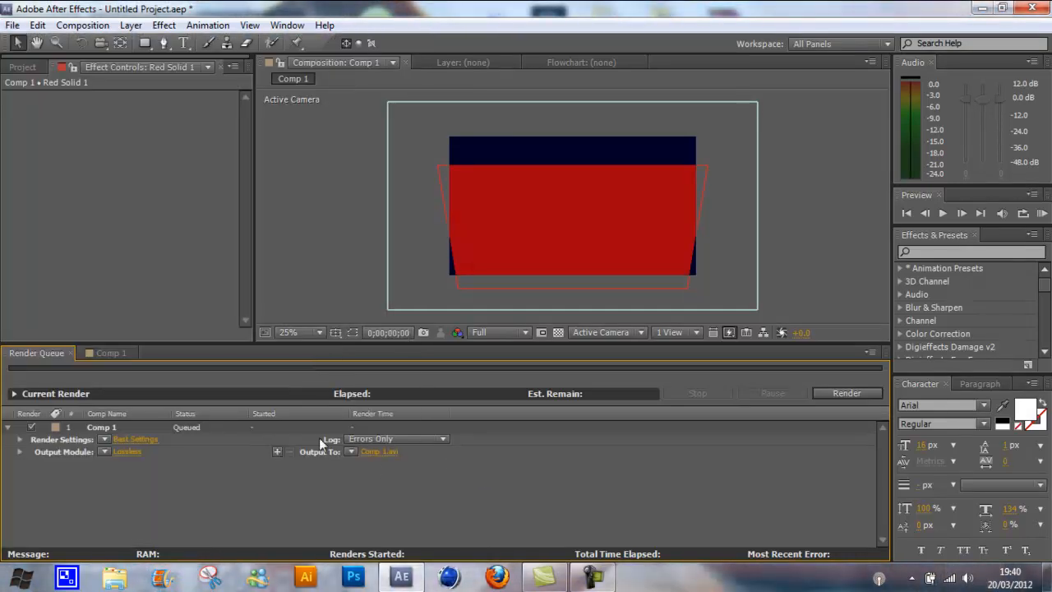
mouse_move(259, 490)
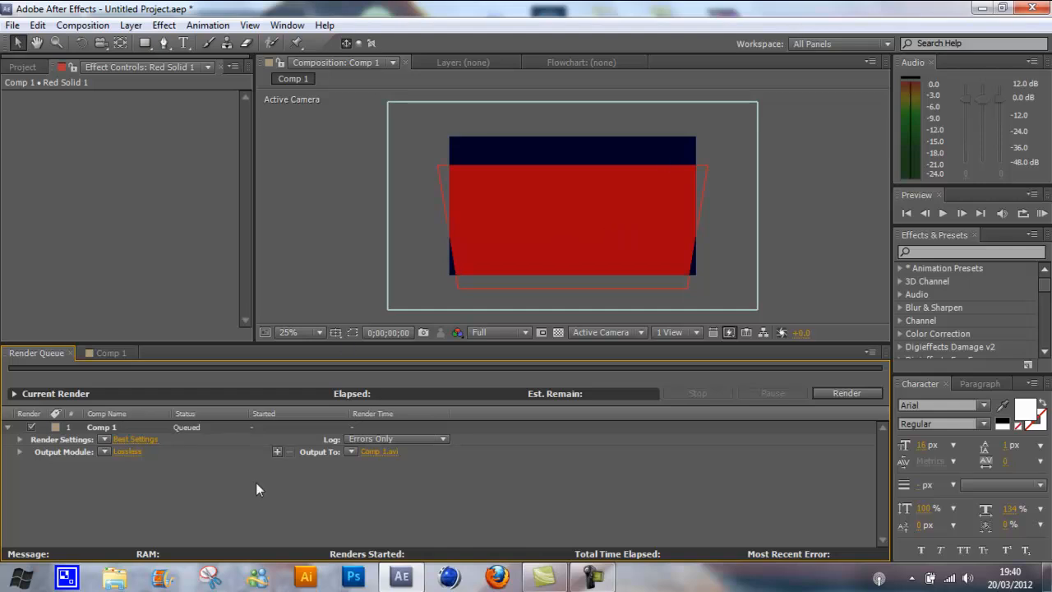
mouse_move(289, 378)
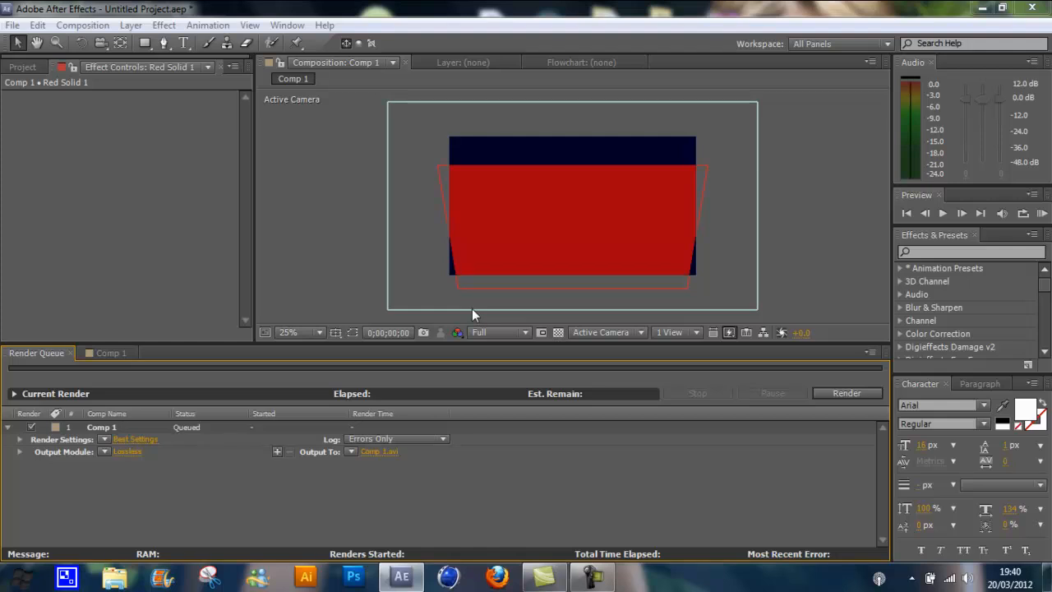
mouse_move(305, 368)
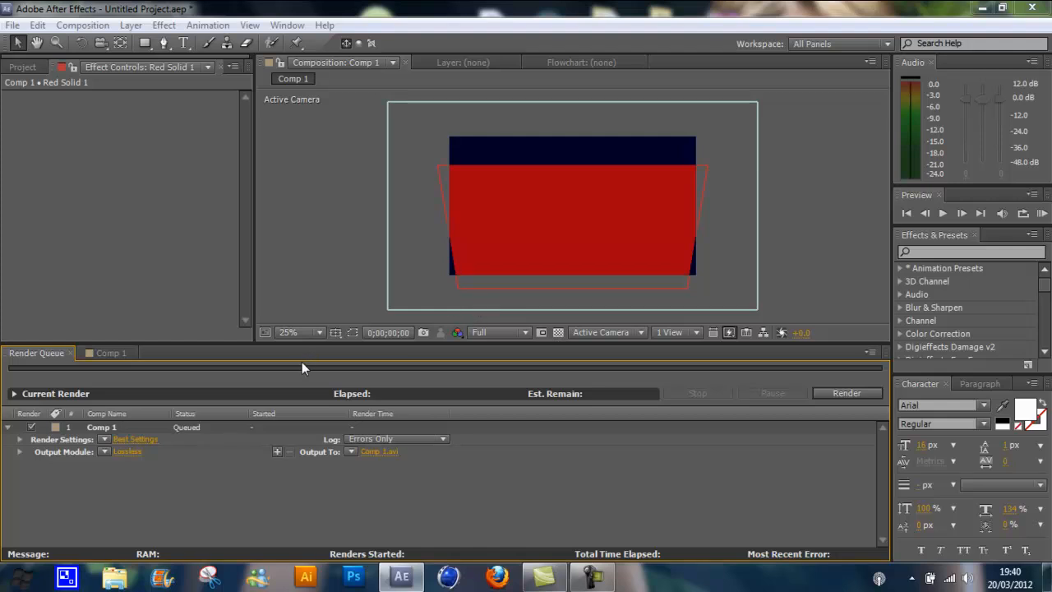
mouse_move(679, 393)
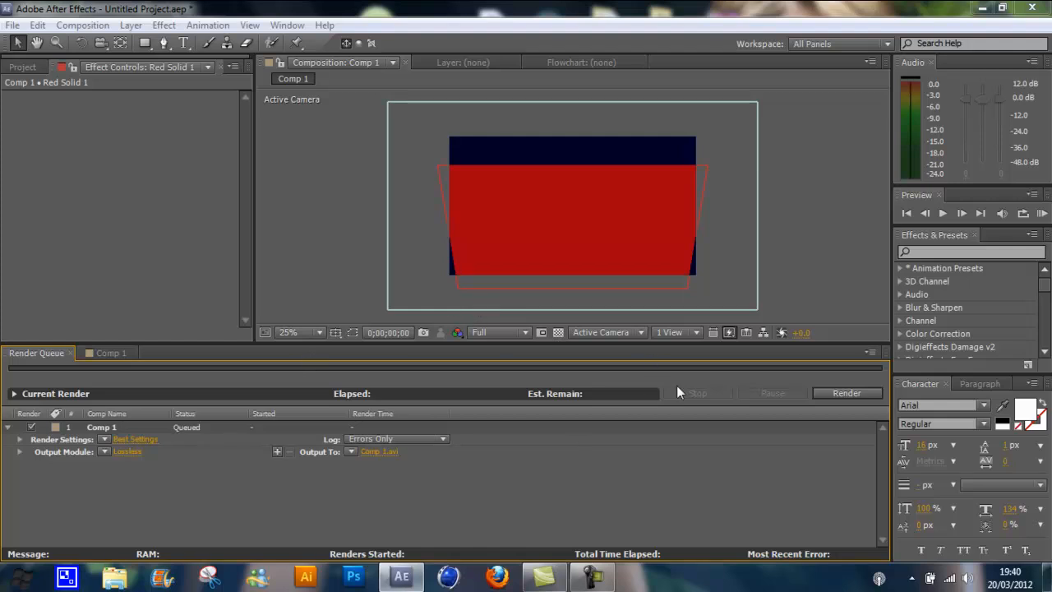
Switch Comp 1's output module format to H.264 and accept its encoding options
left_click(129, 451)
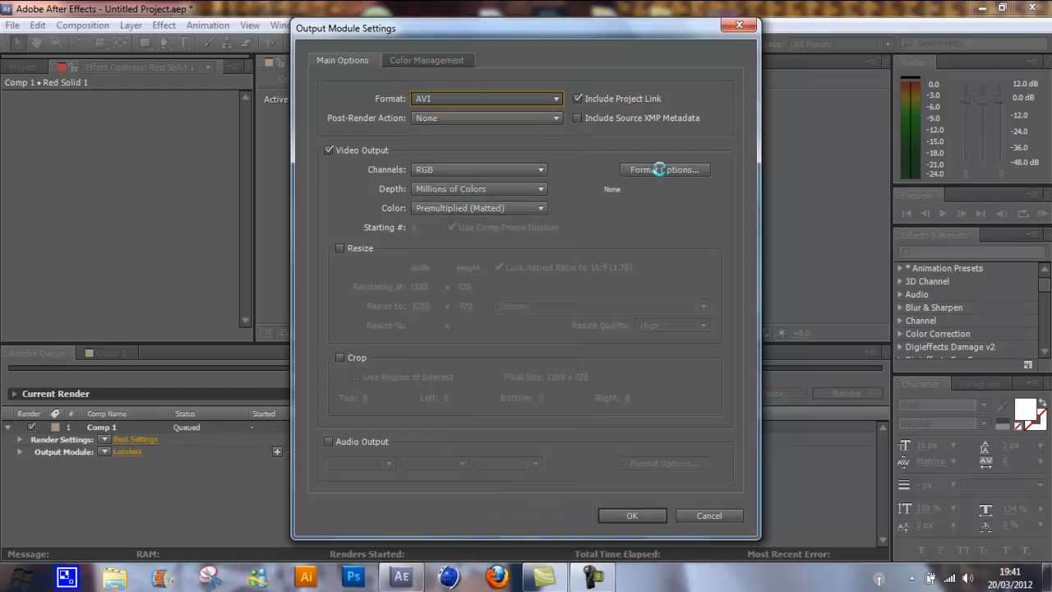
left_click(664, 169)
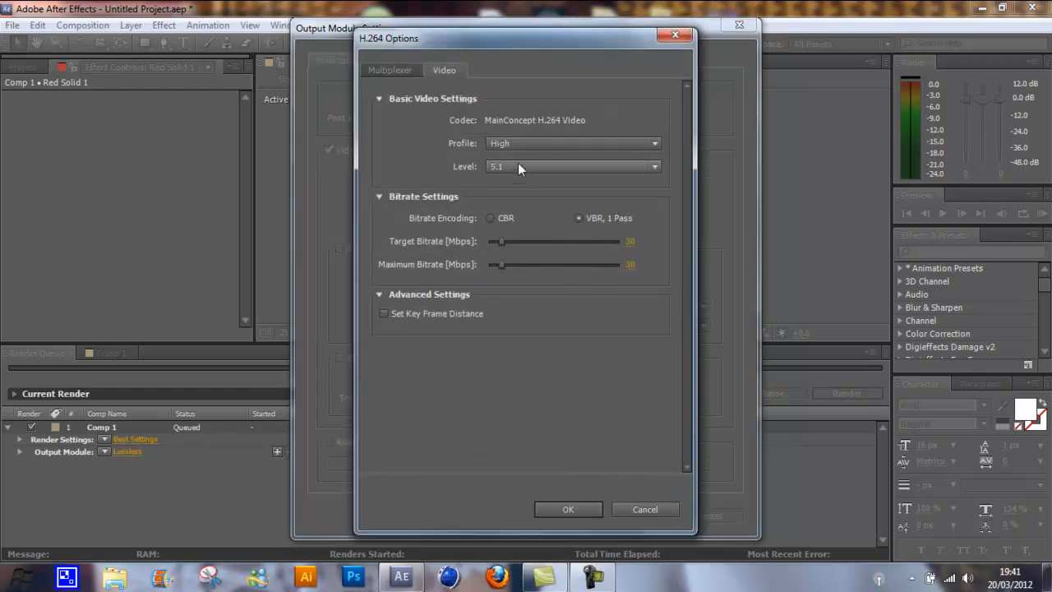
left_click(568, 510)
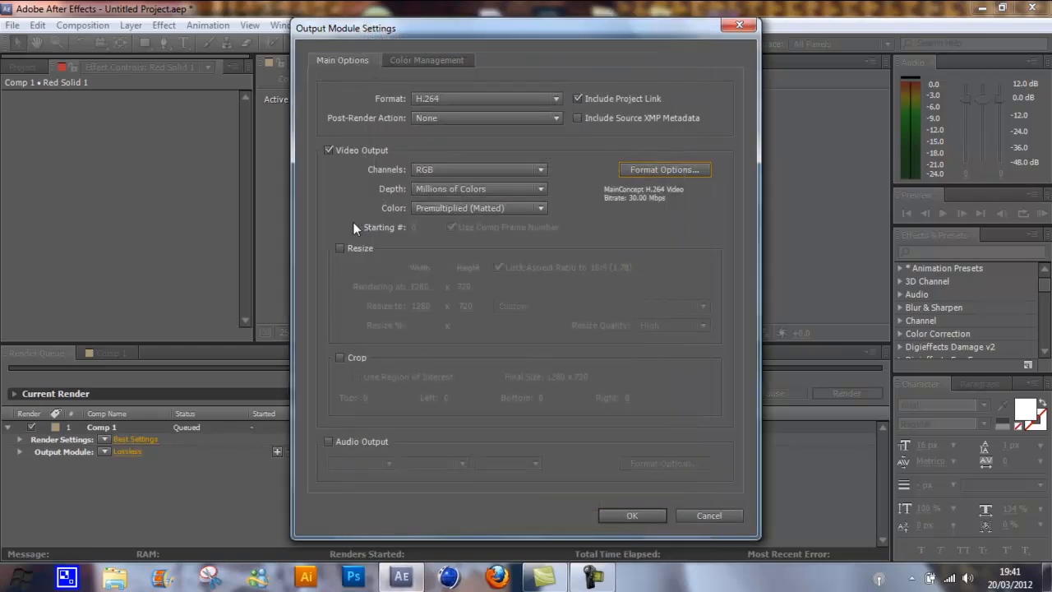
mouse_move(485, 188)
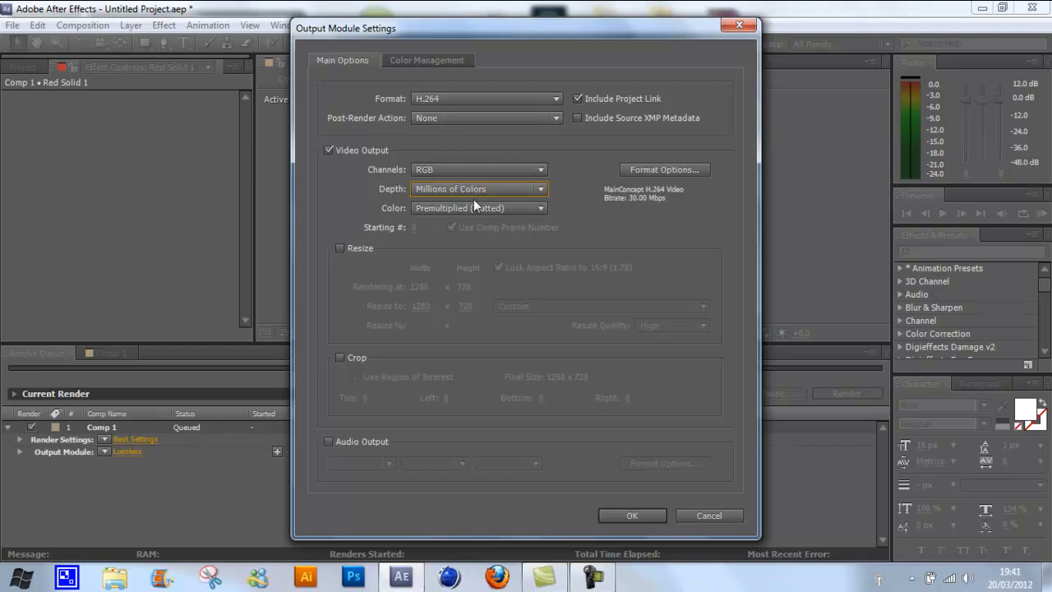
Keep RGB channels, turn on Audio Output and confirm the output module settings
left_click(480, 170)
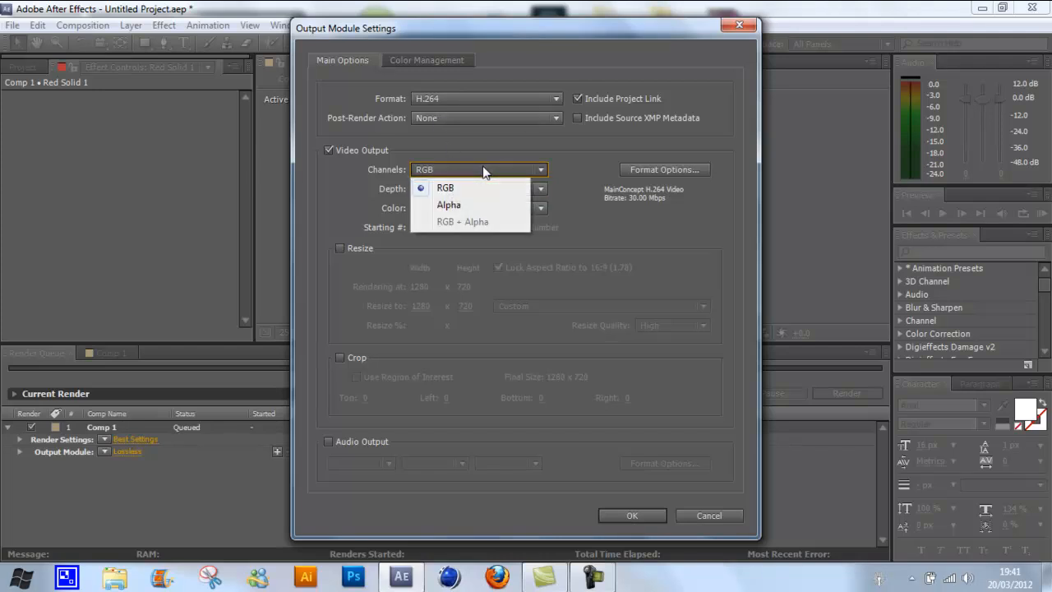
left_click(444, 188)
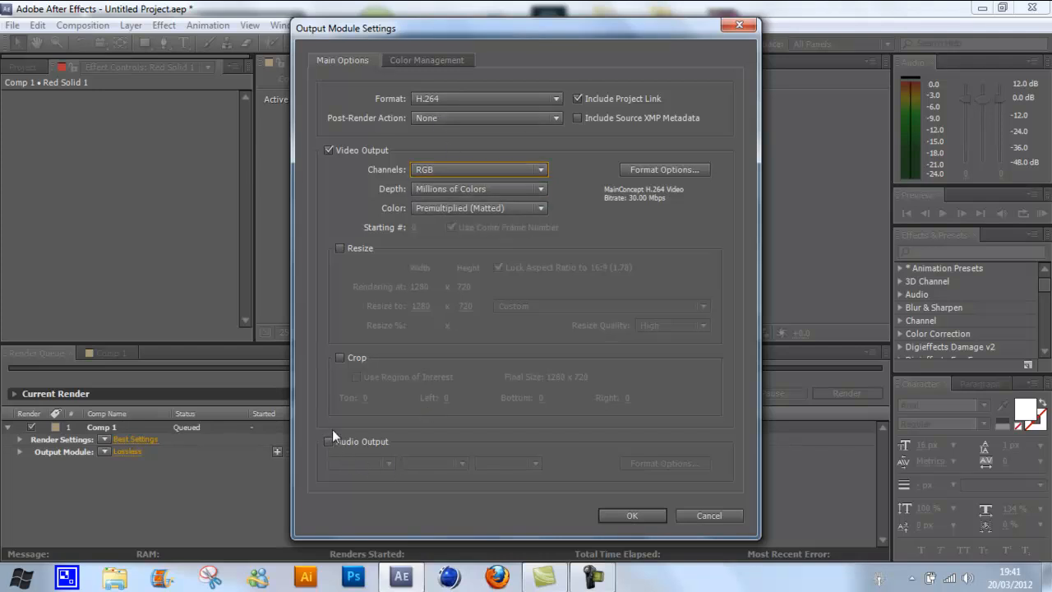
left_click(329, 440)
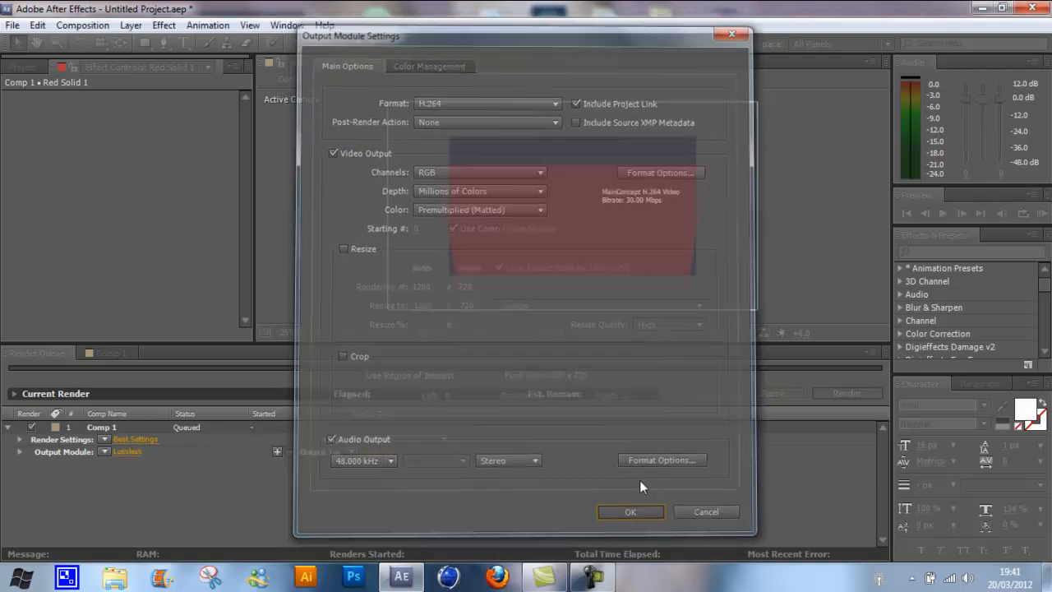
left_click(632, 511)
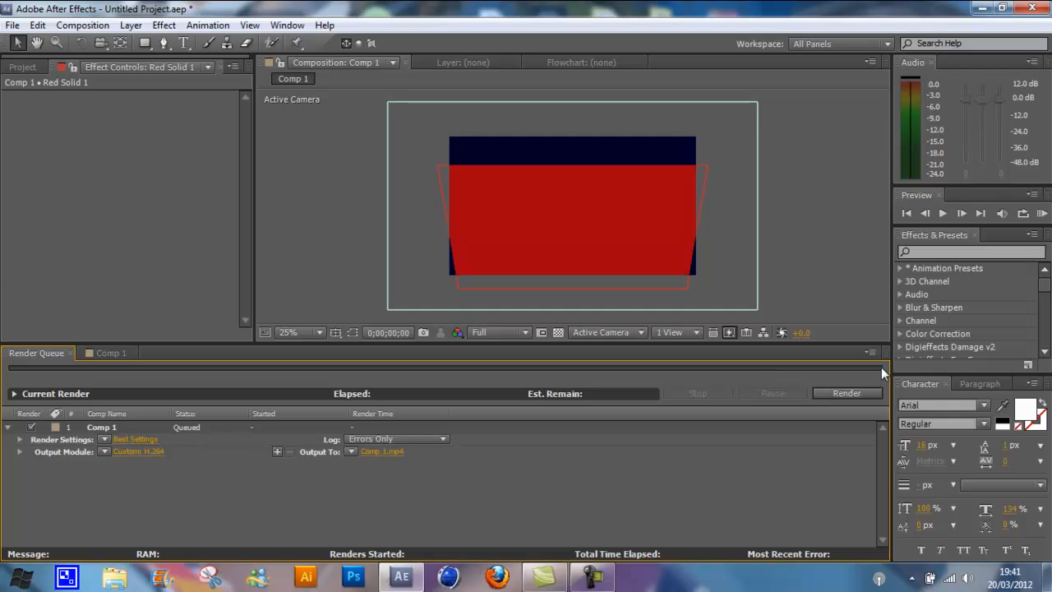
mouse_move(325, 385)
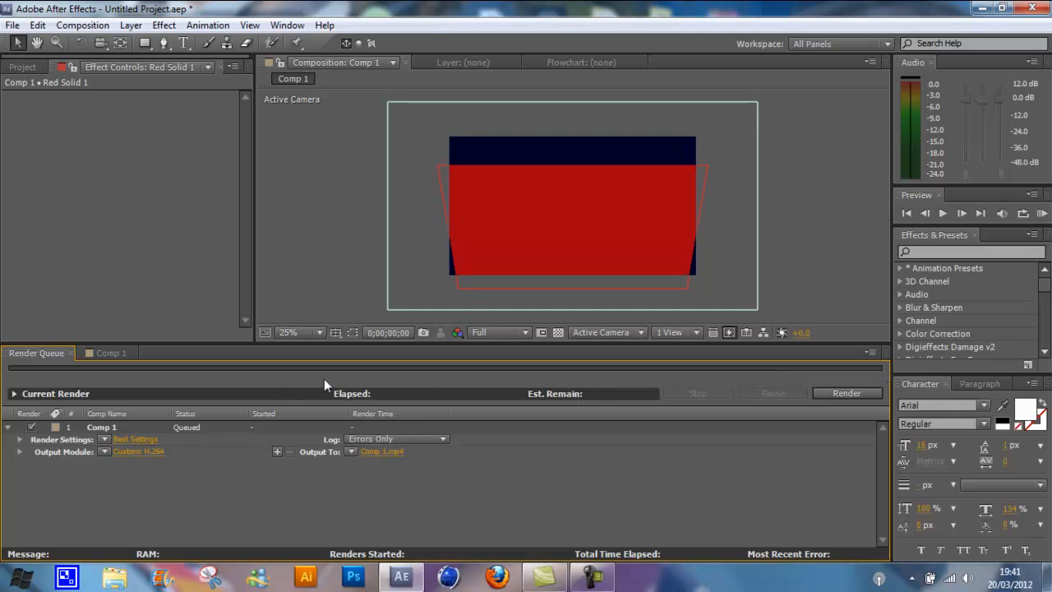
mouse_move(589, 496)
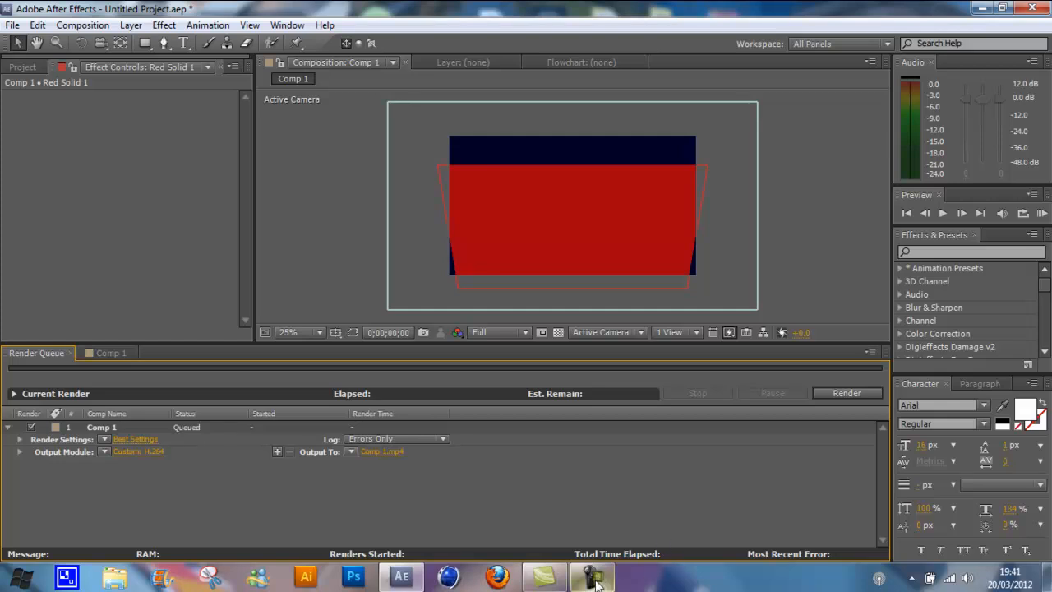
left_click(591, 577)
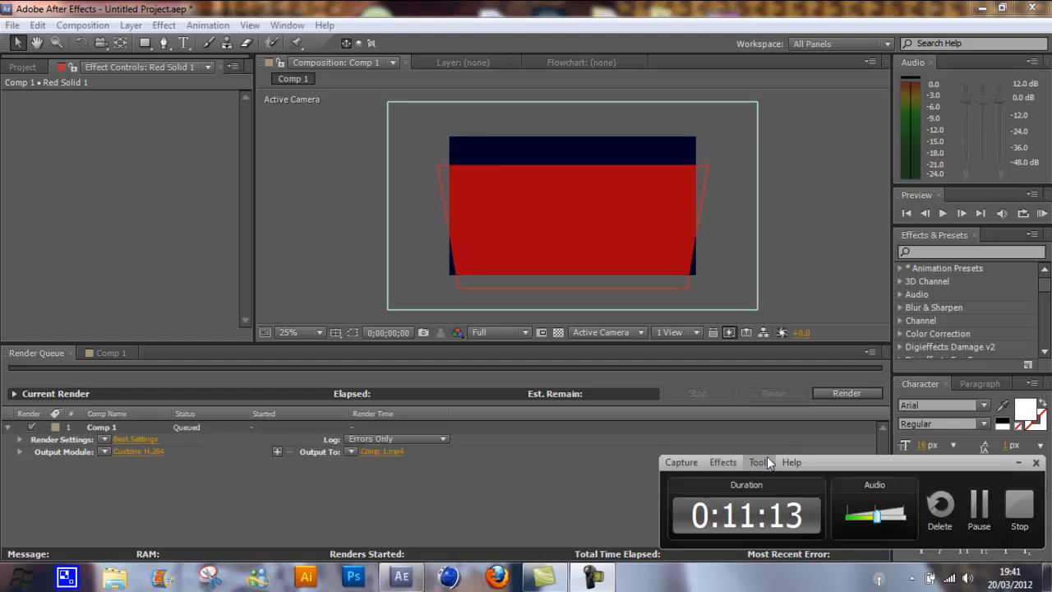
mouse_move(858, 424)
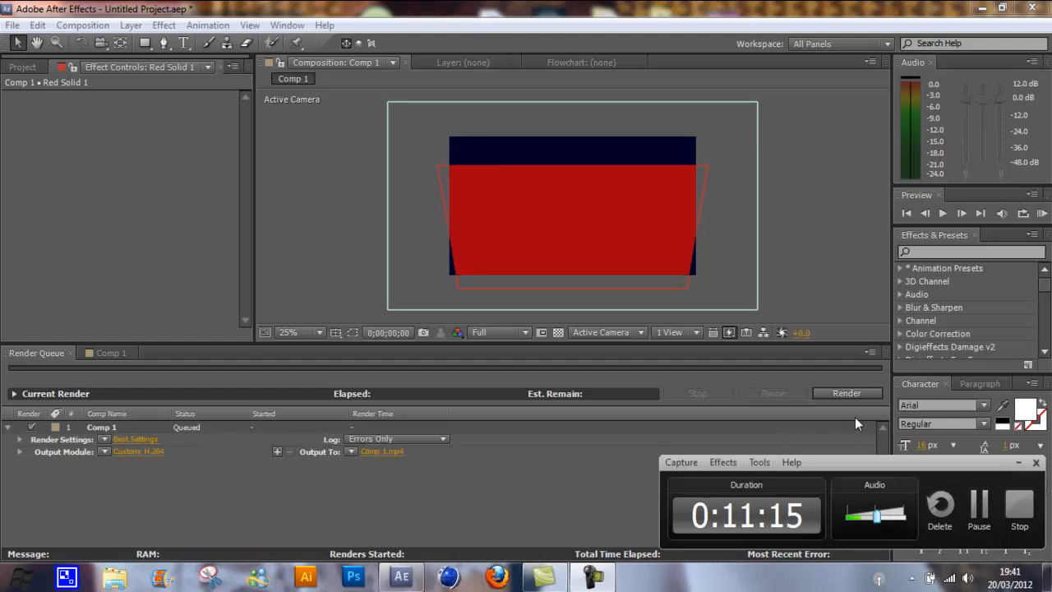